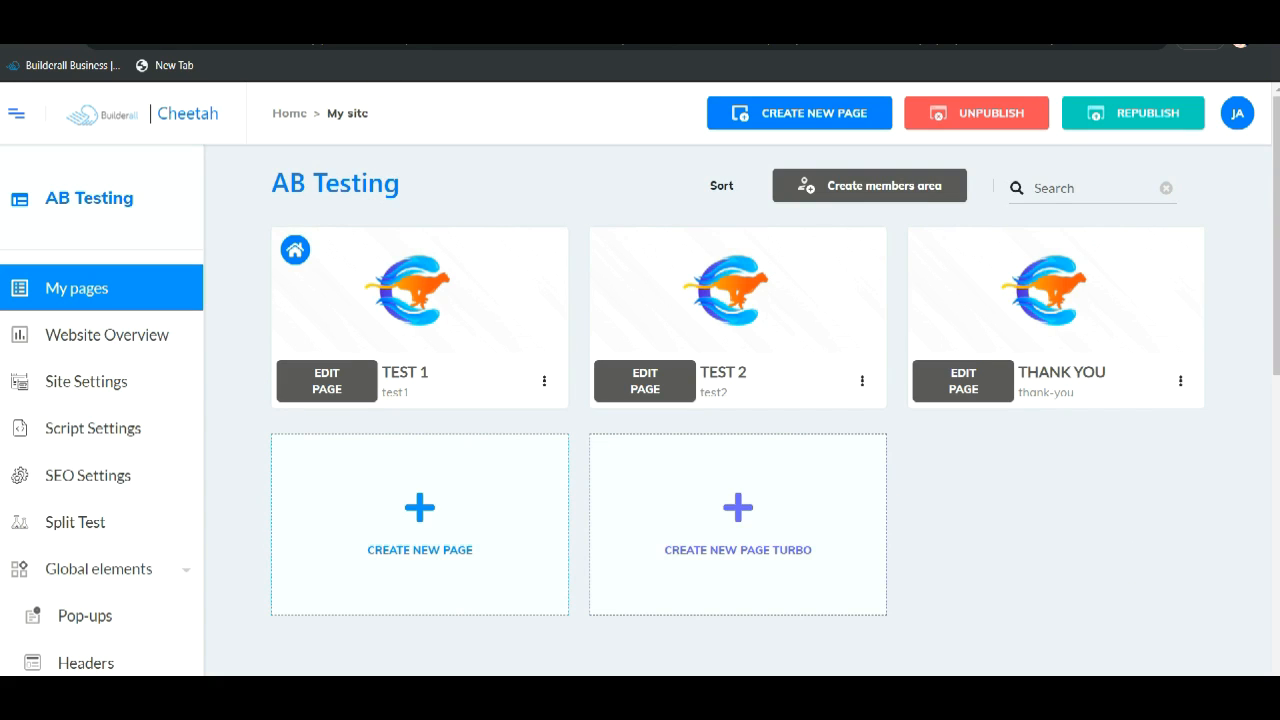
pyautogui.moveTo(1057, 577)
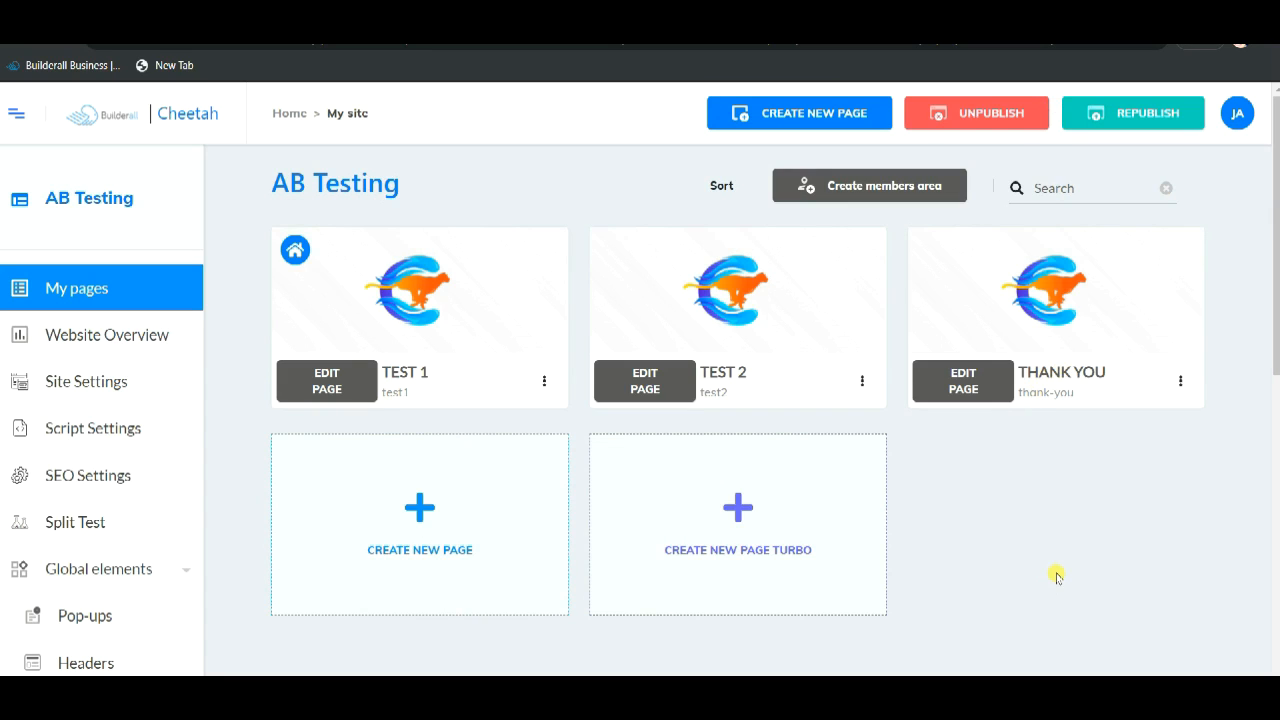
pyautogui.moveTo(949, 580)
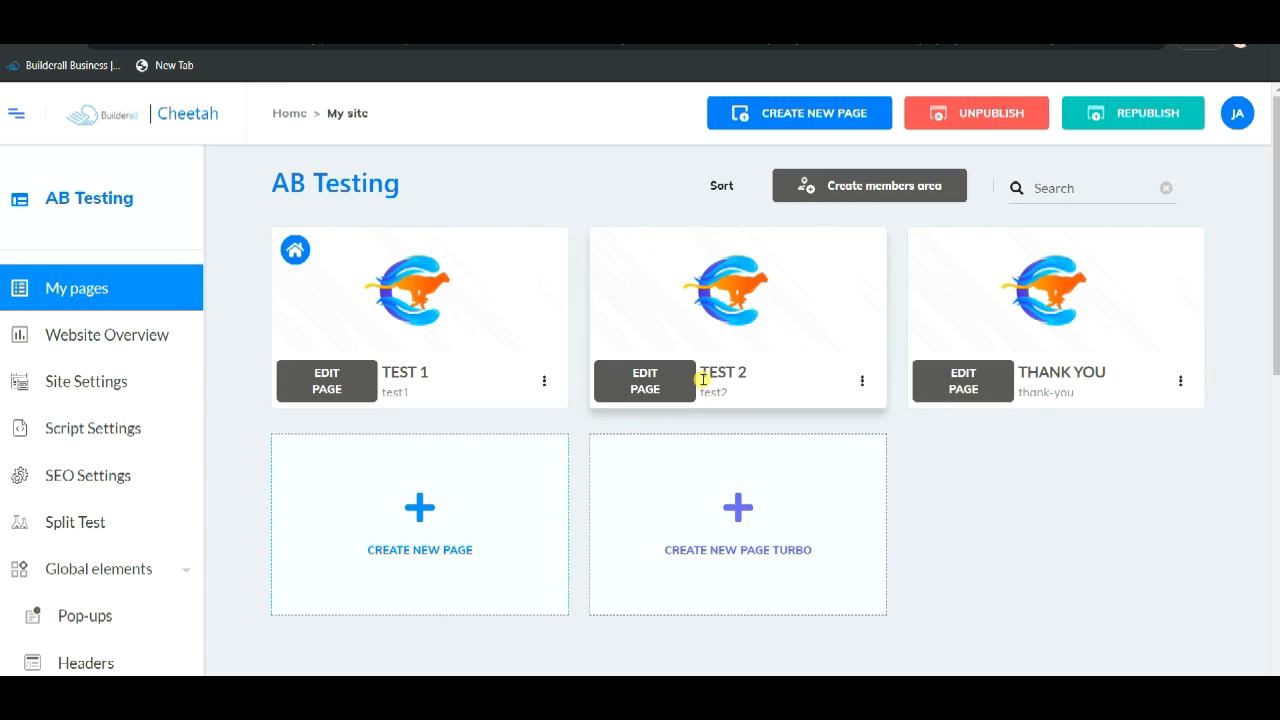
pyautogui.moveTo(1207, 527)
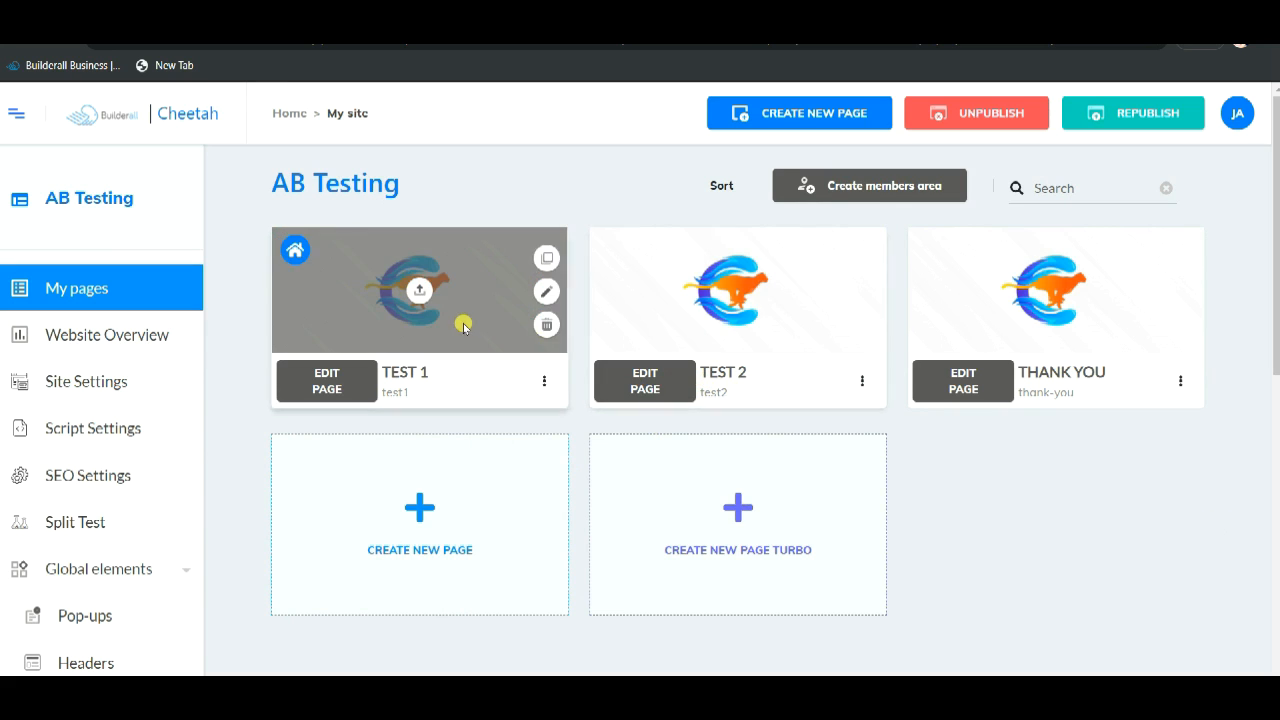
# - Add an email marketing form to the TEST 1 page on the AB Testing list
pyautogui.click(326, 381)
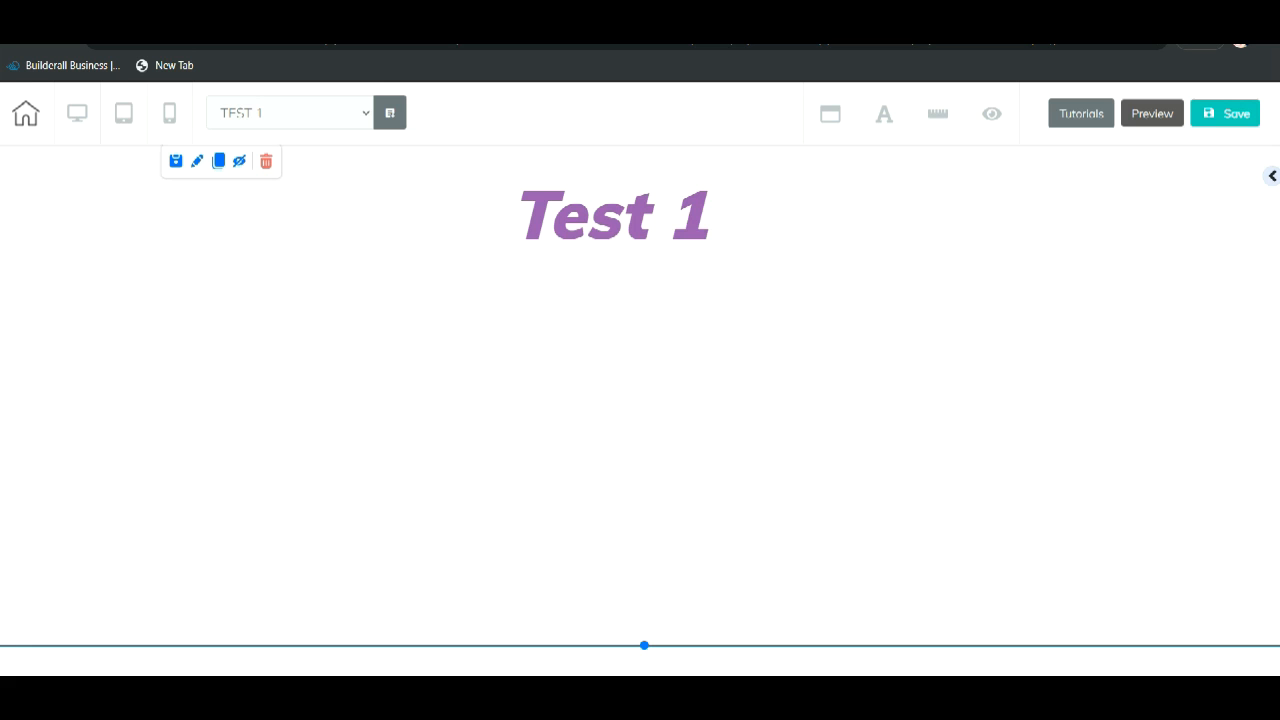
pyautogui.click(525, 200)
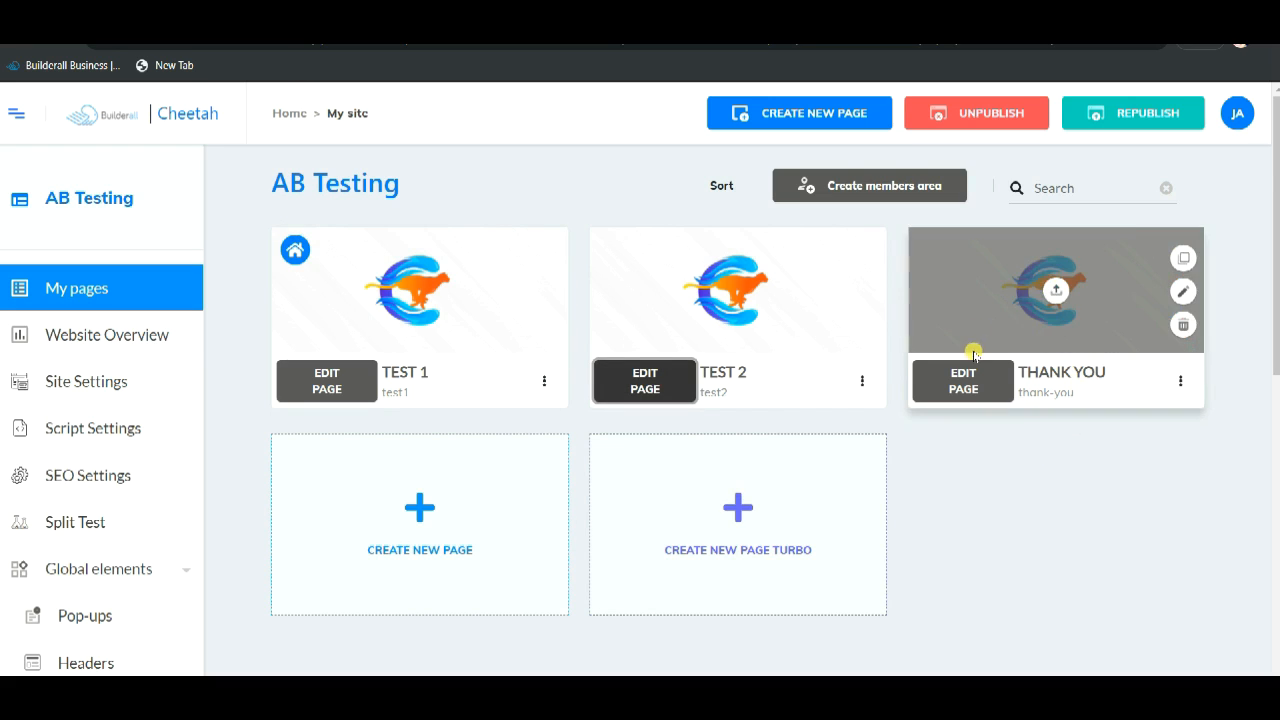
pyautogui.moveTo(1023, 450)
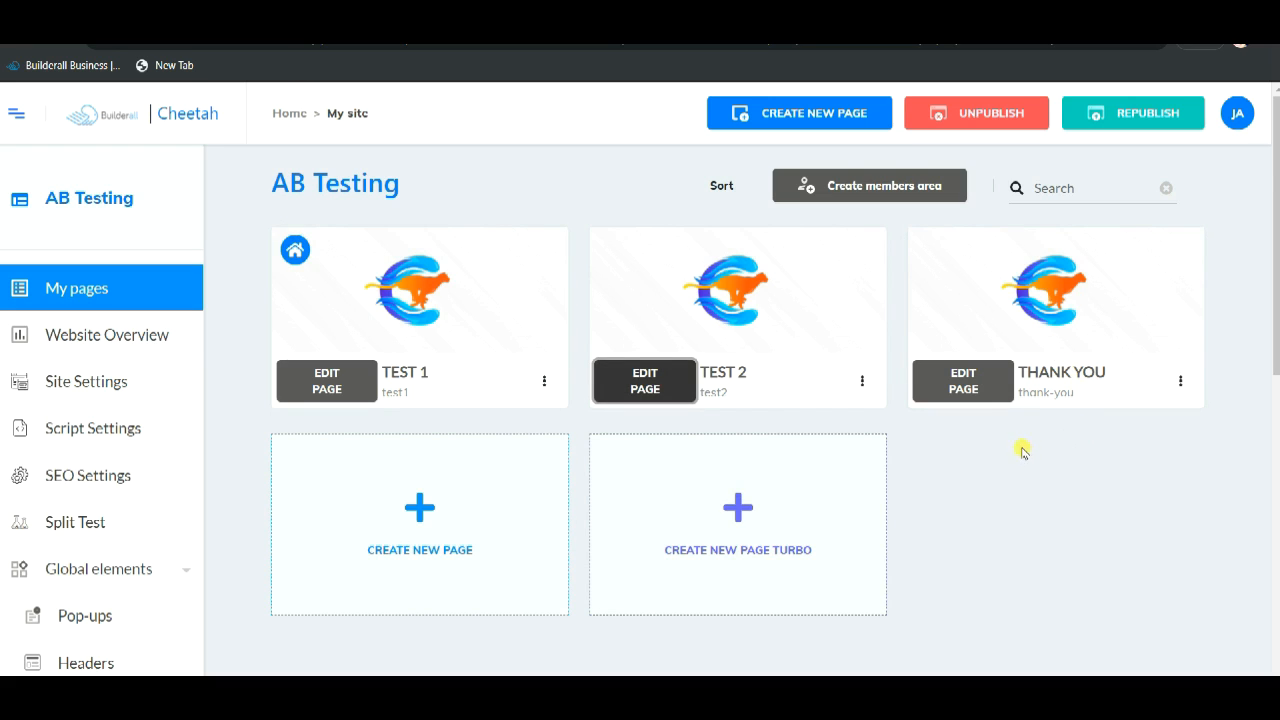
pyautogui.moveTo(1003, 381)
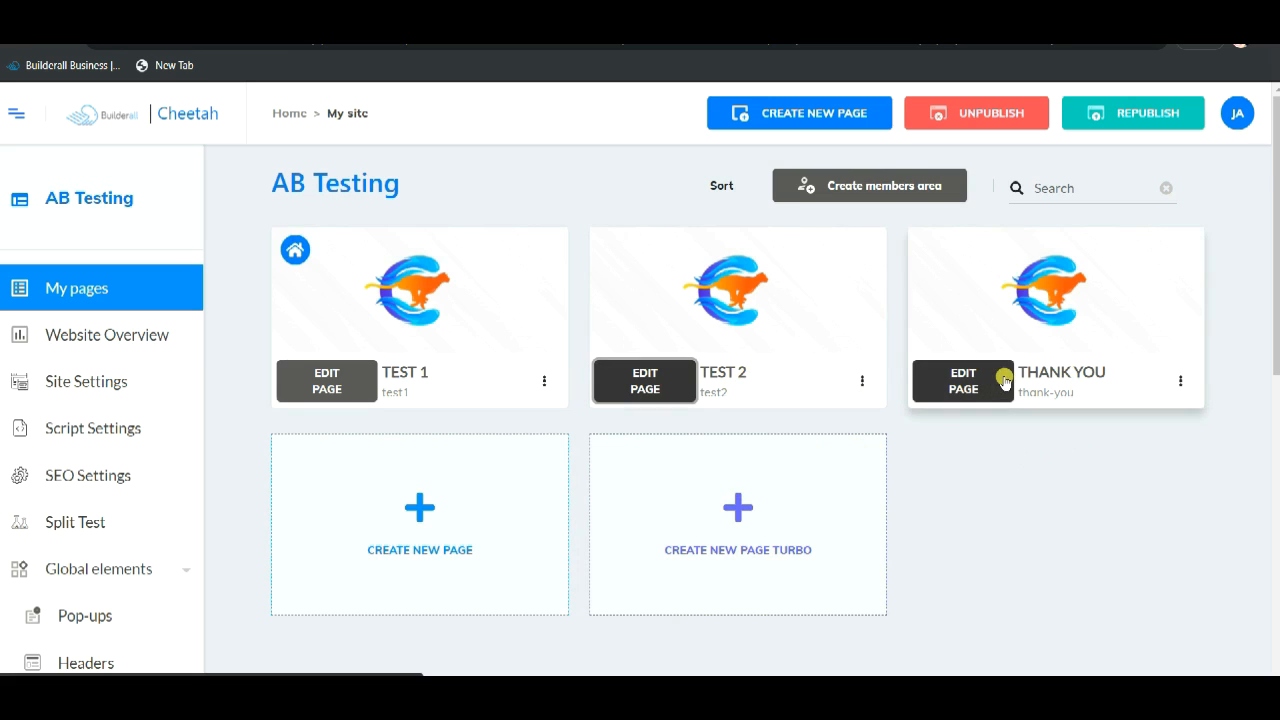
pyautogui.moveTo(737, 290)
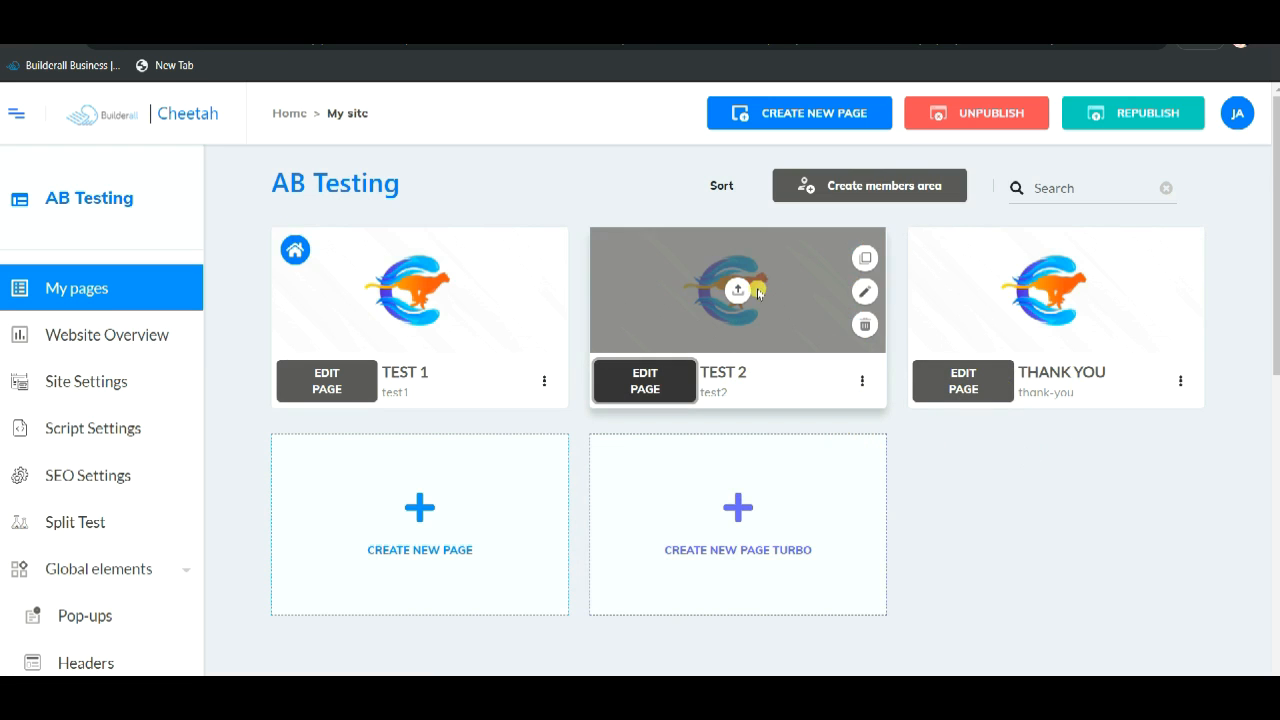
pyautogui.moveTo(785, 417)
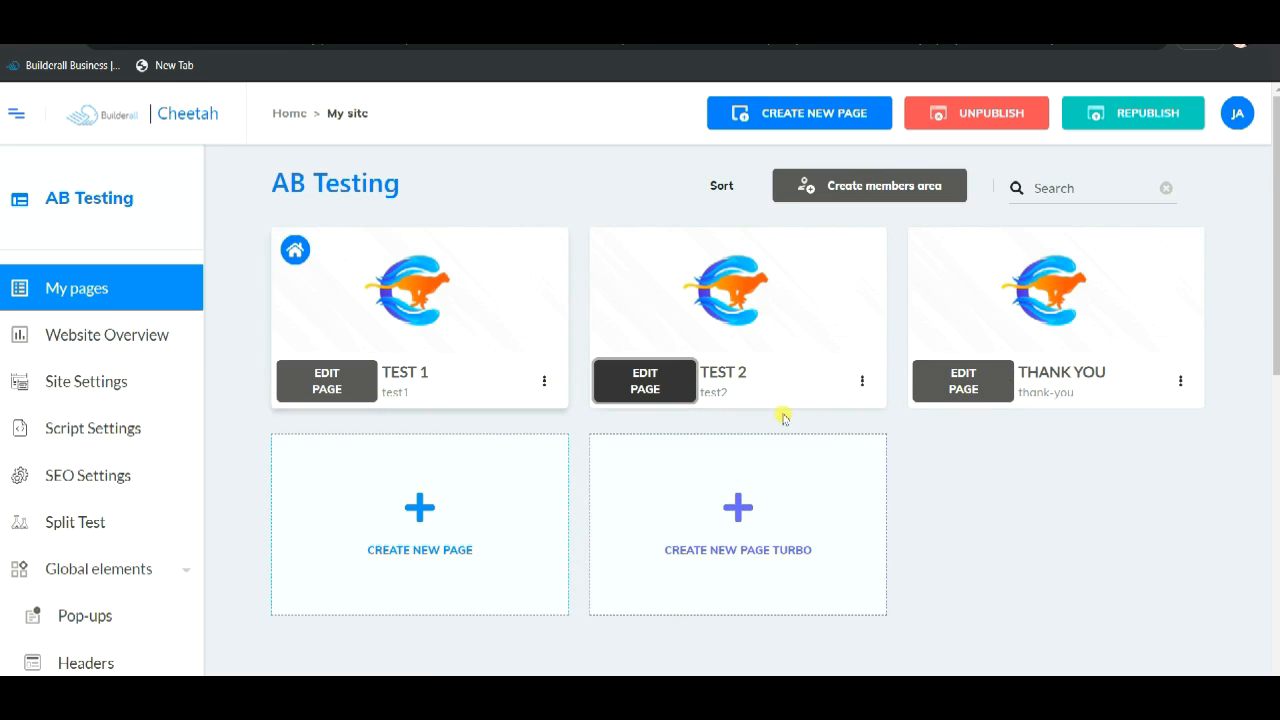
pyautogui.moveTo(978, 497)
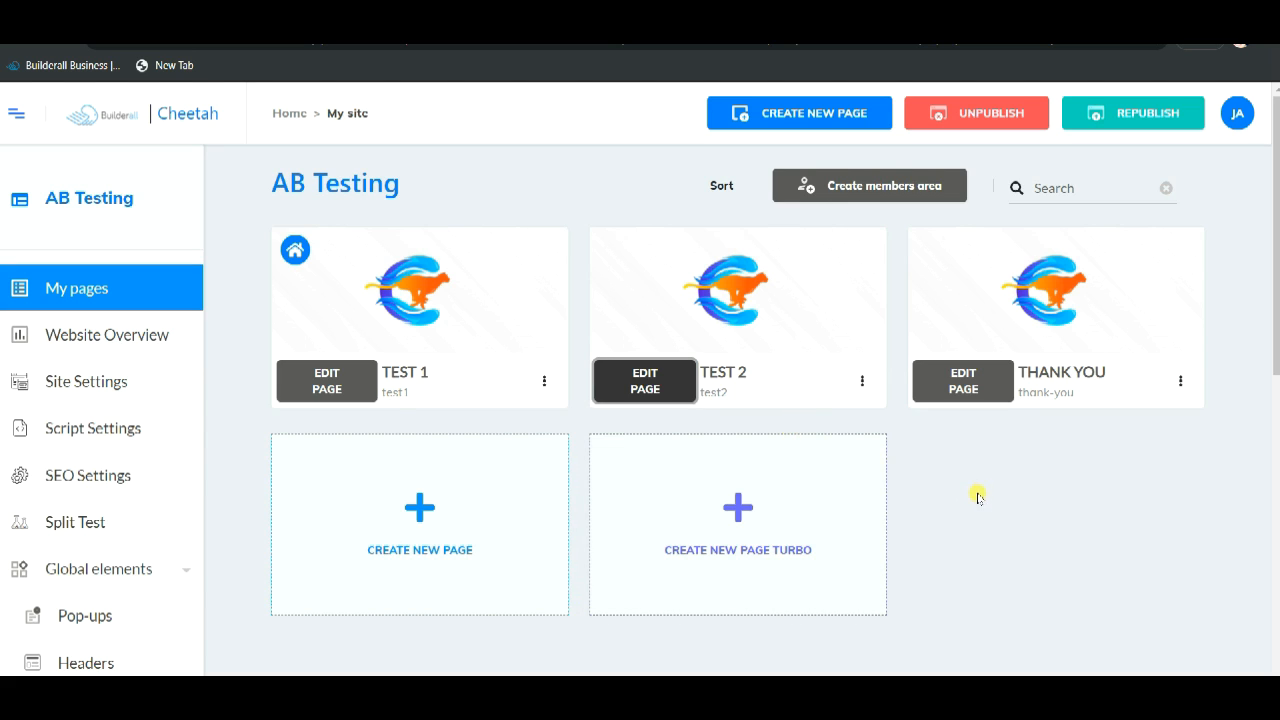
pyautogui.moveTo(918, 461)
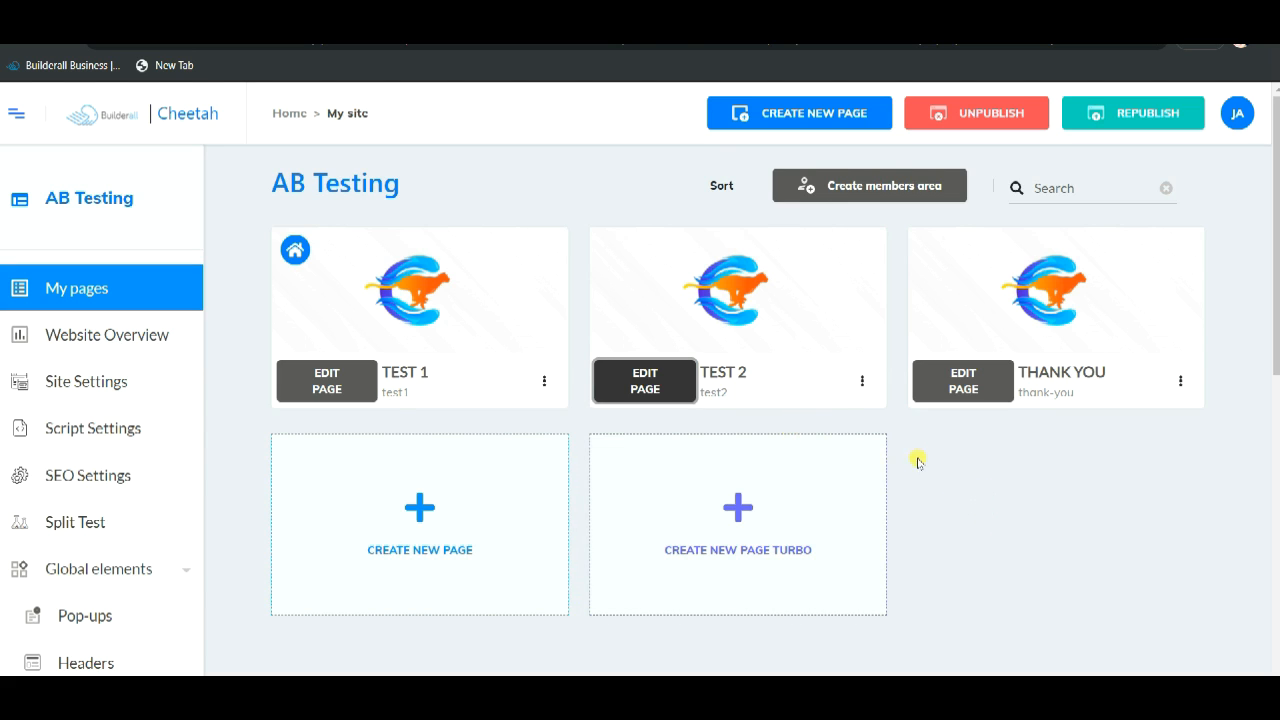
pyautogui.click(326, 380)
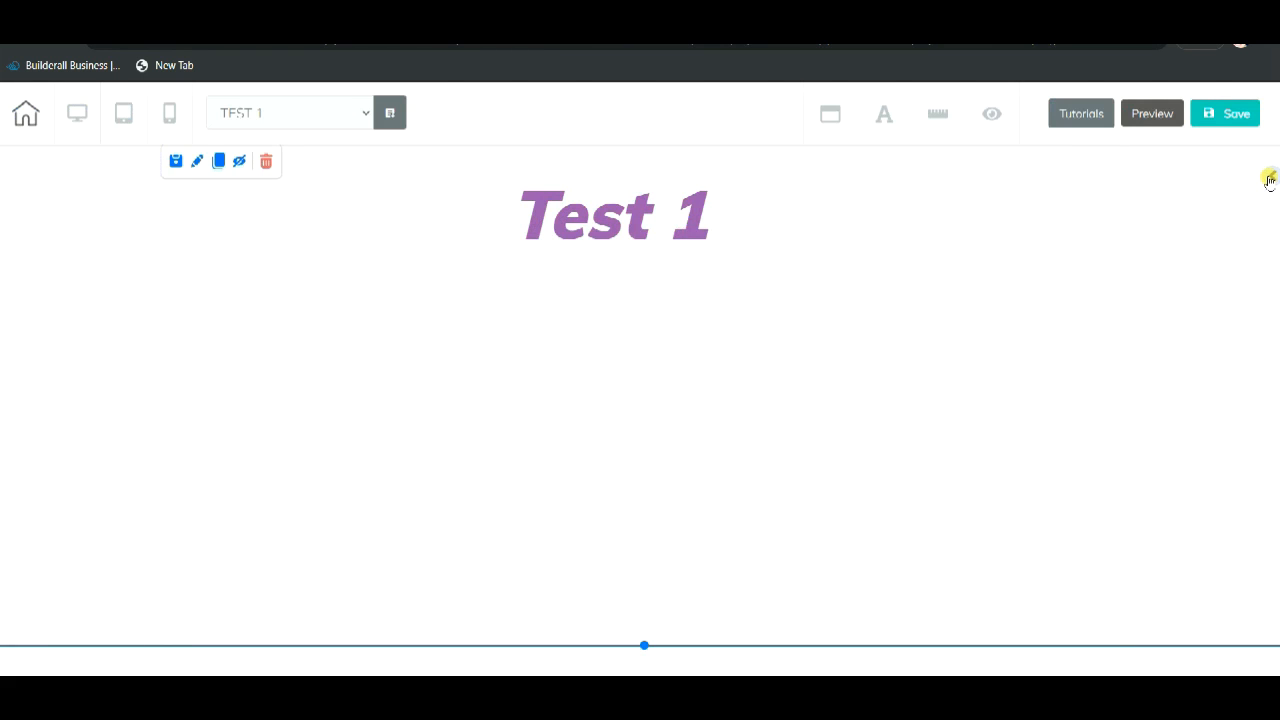
pyautogui.click(1270, 180)
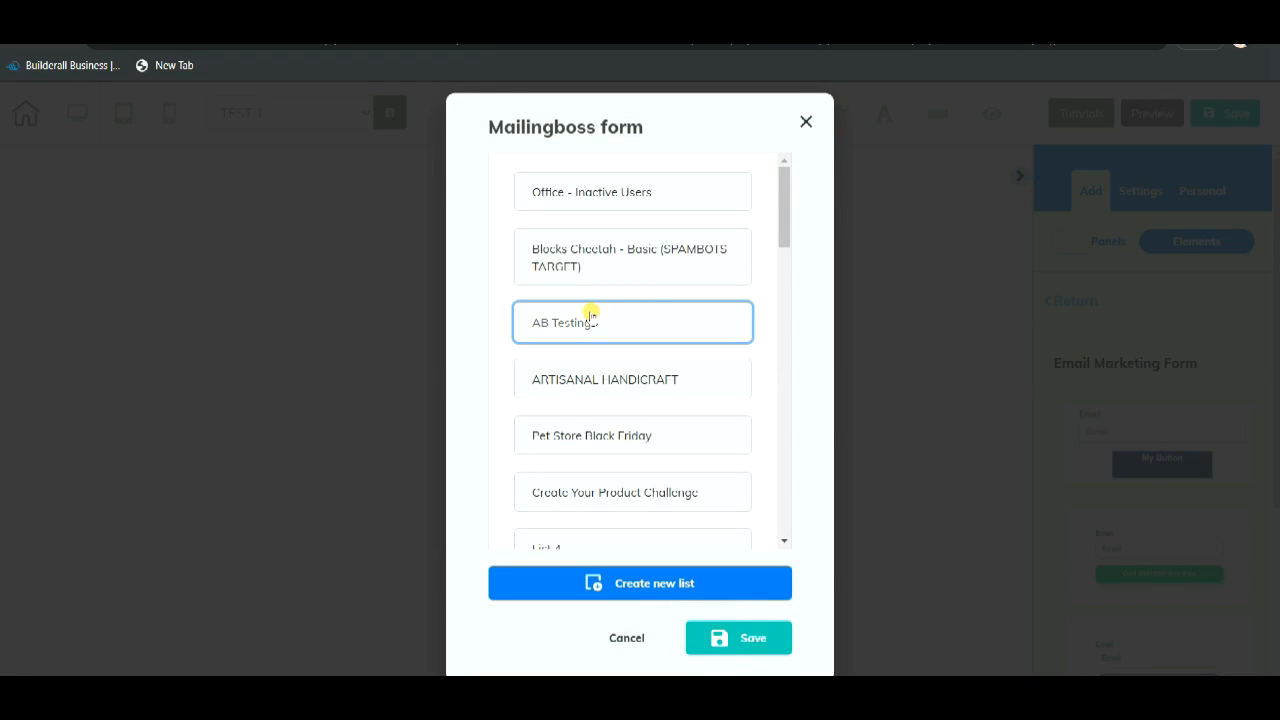
pyautogui.click(738, 637)
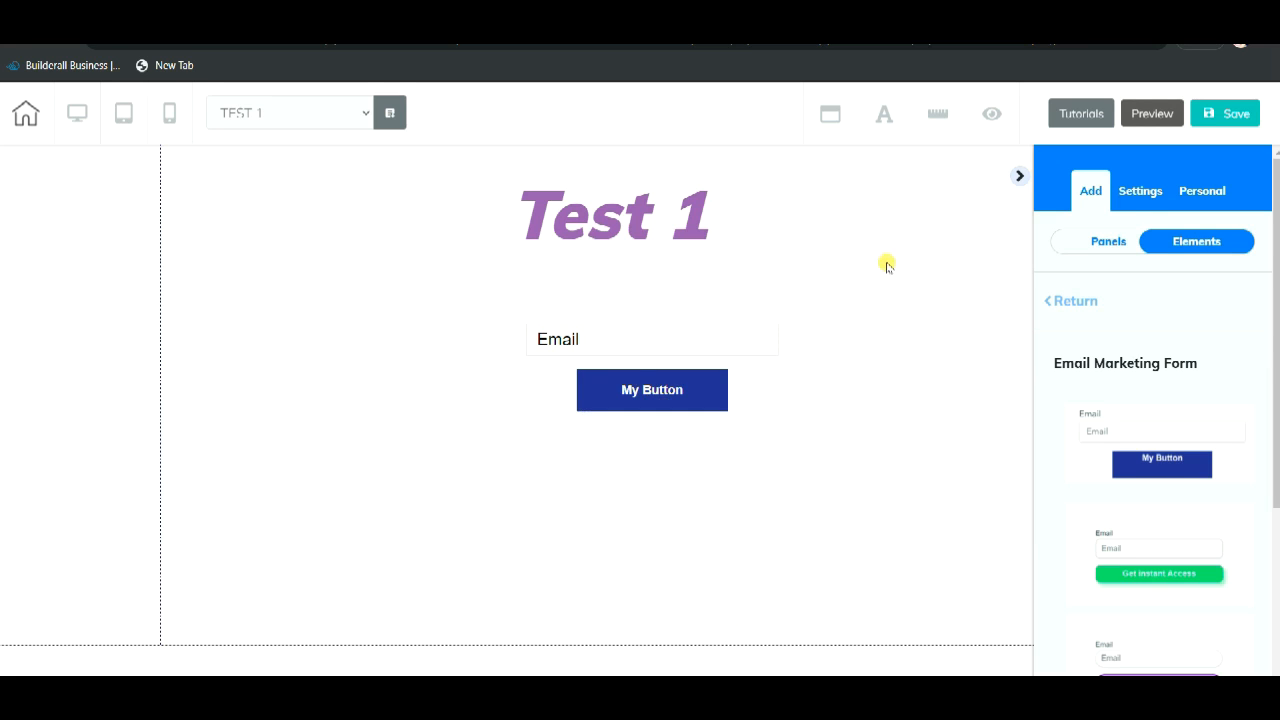
# - Redirect the form's pending subscribers to the THANK YOU page and save
pyautogui.click(1019, 176)
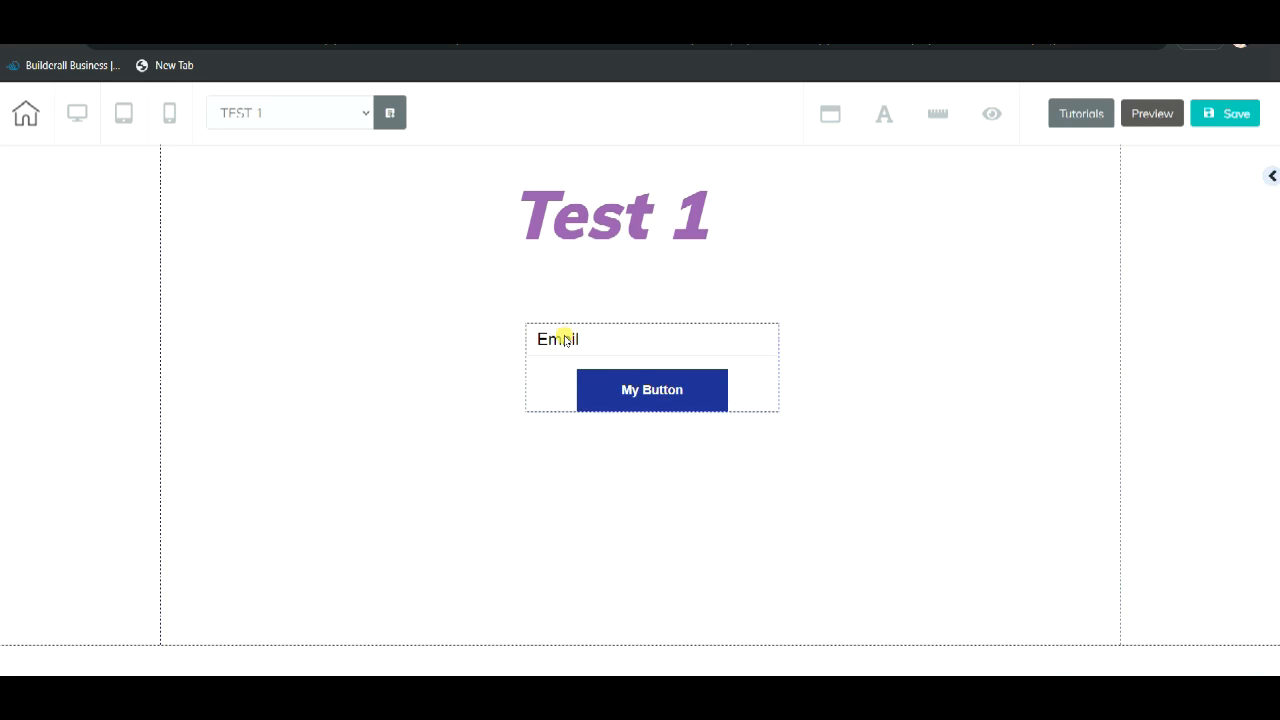
pyautogui.click(651, 367)
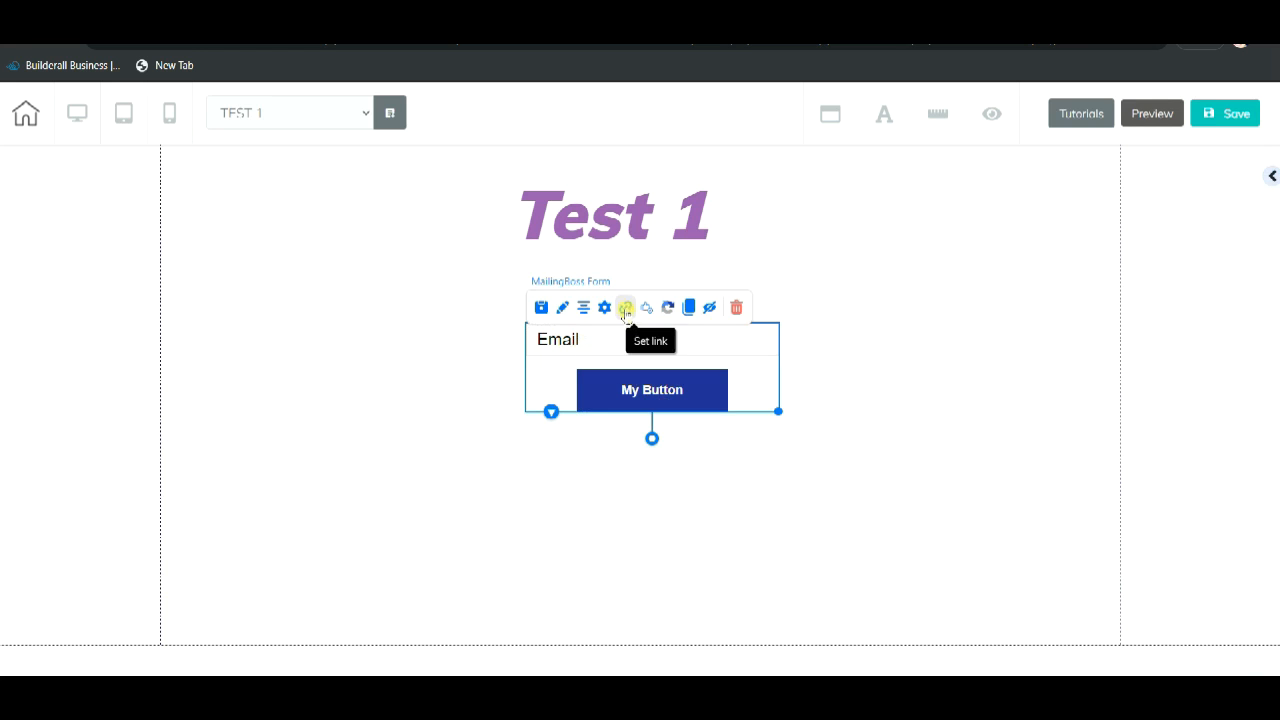
pyautogui.click(625, 307)
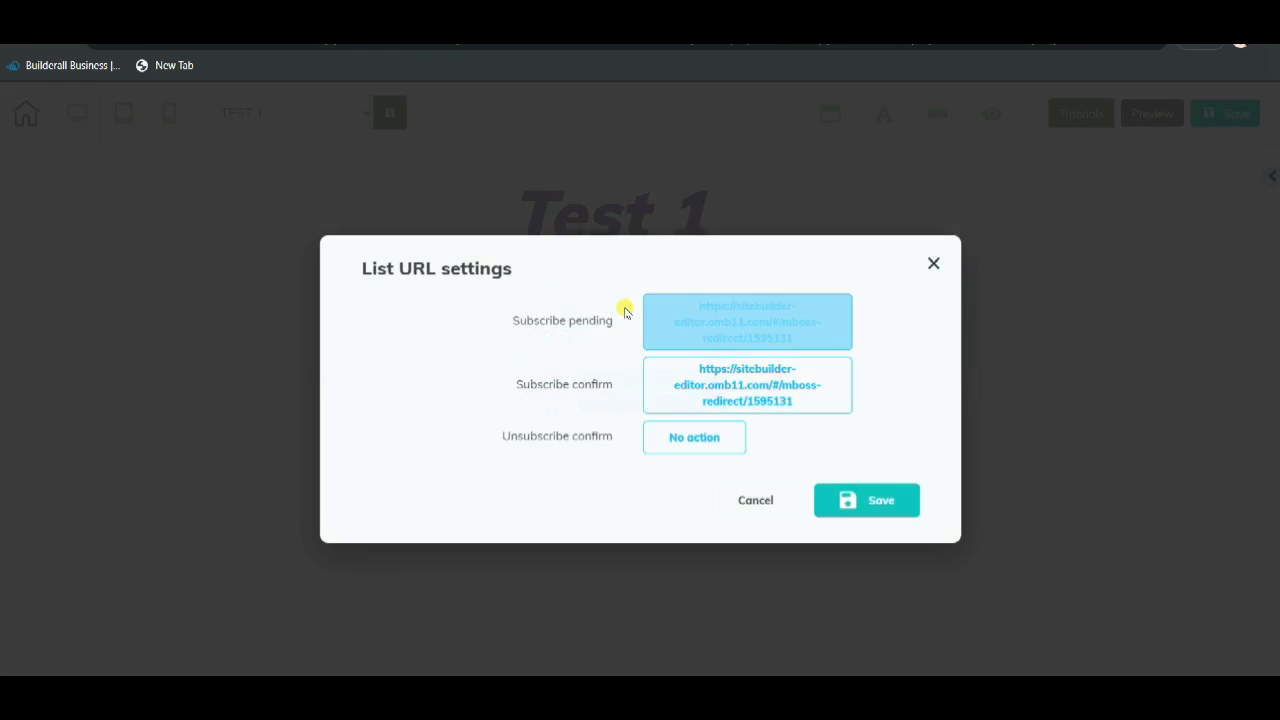
pyautogui.click(866, 500)
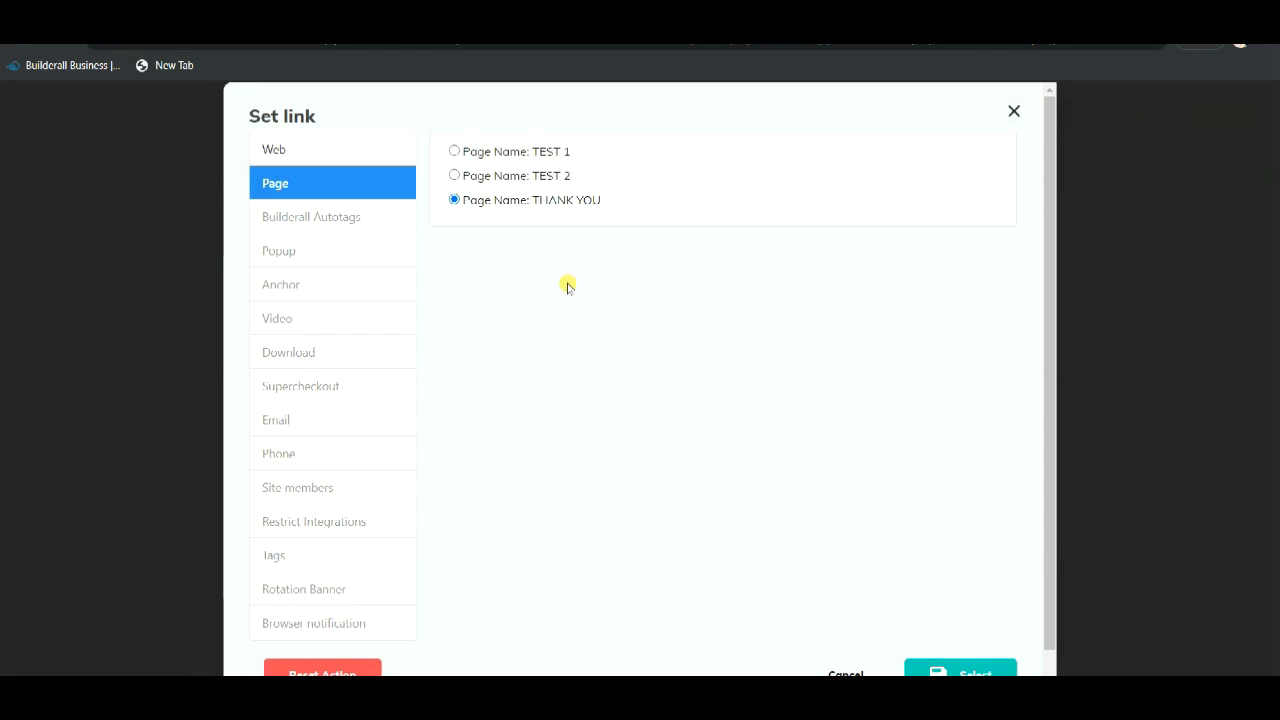
pyautogui.click(959, 670)
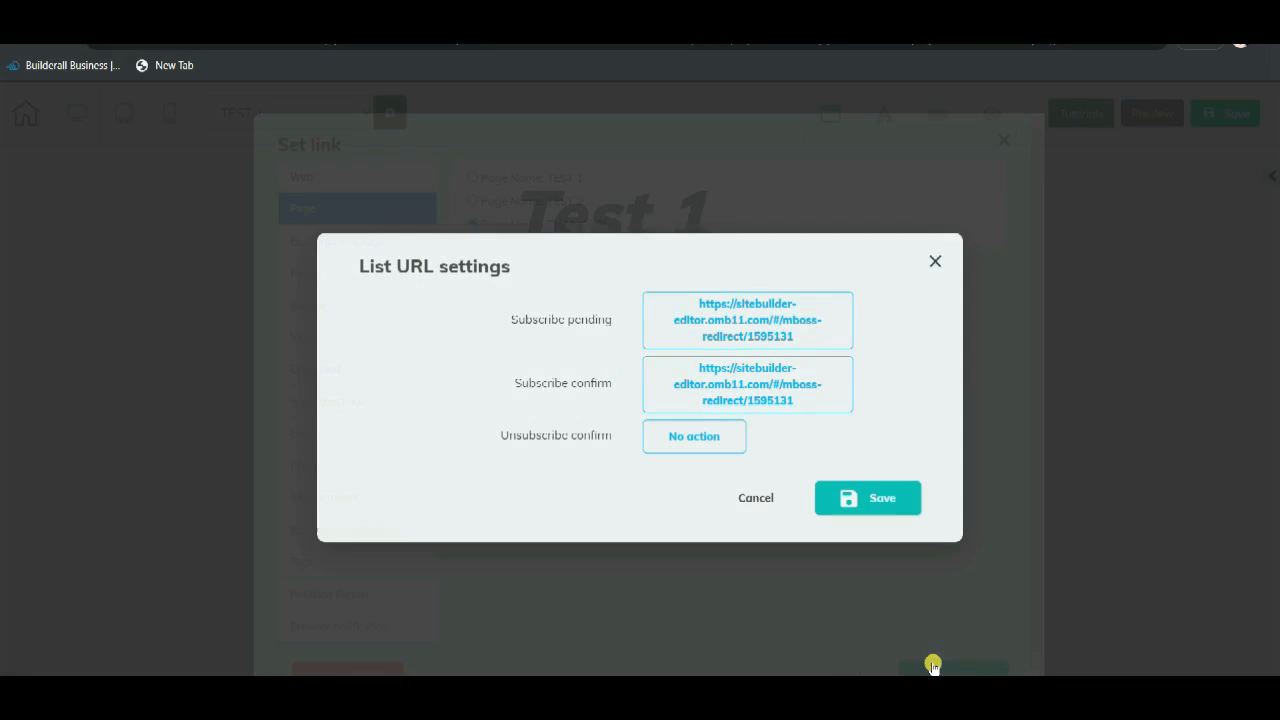
pyautogui.click(867, 498)
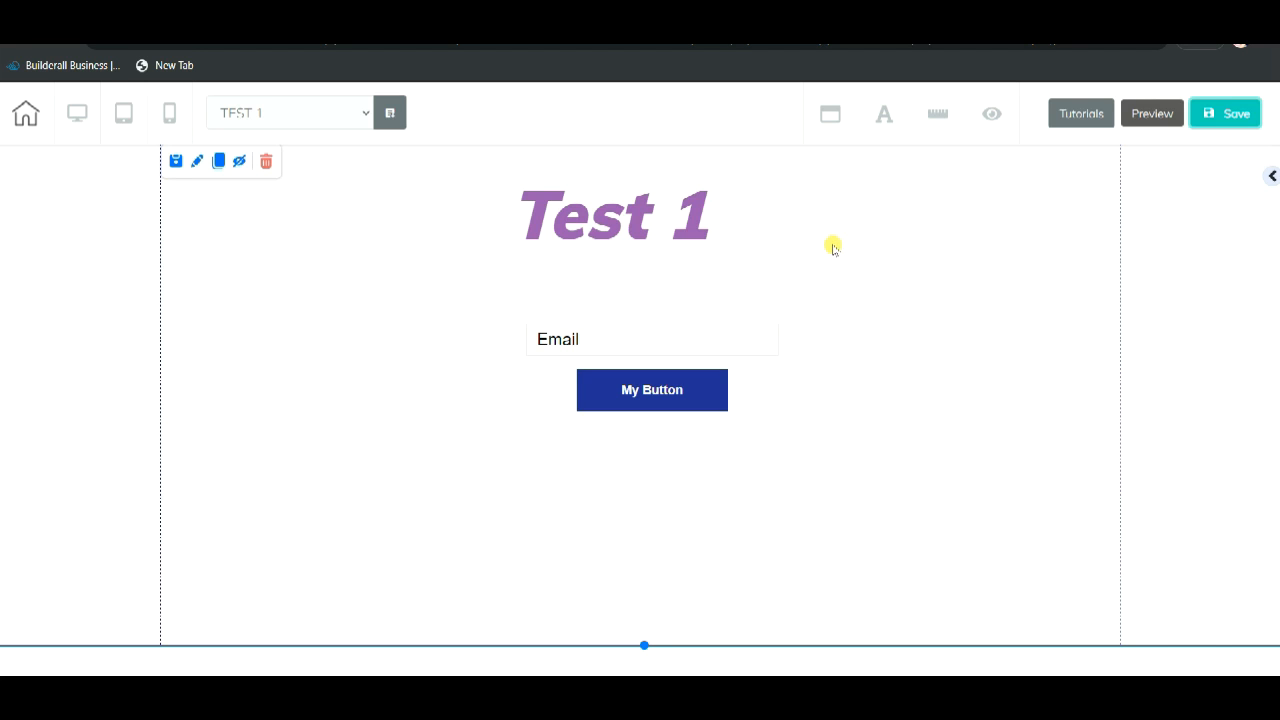
pyautogui.moveTo(742, 467)
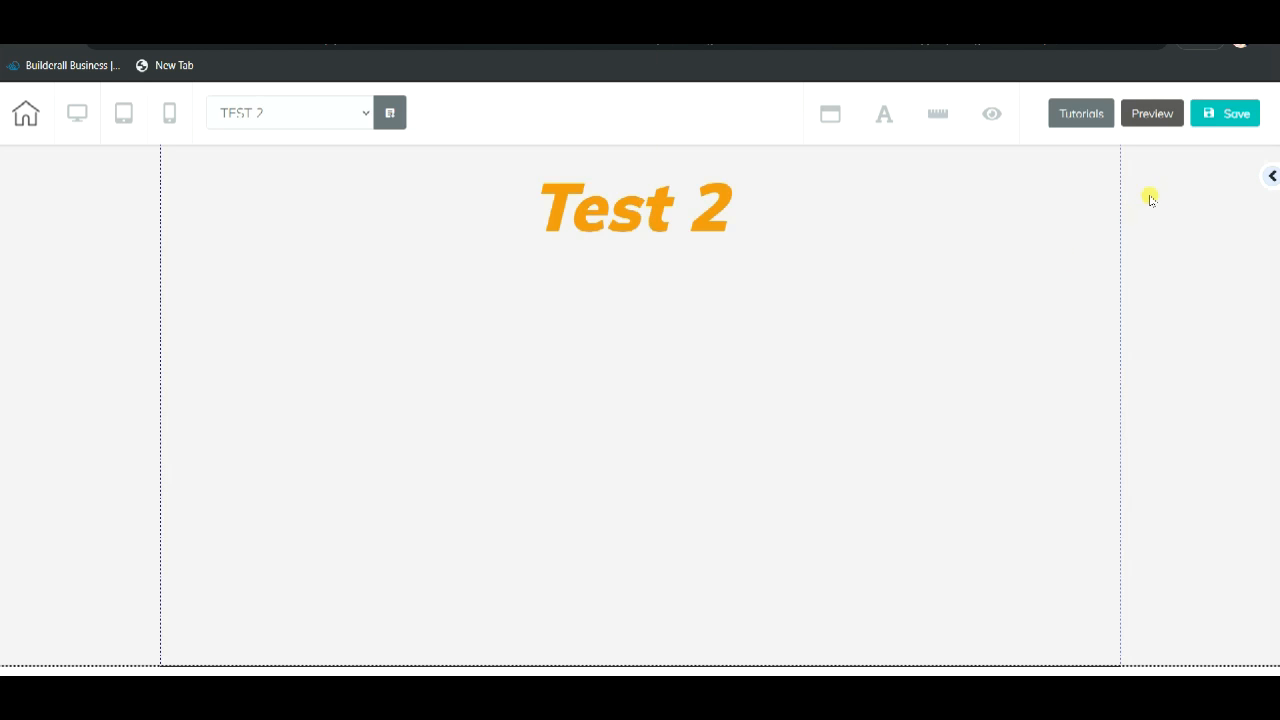
# - Add an email marketing form to TEST 2 using the AB Testing list
pyautogui.click(1272, 176)
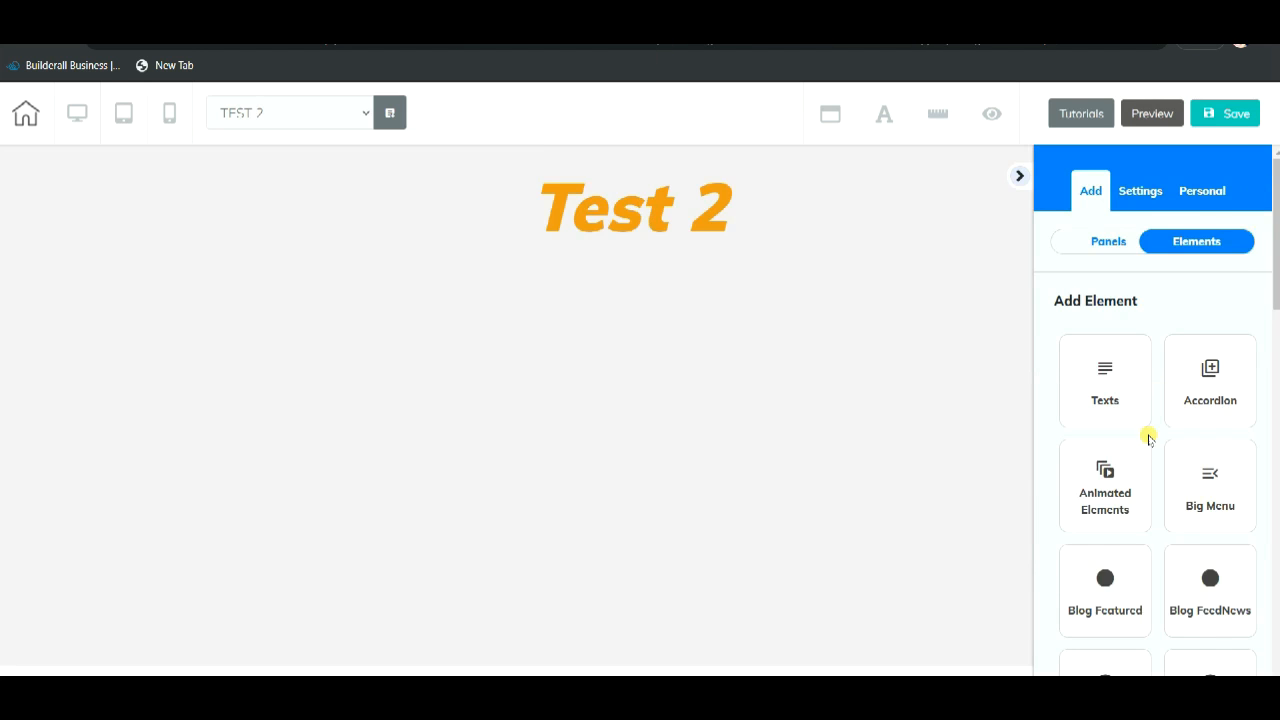
pyautogui.scroll(-3)
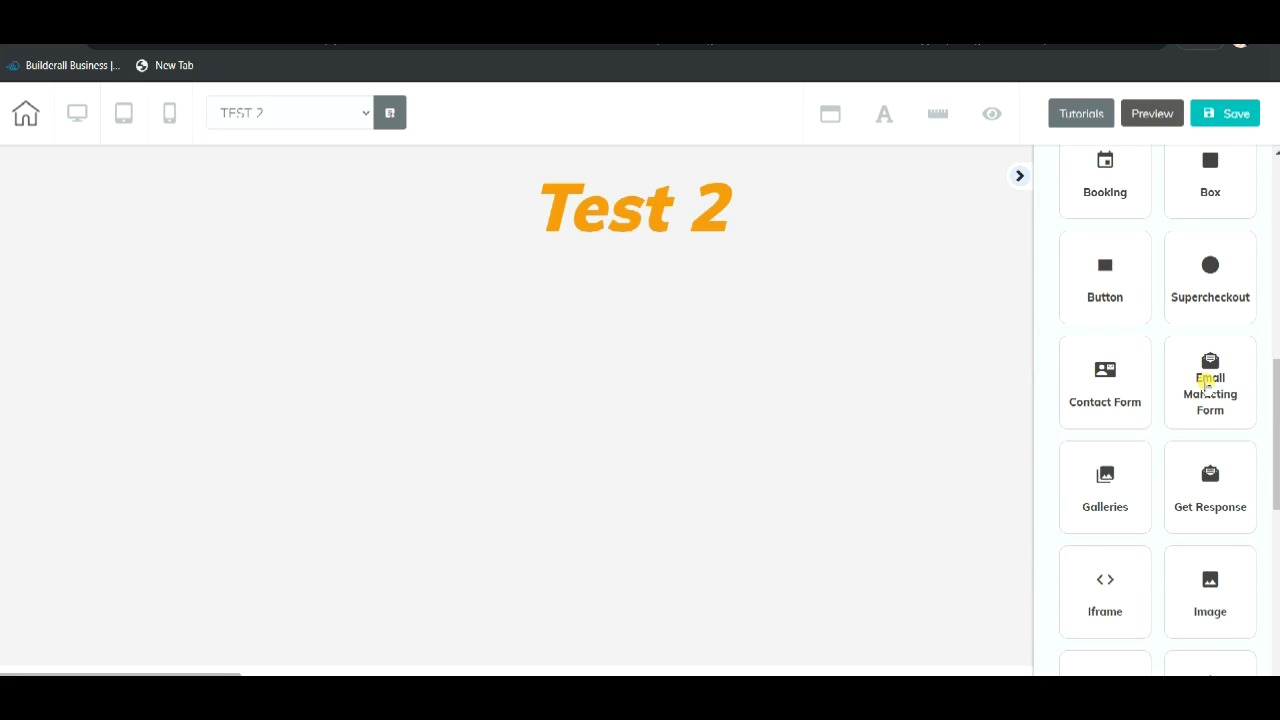
pyautogui.click(1209, 380)
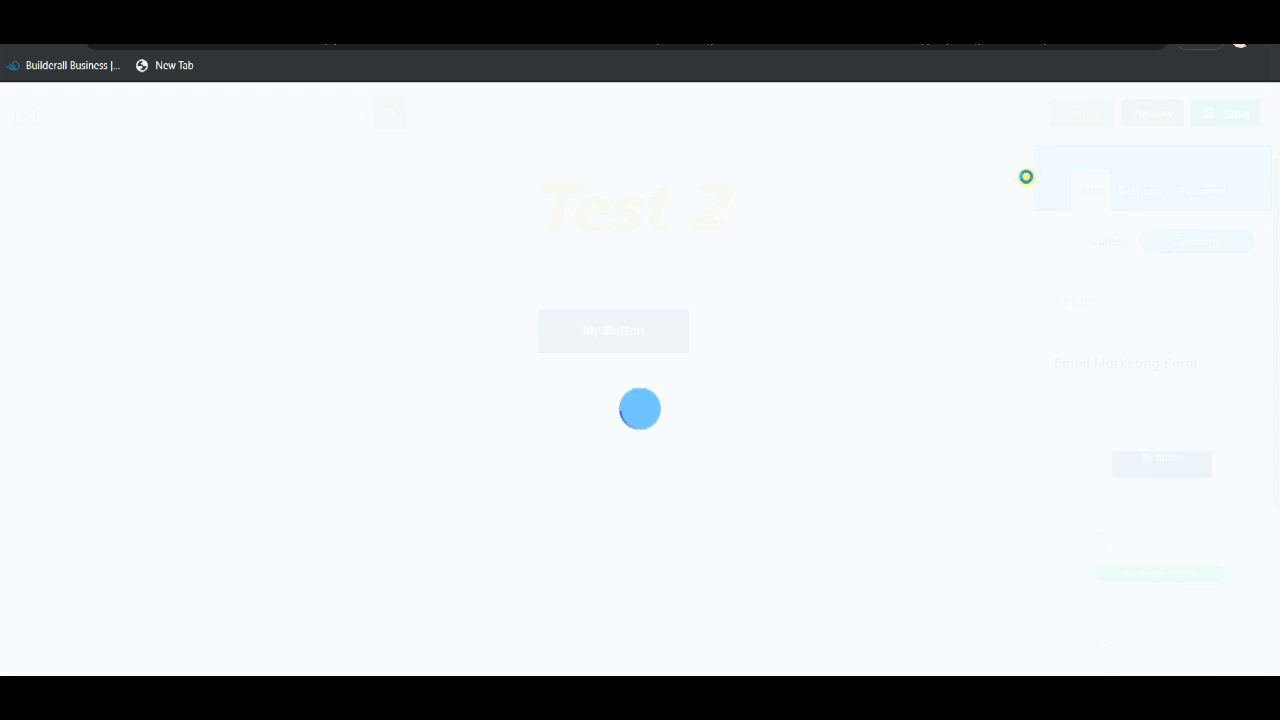
pyautogui.moveTo(675, 313)
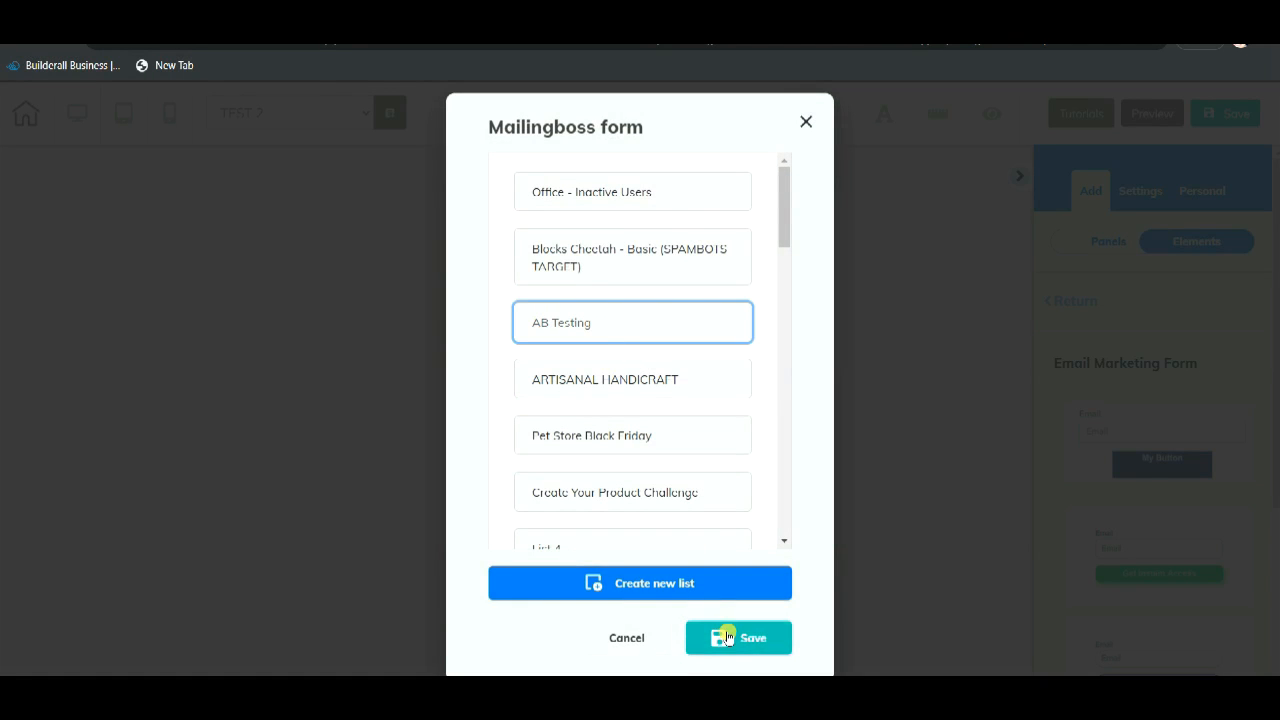
pyautogui.click(738, 637)
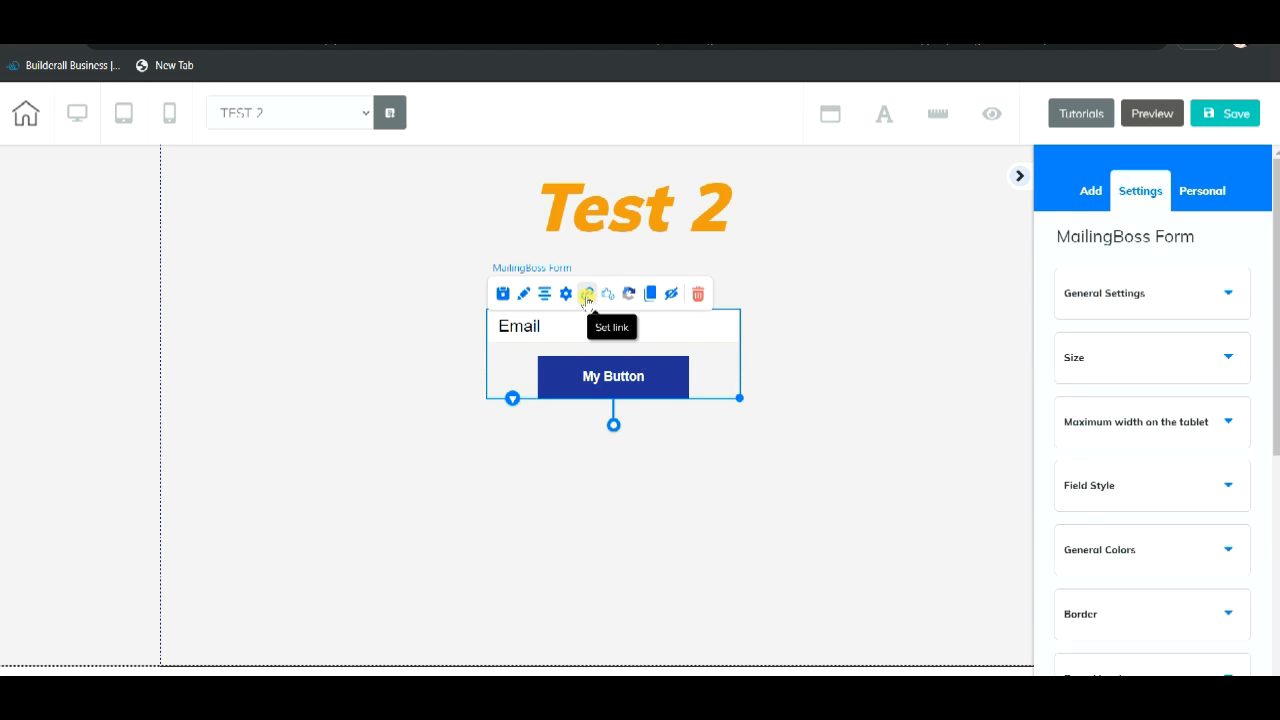
# - Send pending and confirmed subscribers to the THANK YOU page
pyautogui.click(587, 293)
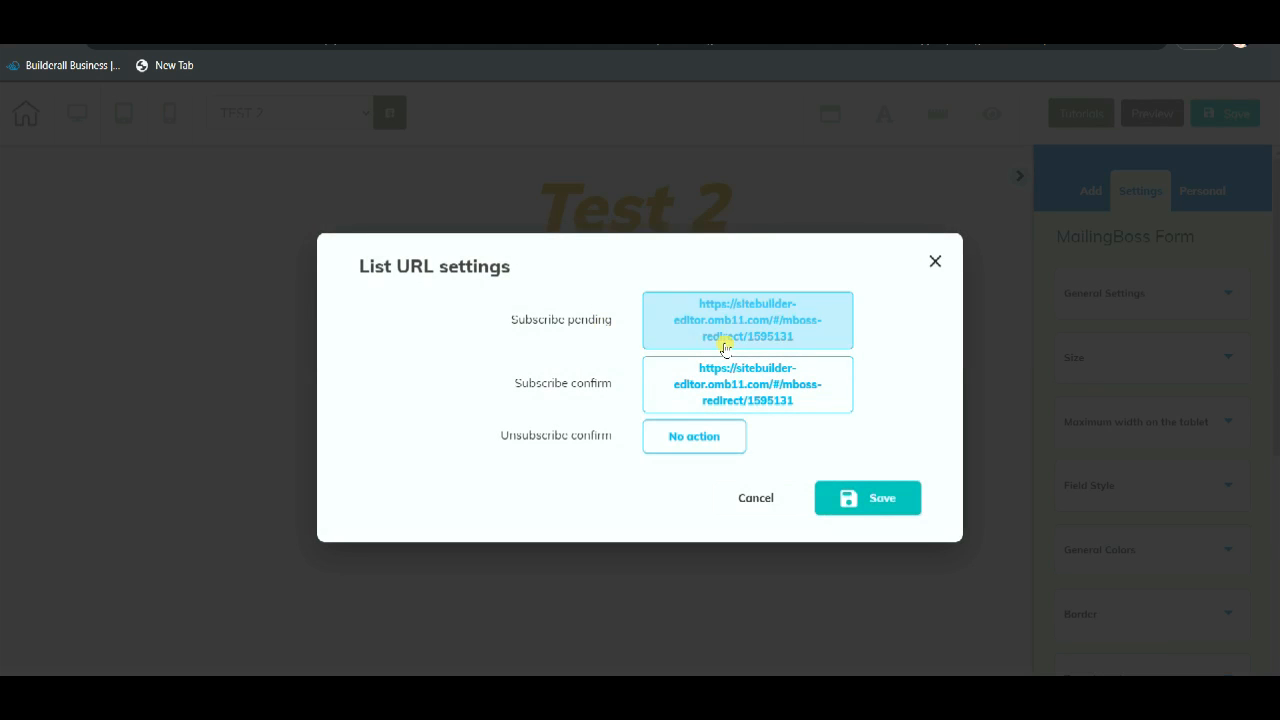
pyautogui.click(746, 319)
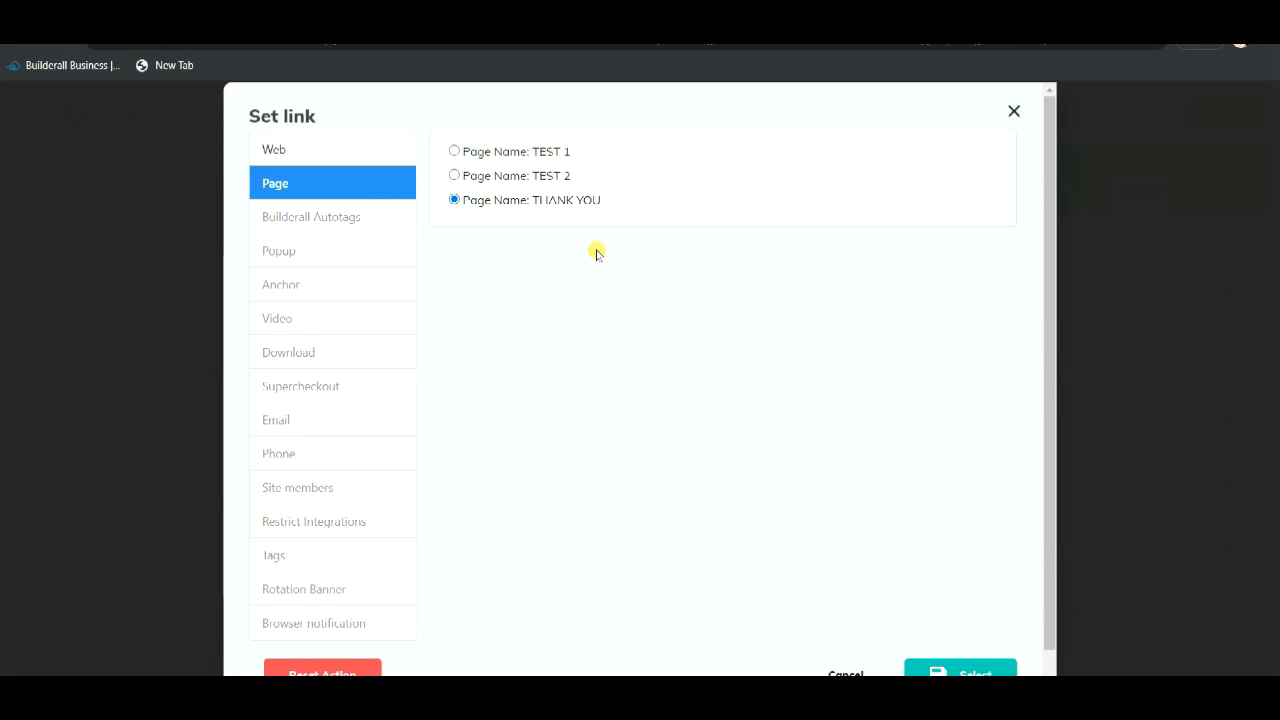
pyautogui.moveTo(727, 393)
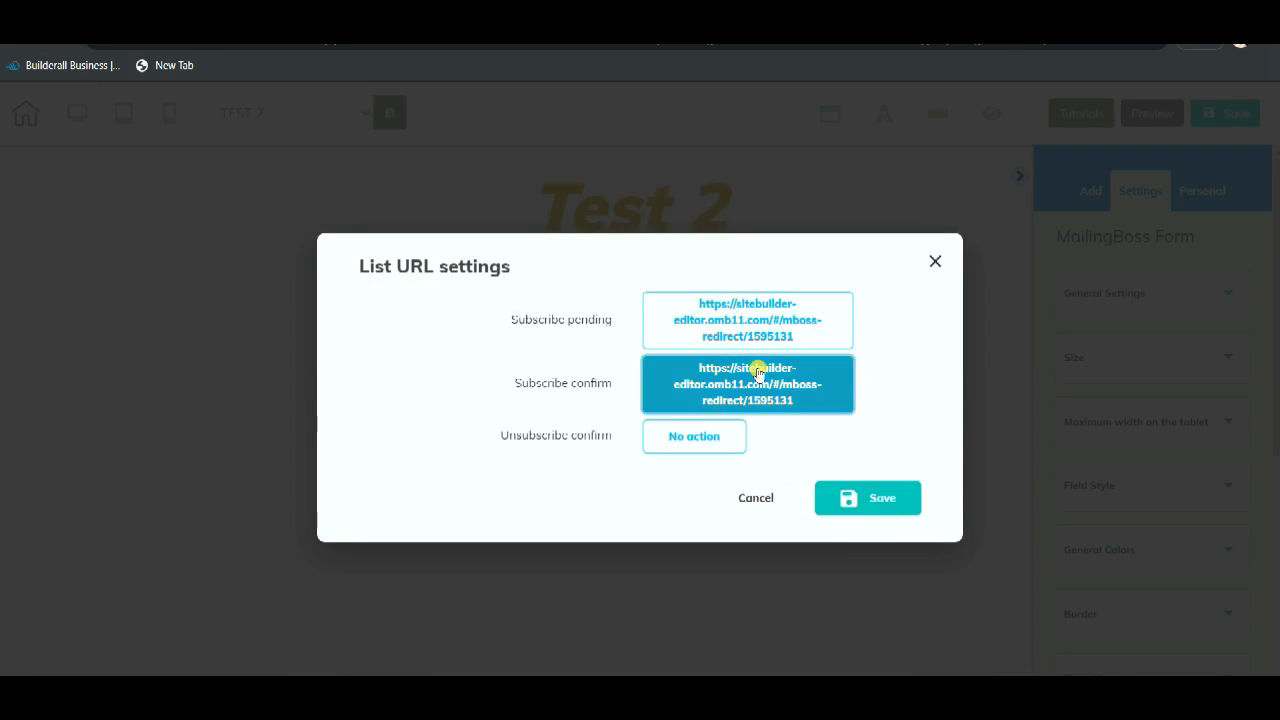
pyautogui.click(747, 383)
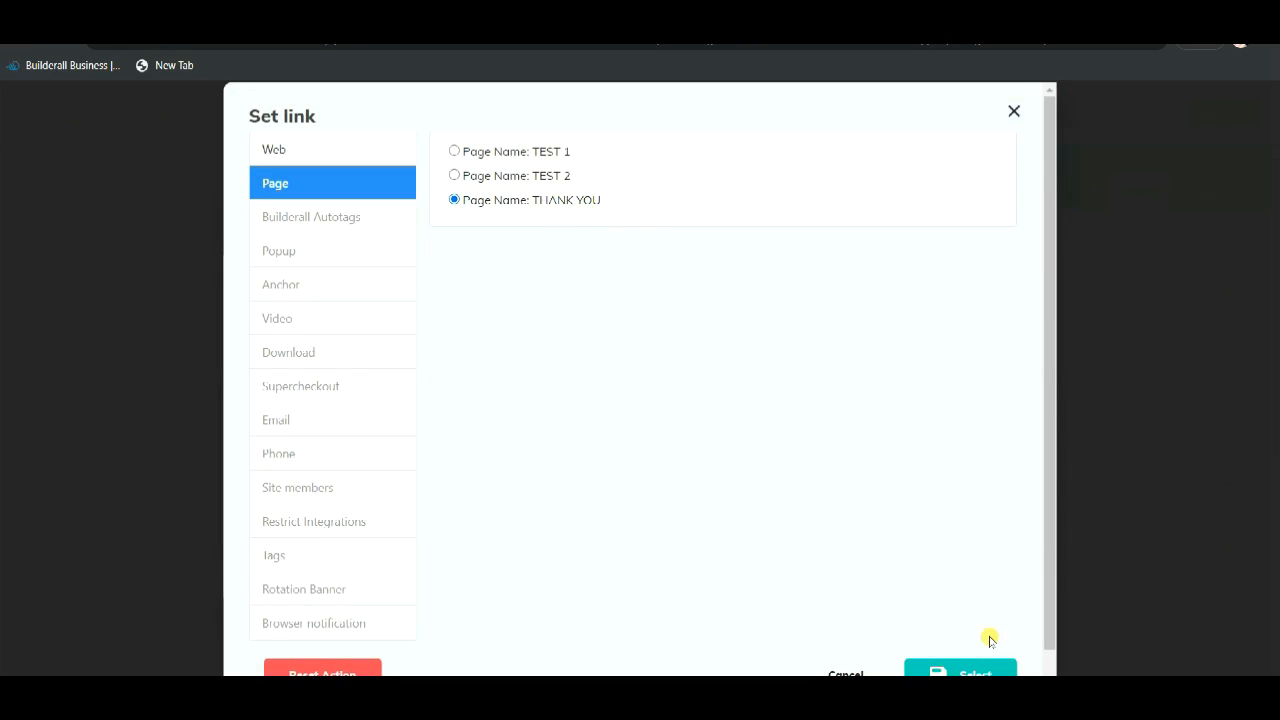
pyautogui.click(959, 673)
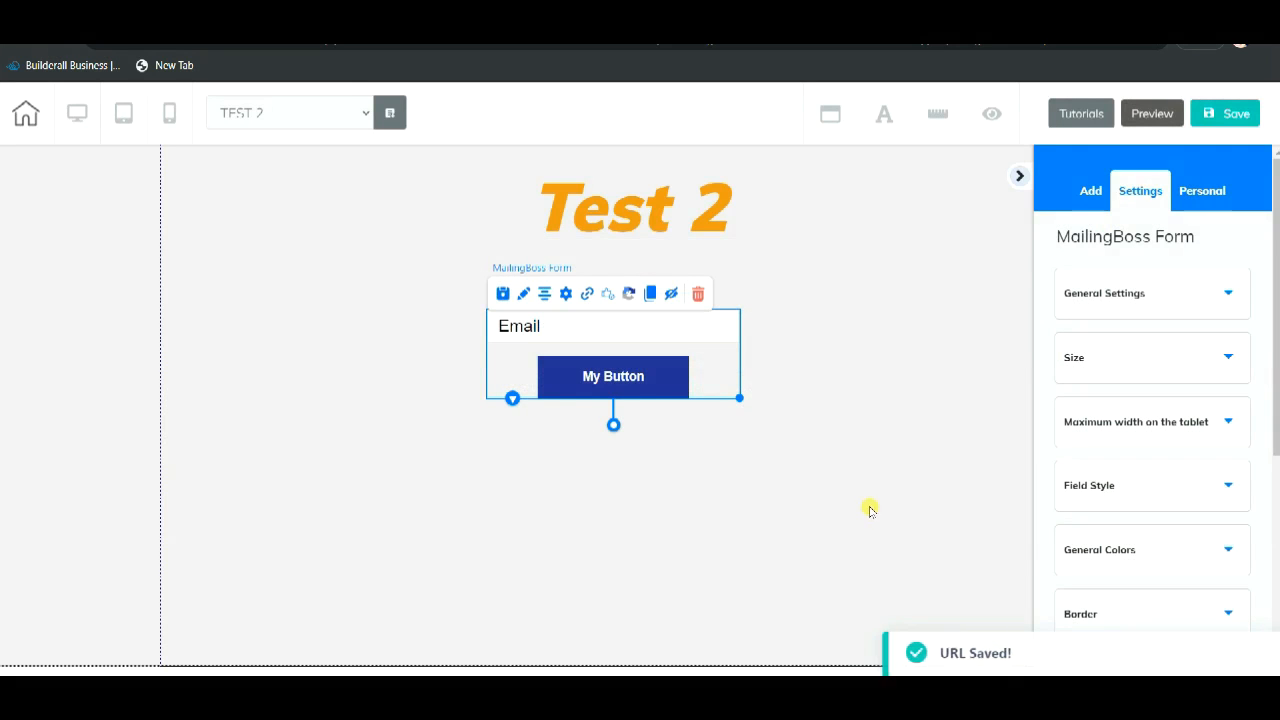
pyautogui.click(1019, 176)
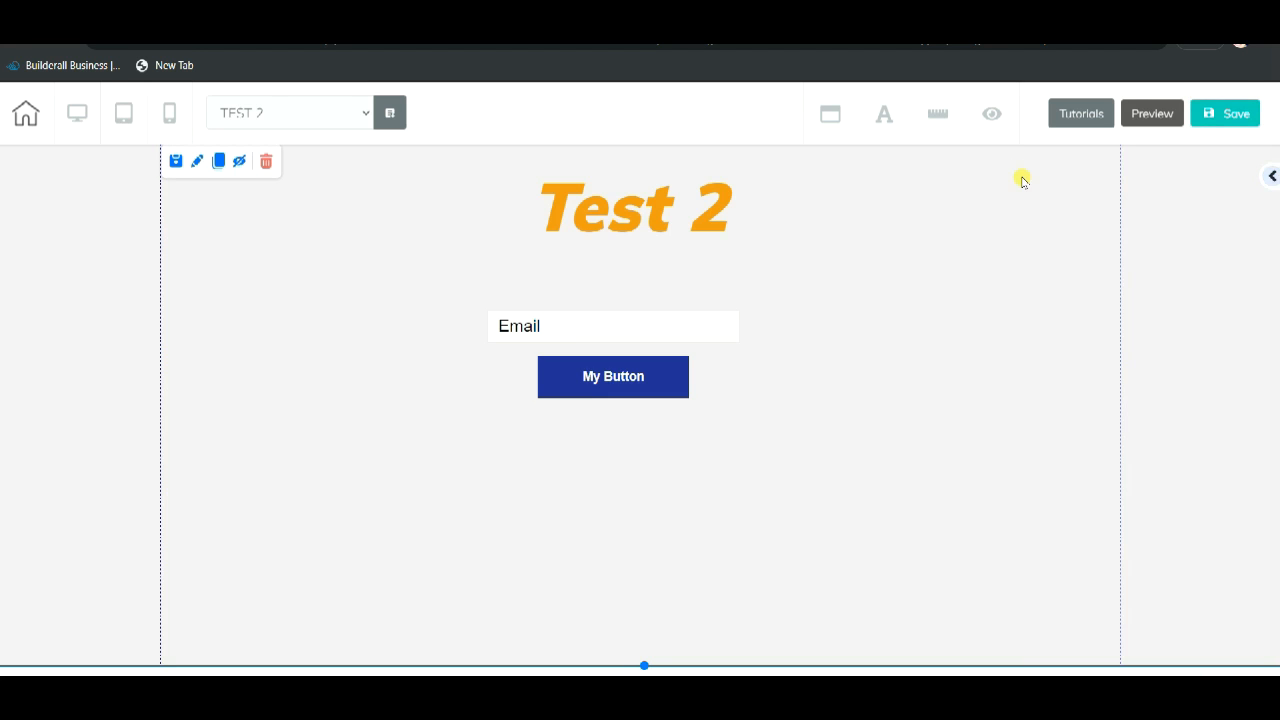
pyautogui.moveTo(782, 467)
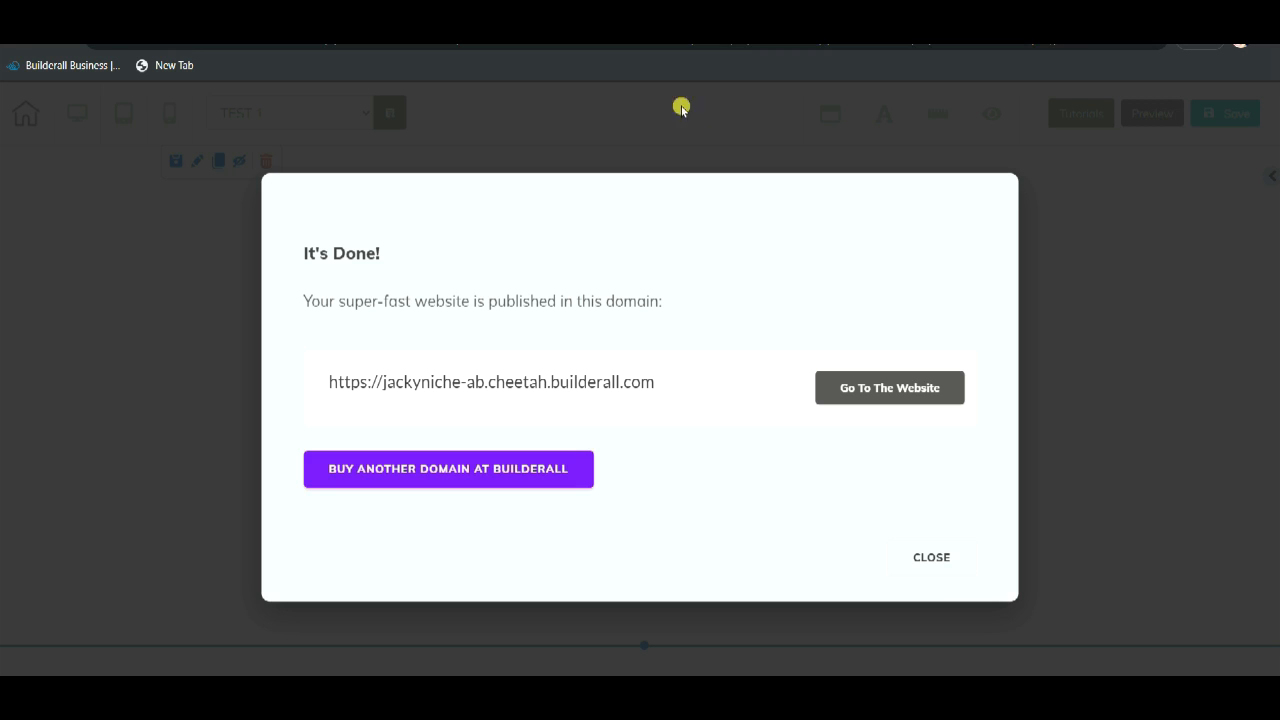
# - Dismiss the 'It's Done!' publish dialog and return to My pages, scrolled to Split Test
pyautogui.click(930, 557)
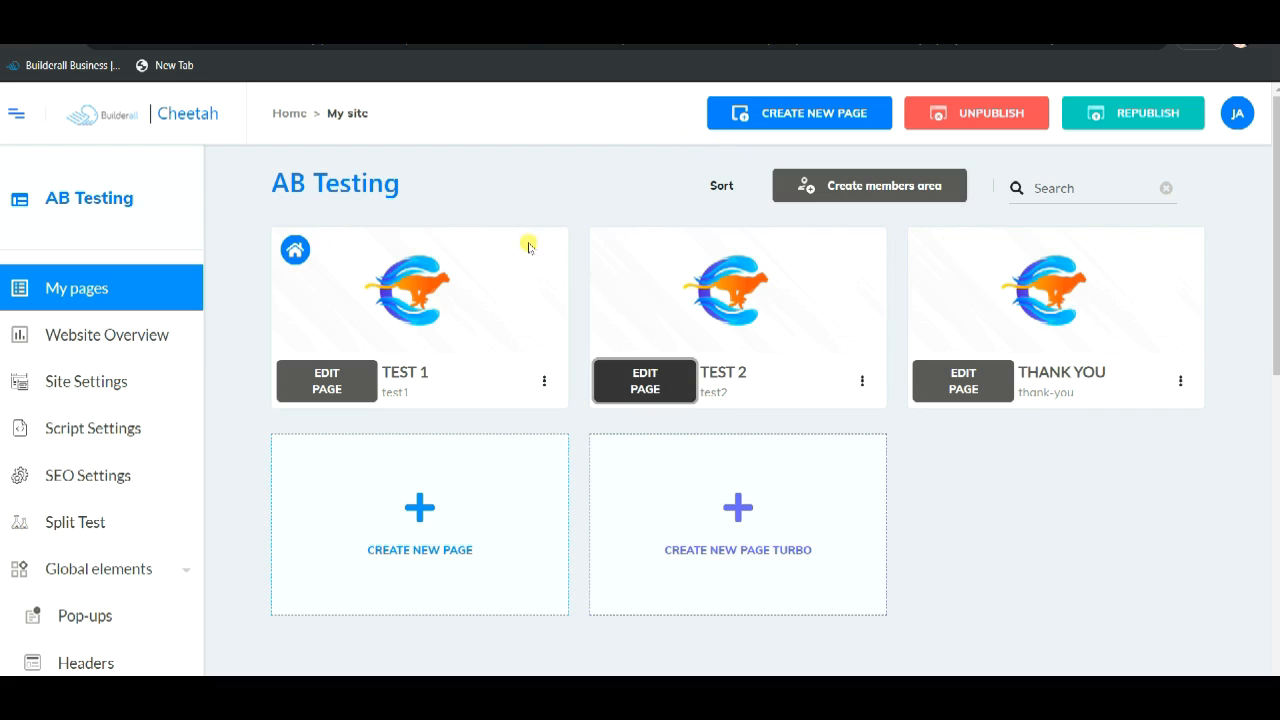
pyautogui.click(1132, 112)
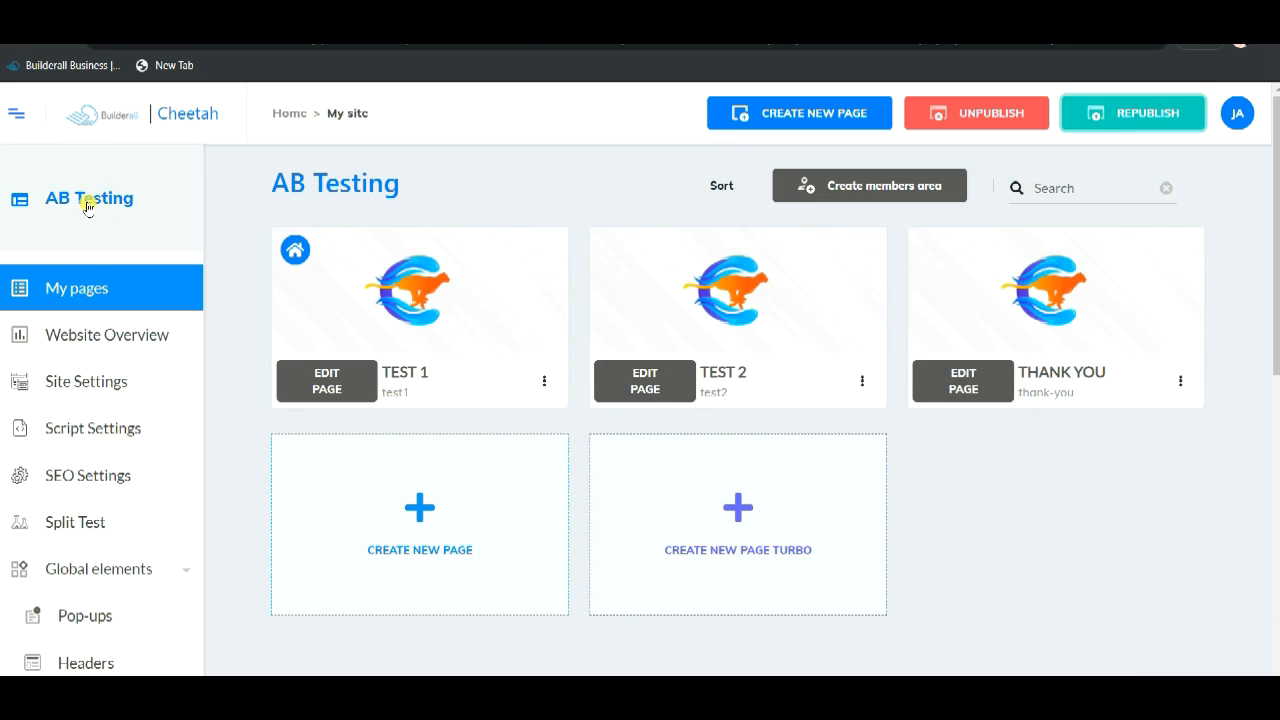
pyautogui.scroll(-3)
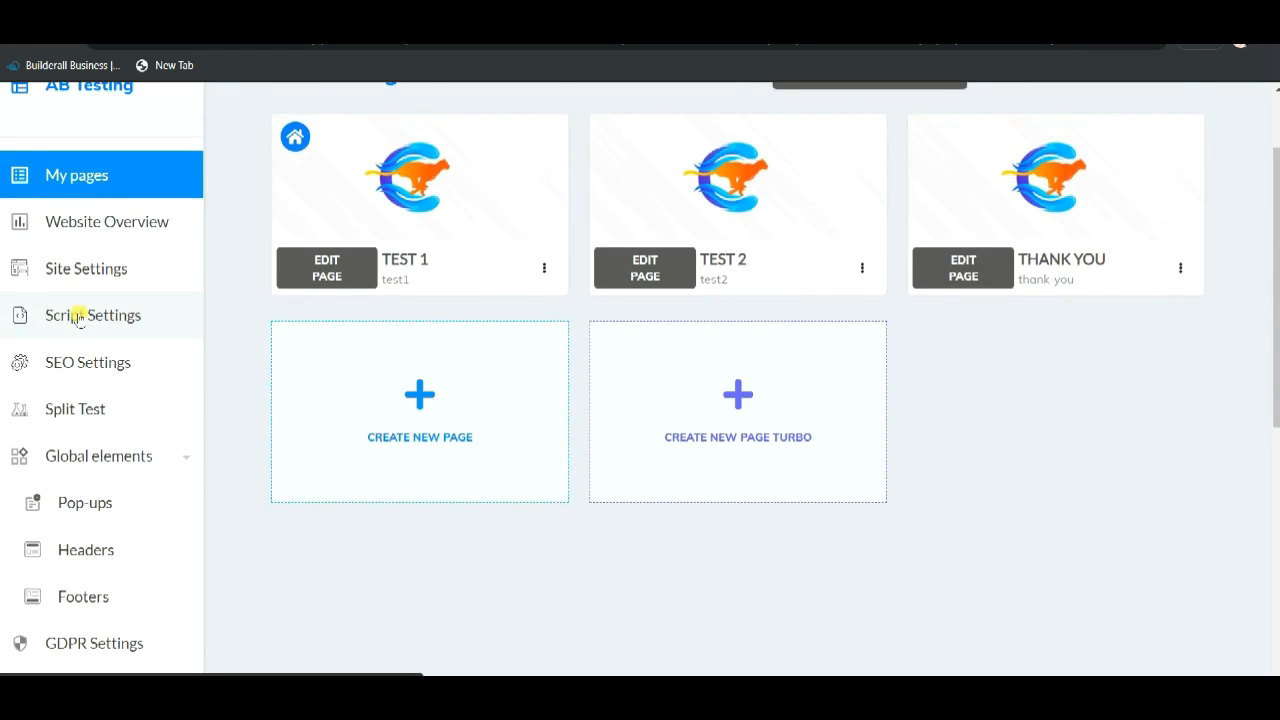
pyautogui.scroll(-3)
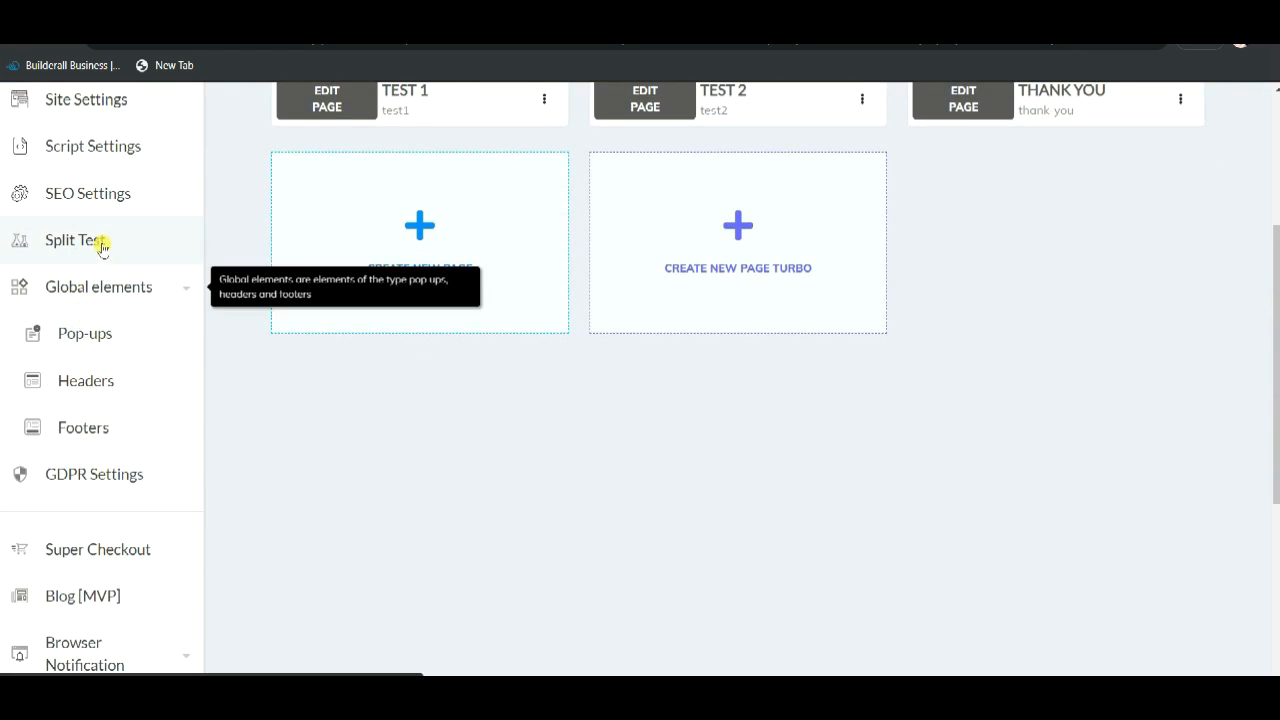
# - Create a new split test with TEST1 as main page and Thank You as target
pyautogui.click(71, 240)
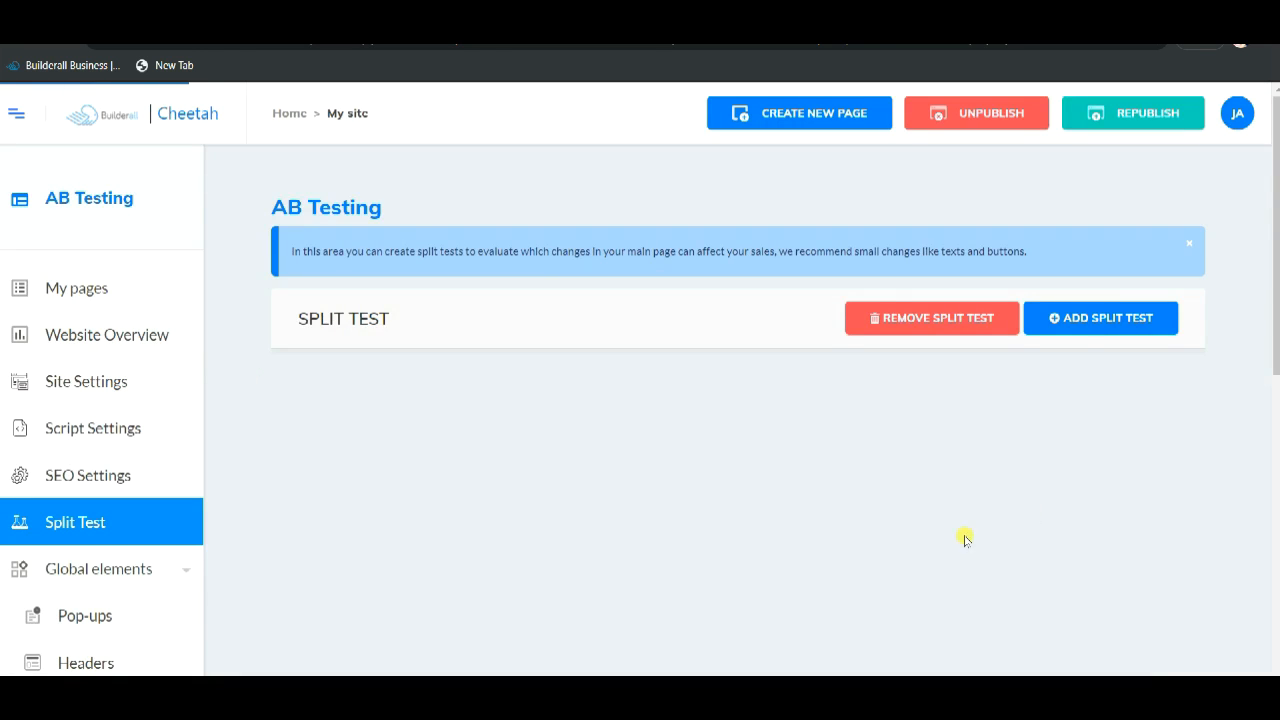
pyautogui.click(1100, 318)
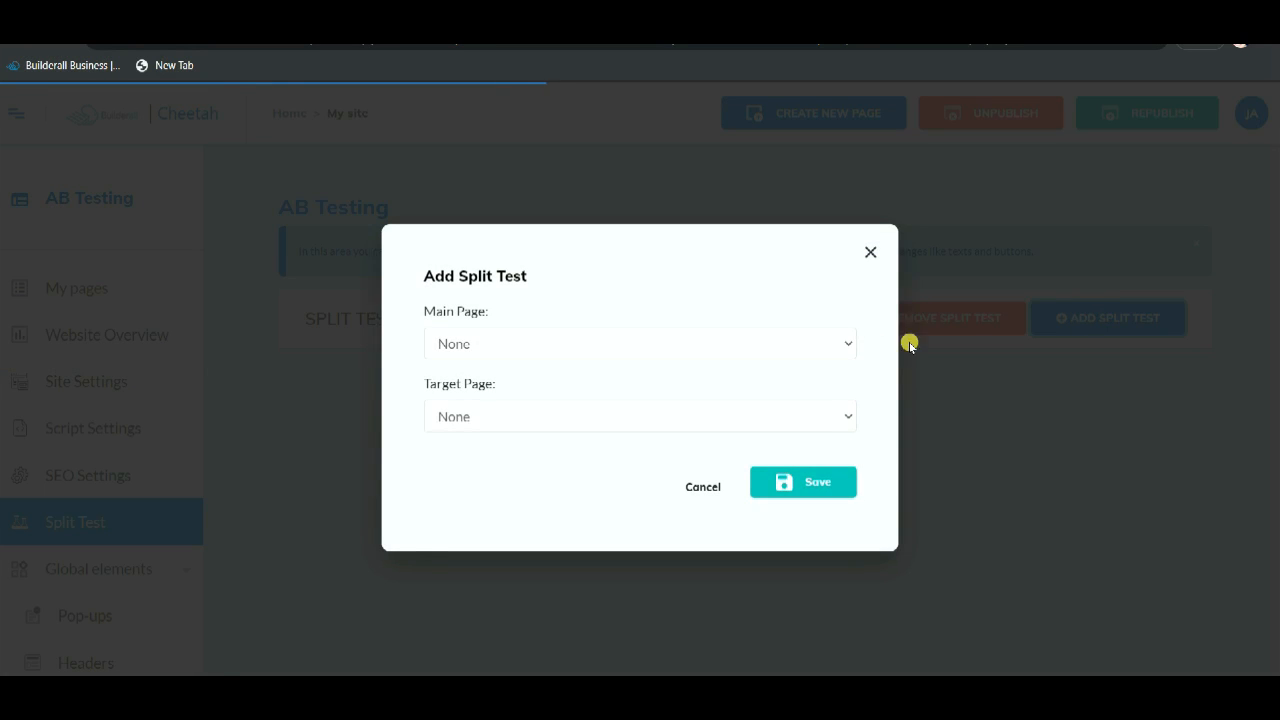
pyautogui.click(640, 343)
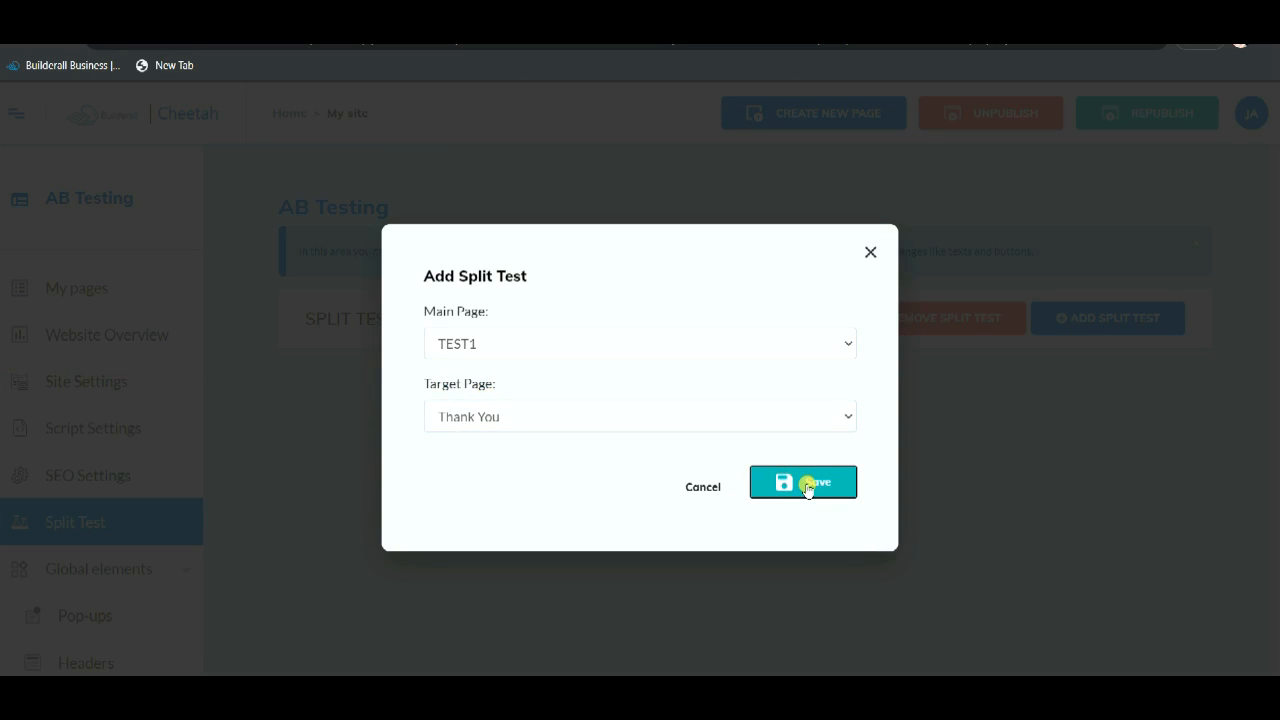
# - Save the split test and add TEST2 as a second variation
pyautogui.click(803, 482)
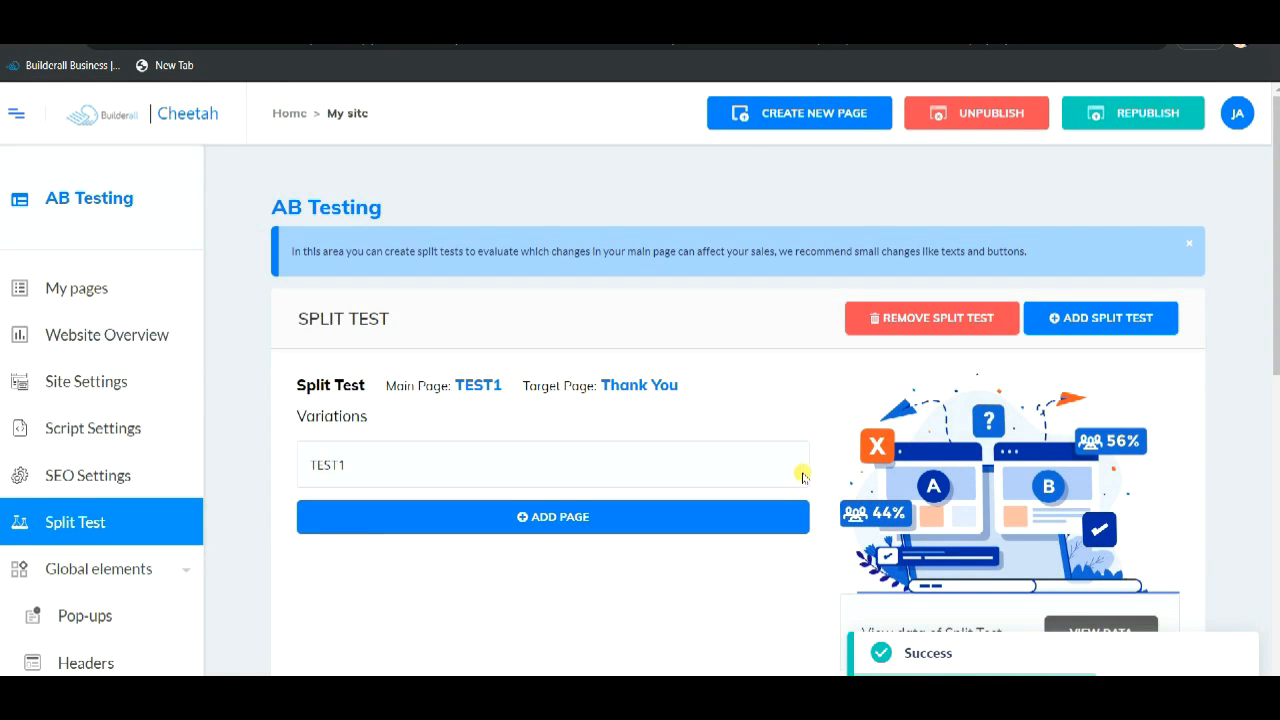
pyautogui.click(552, 516)
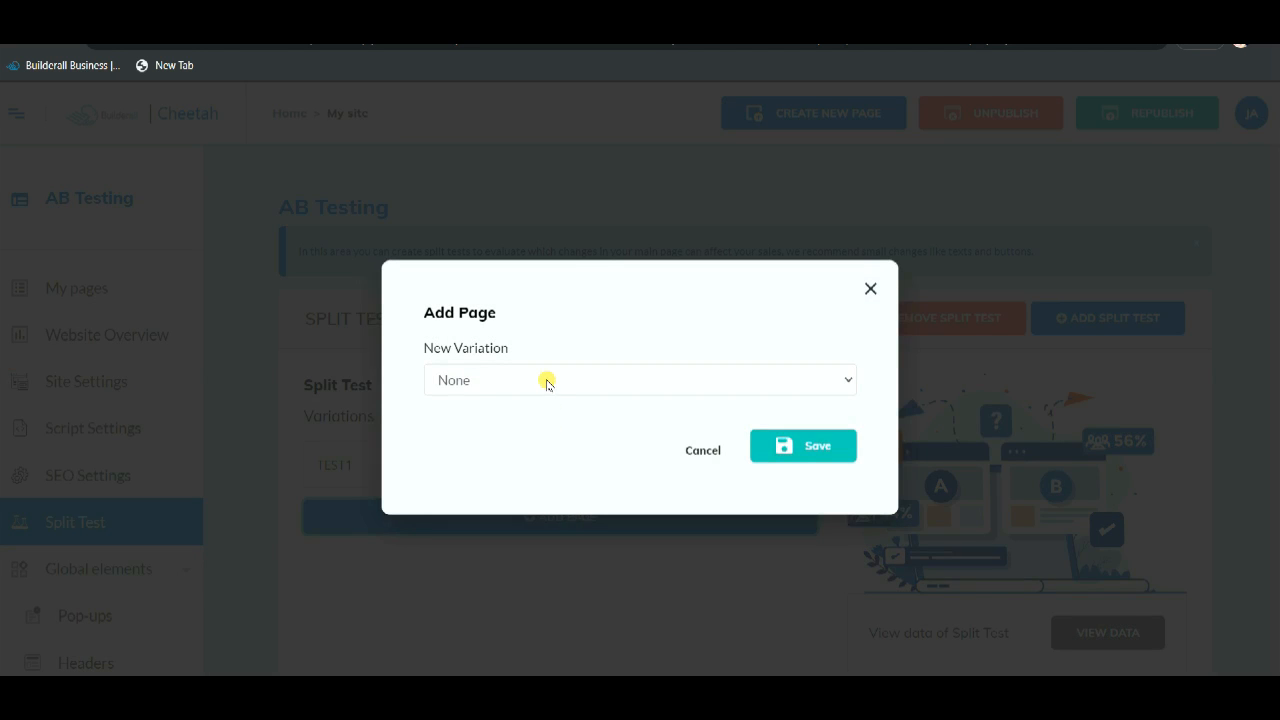
pyautogui.click(640, 380)
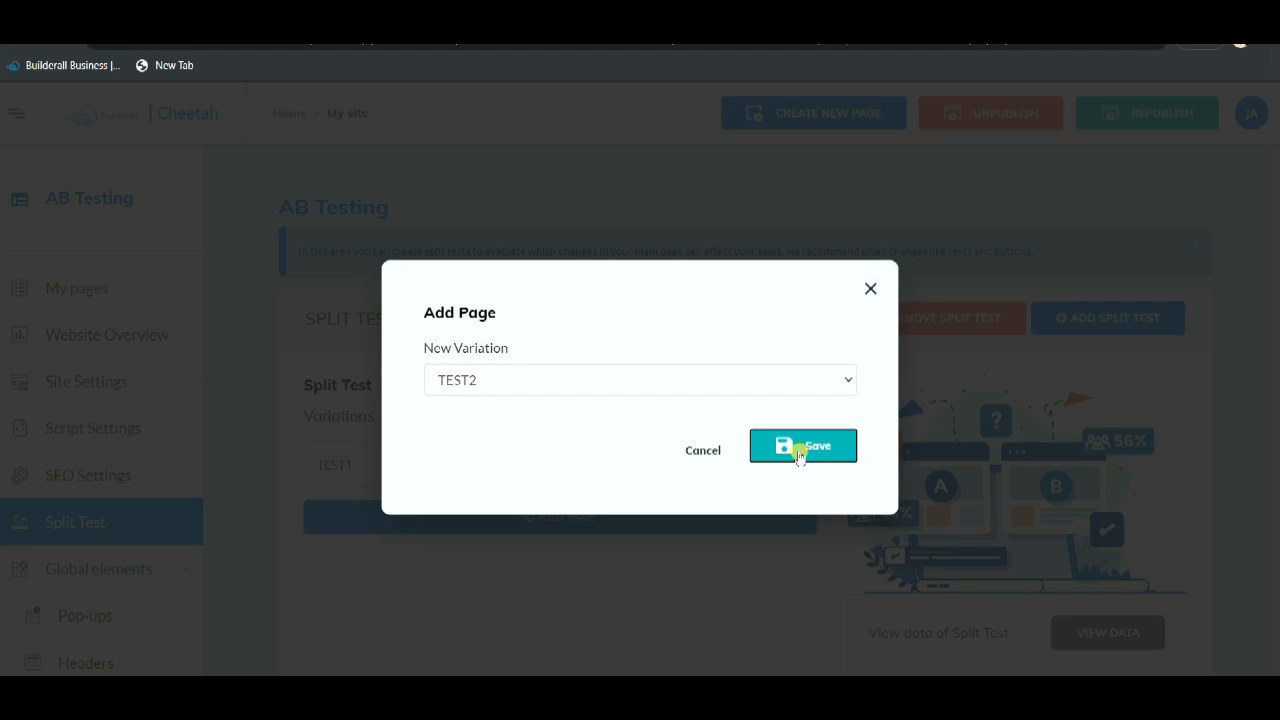
pyautogui.click(802, 445)
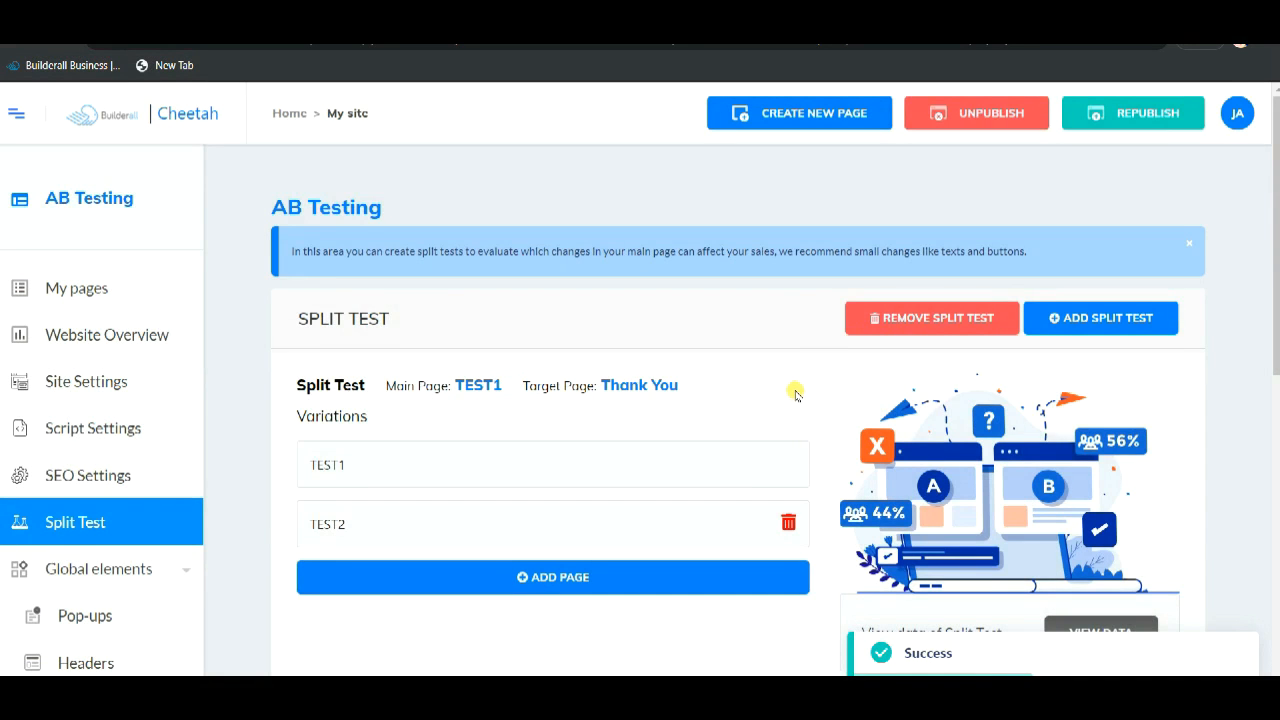
# - View the split test's access and forward data, then close it
pyautogui.scroll(-3)
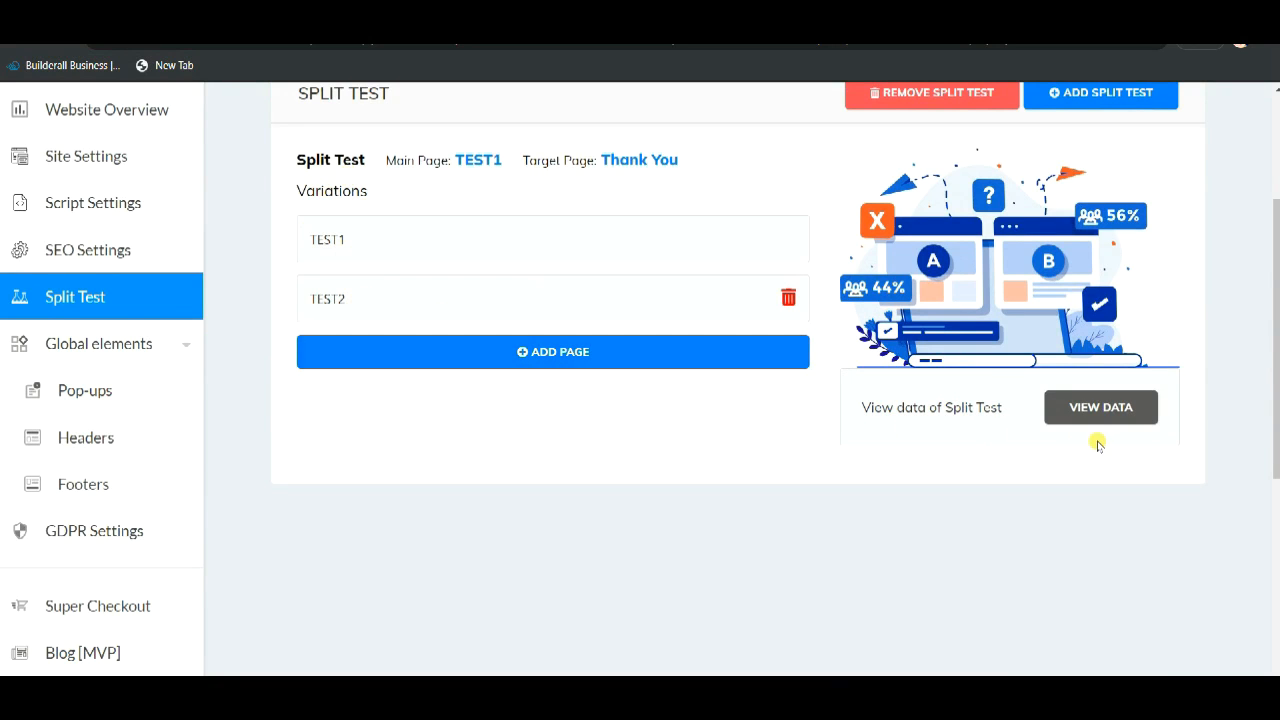
pyautogui.click(1100, 407)
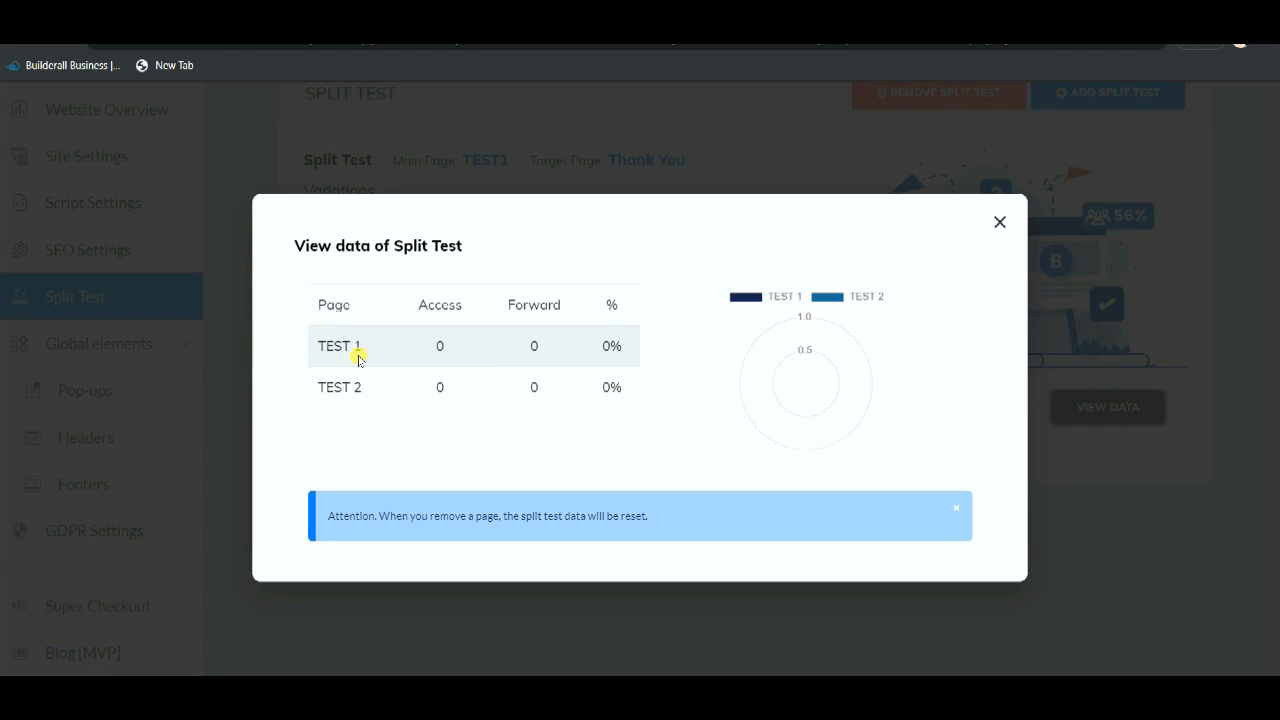
pyautogui.moveTo(997, 240)
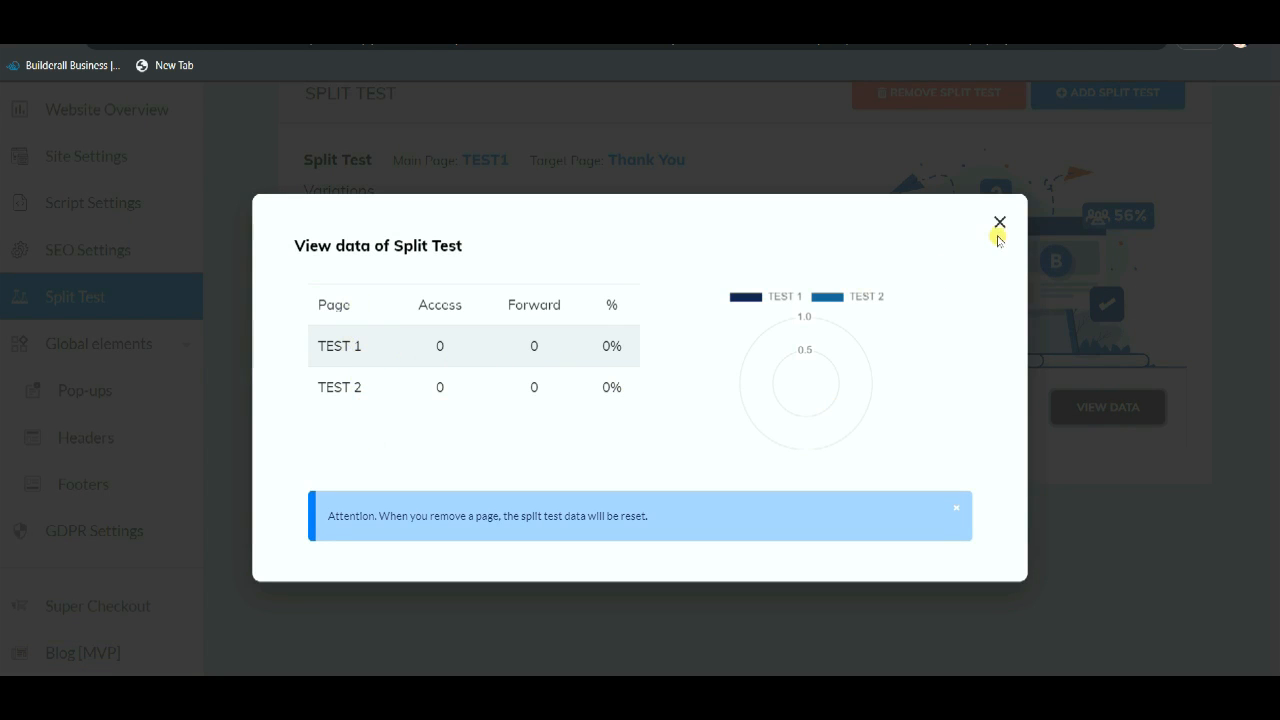
pyautogui.click(1000, 221)
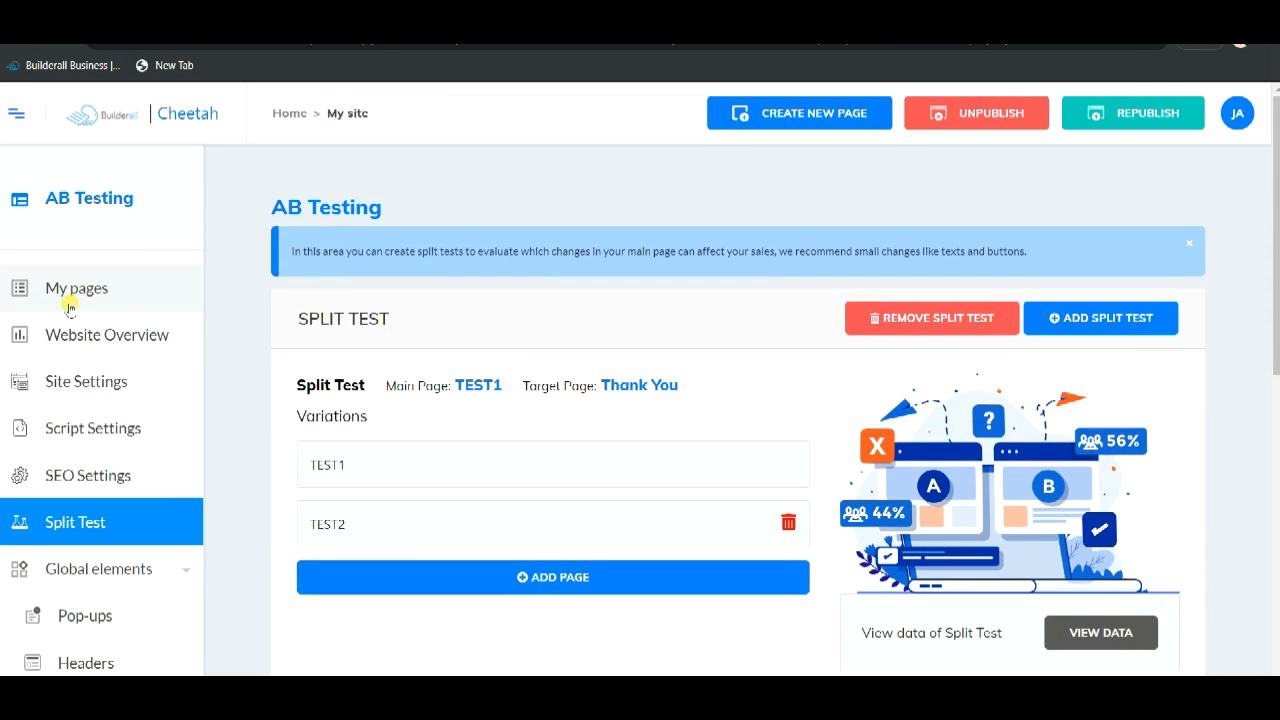
pyautogui.click(77, 288)
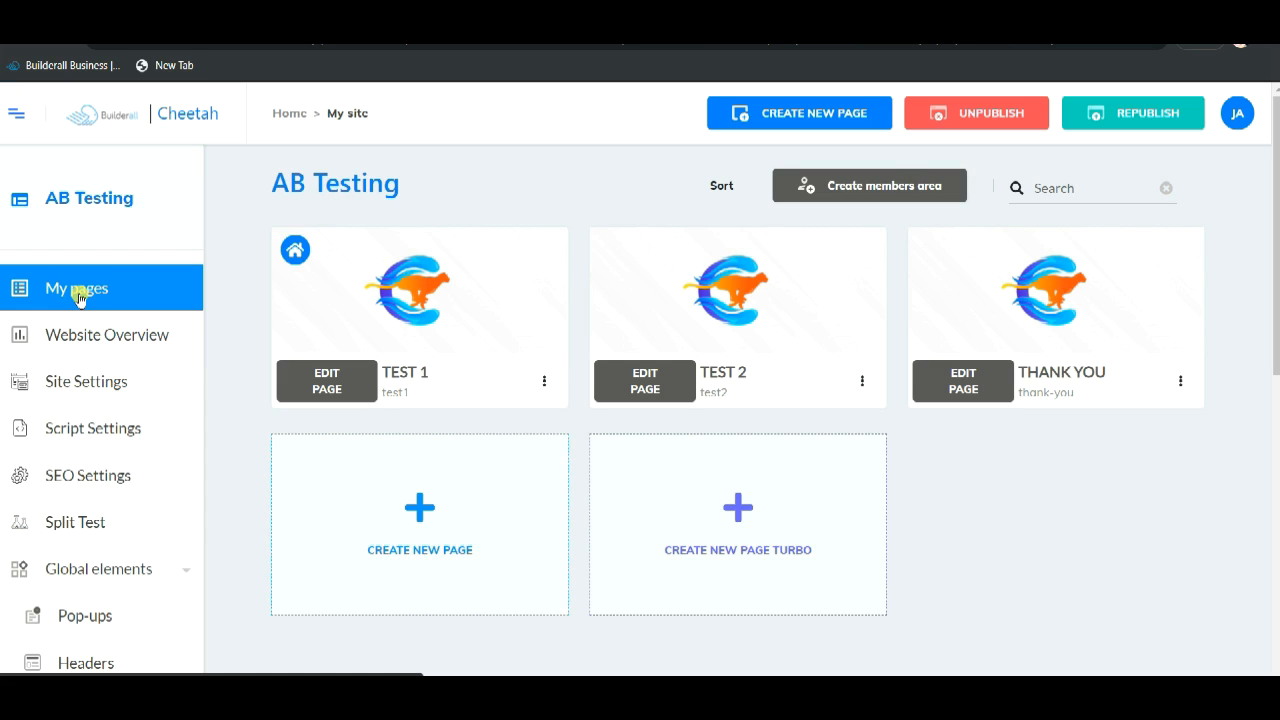
pyautogui.moveTo(292, 220)
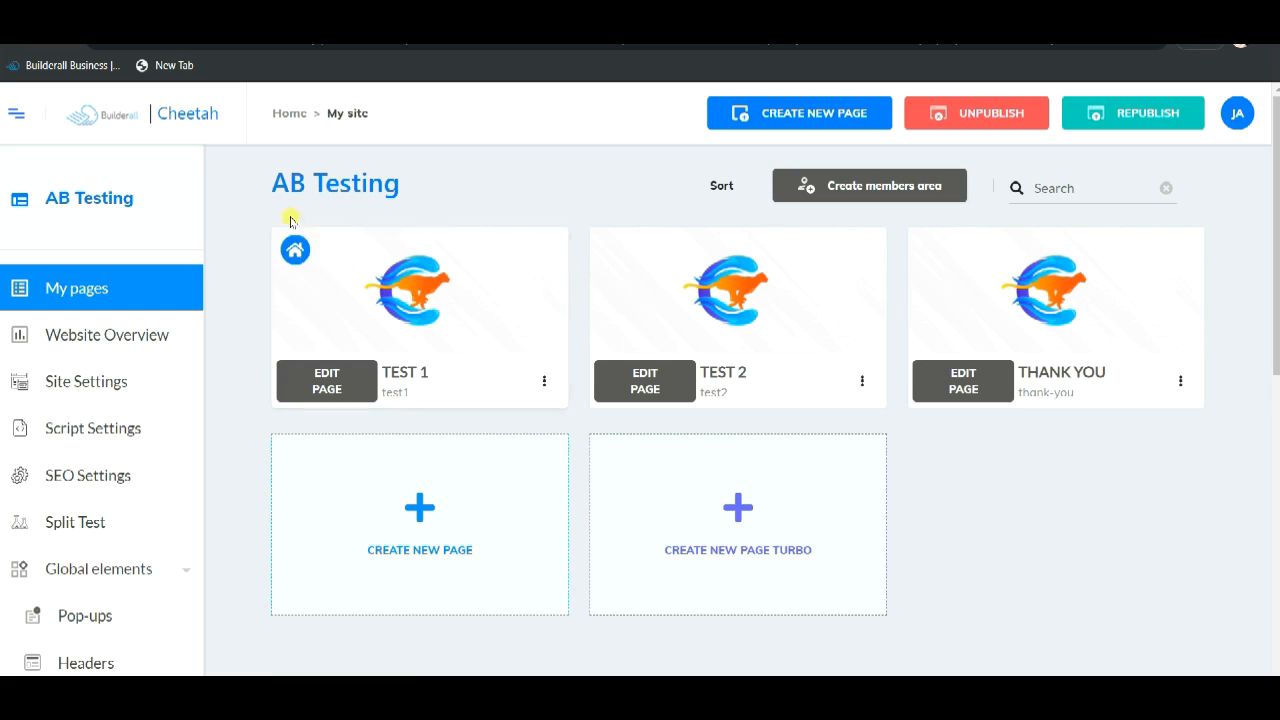
pyautogui.moveTo(295, 250)
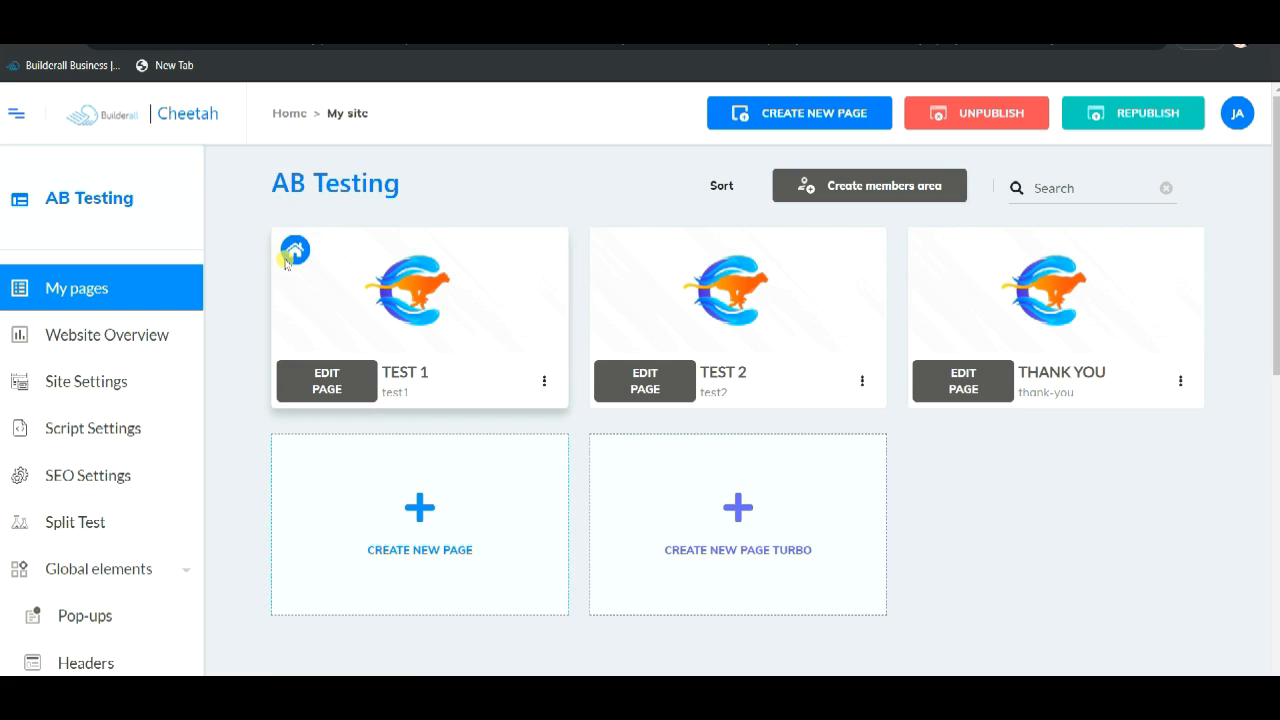
pyautogui.moveTo(419, 290)
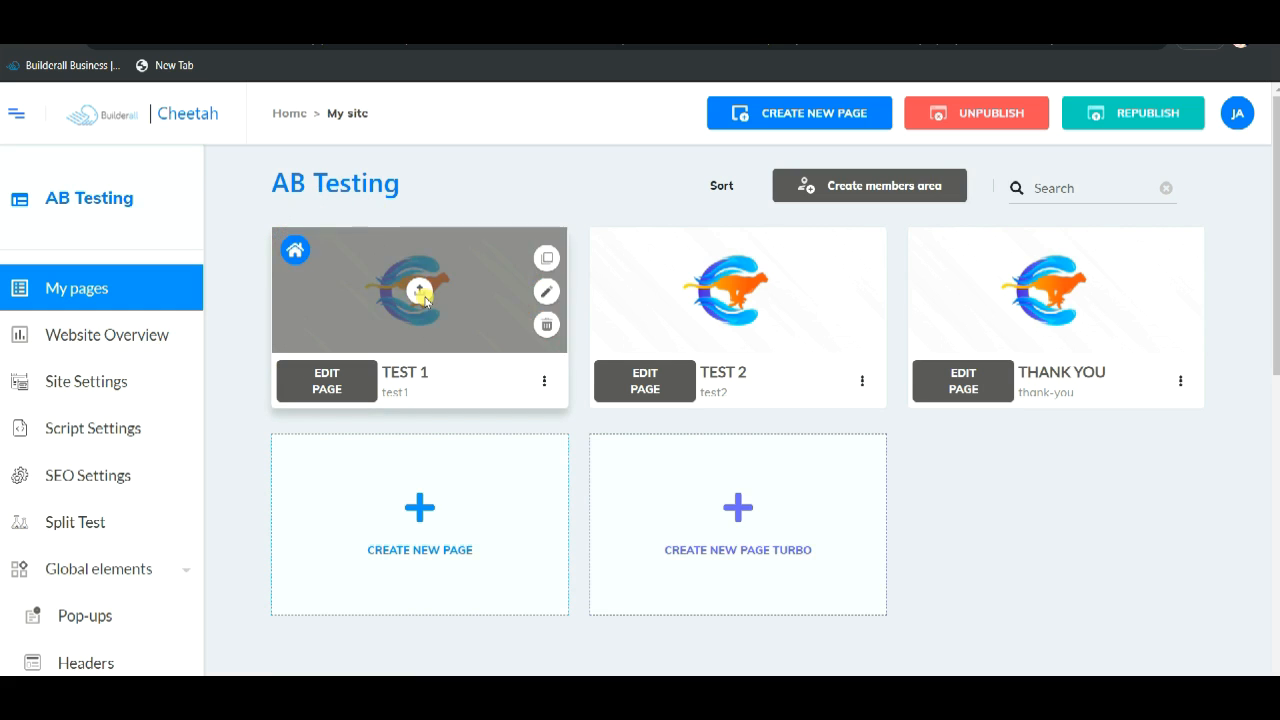
pyautogui.moveTo(1098, 345)
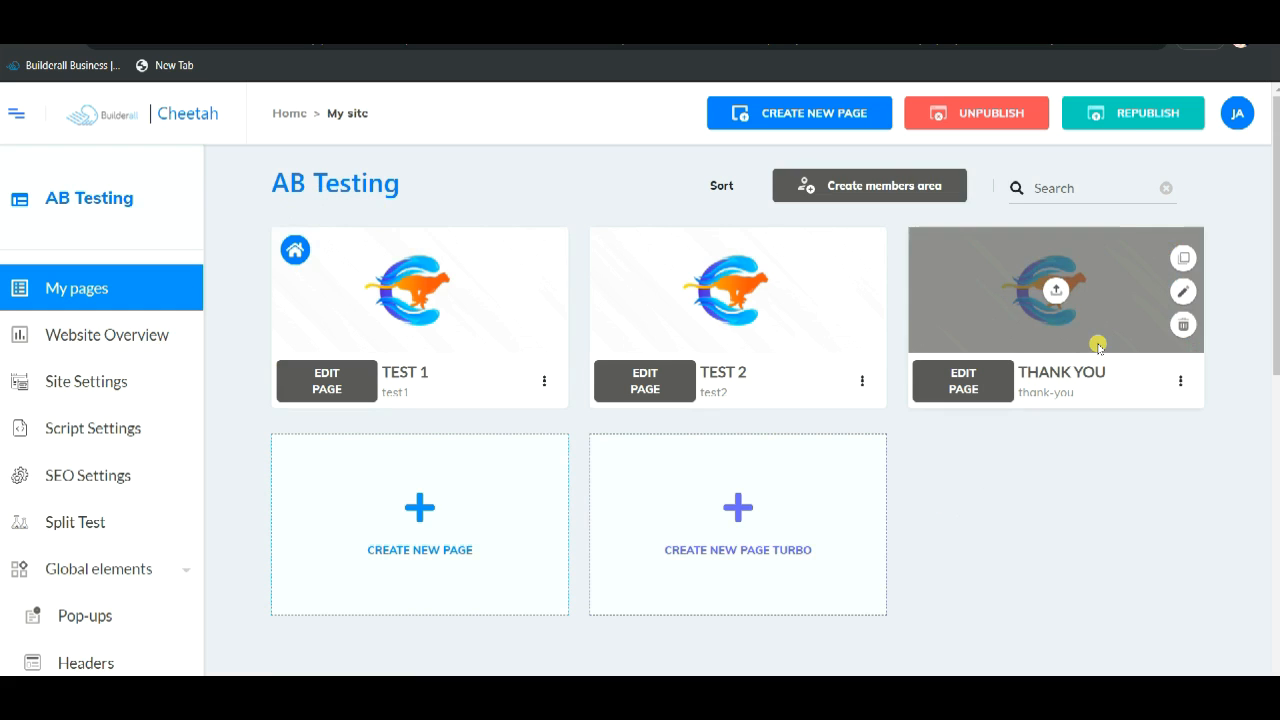
pyautogui.click(1133, 112)
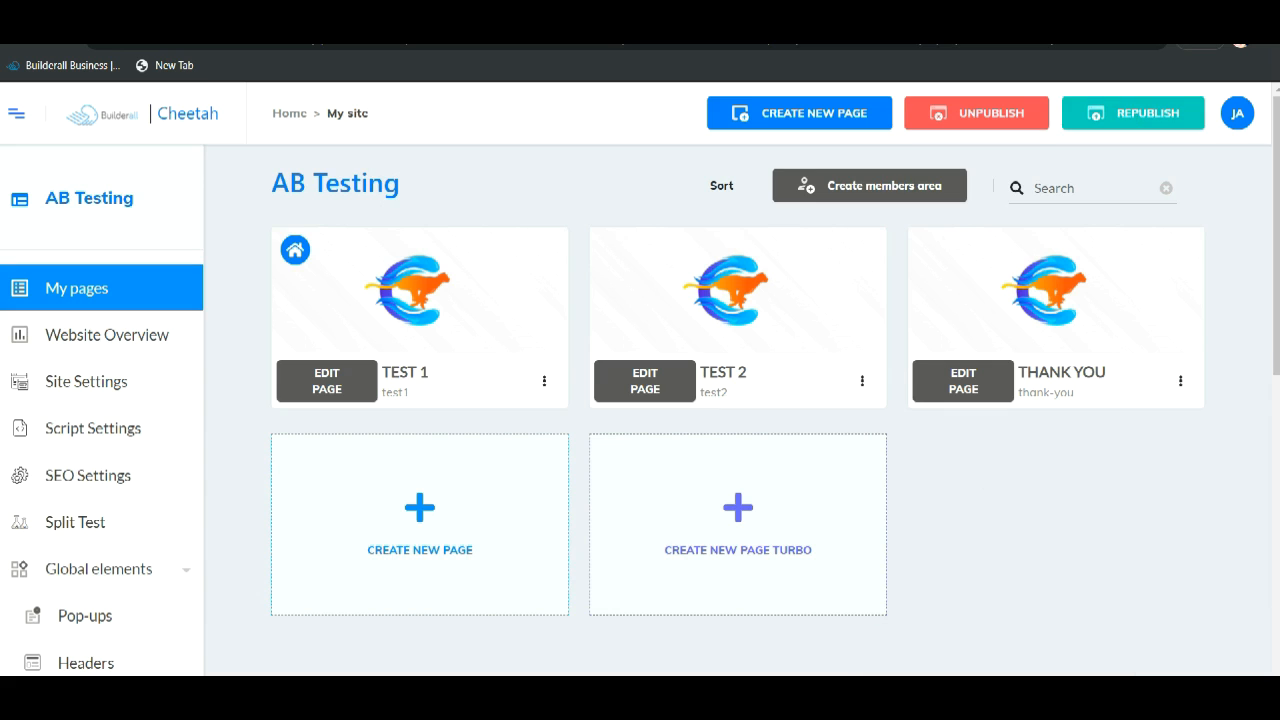
pyautogui.moveTo(441, 235)
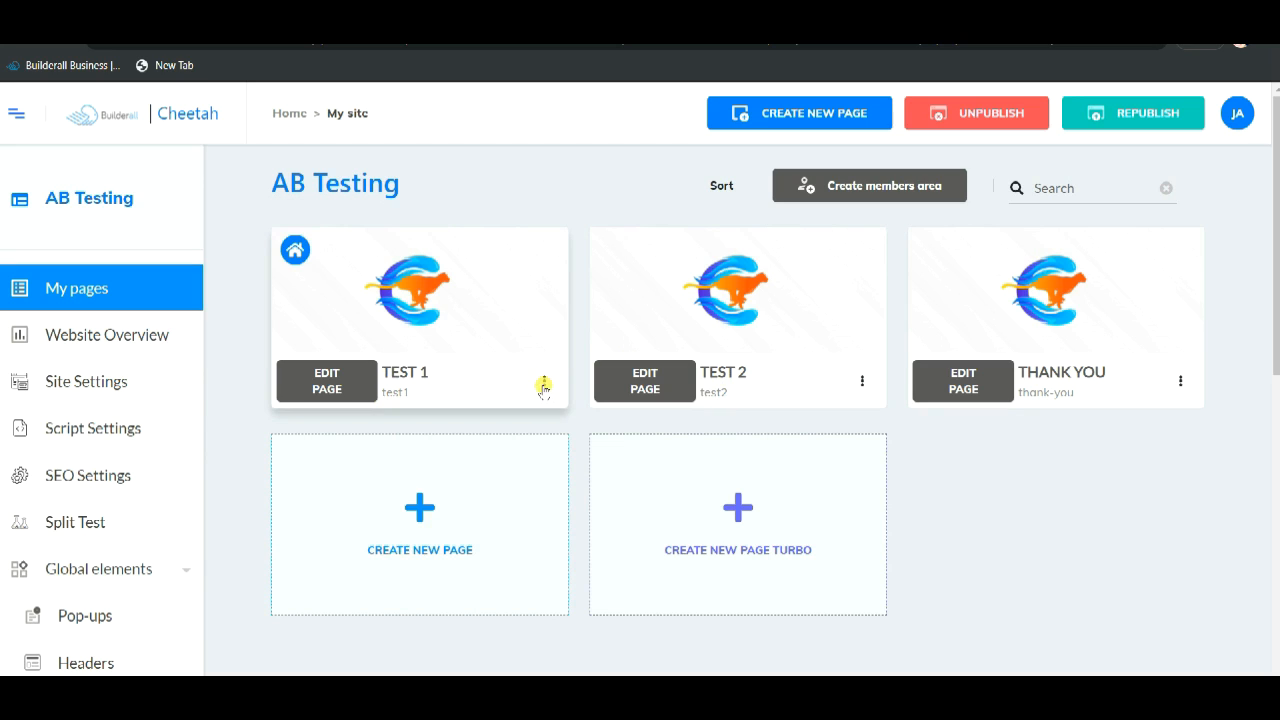
pyautogui.click(544, 381)
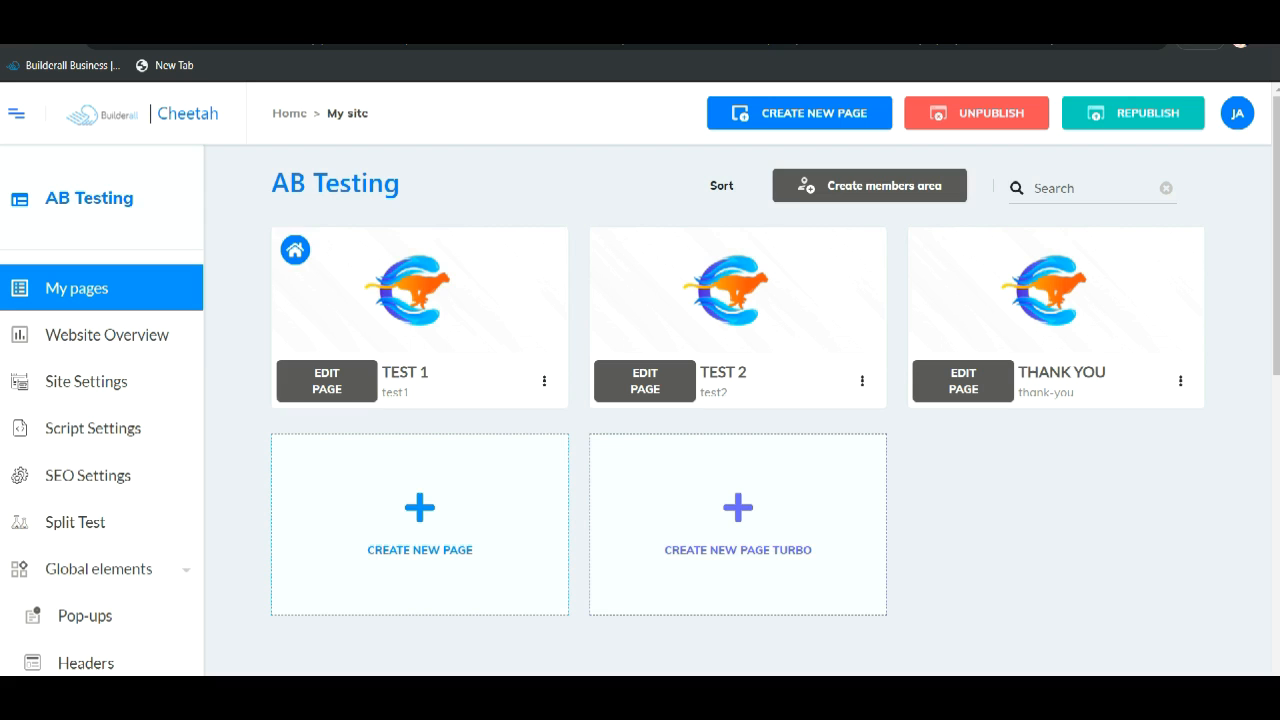
# - Open the live TEST 1 page via its ⋮ menu, then reopen it for incognito browsing
pyautogui.click(544, 381)
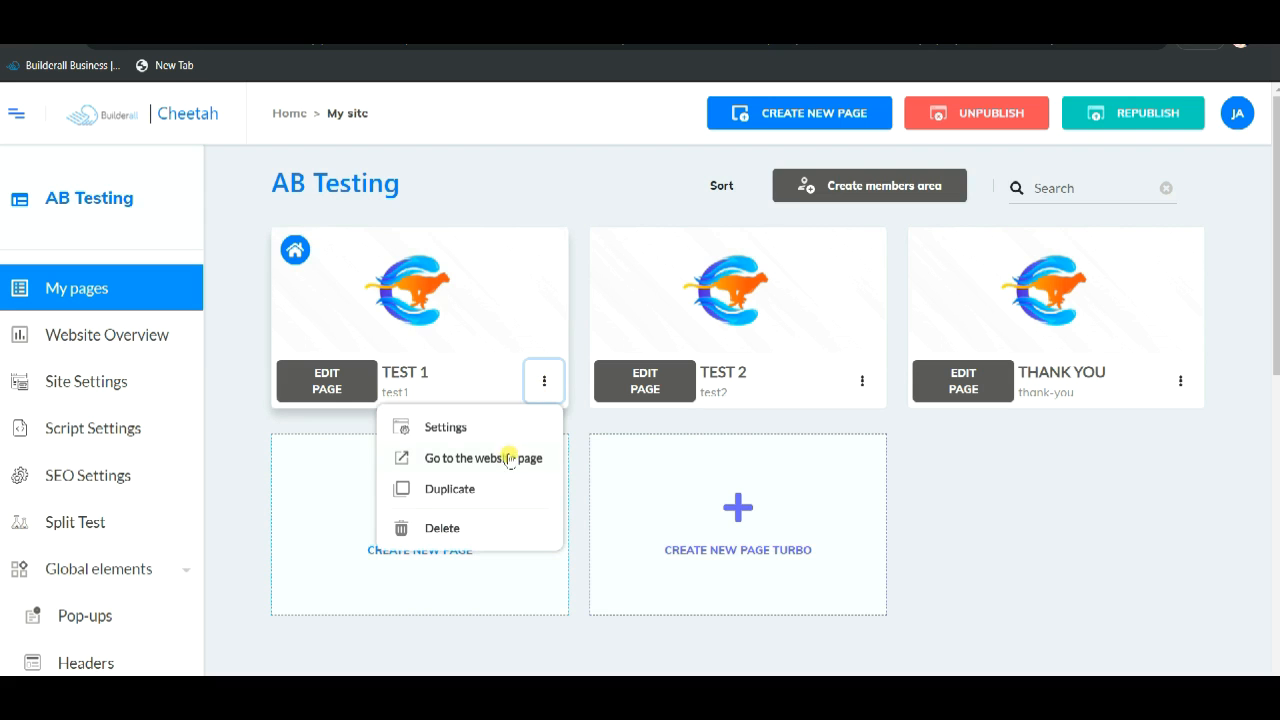
pyautogui.click(482, 458)
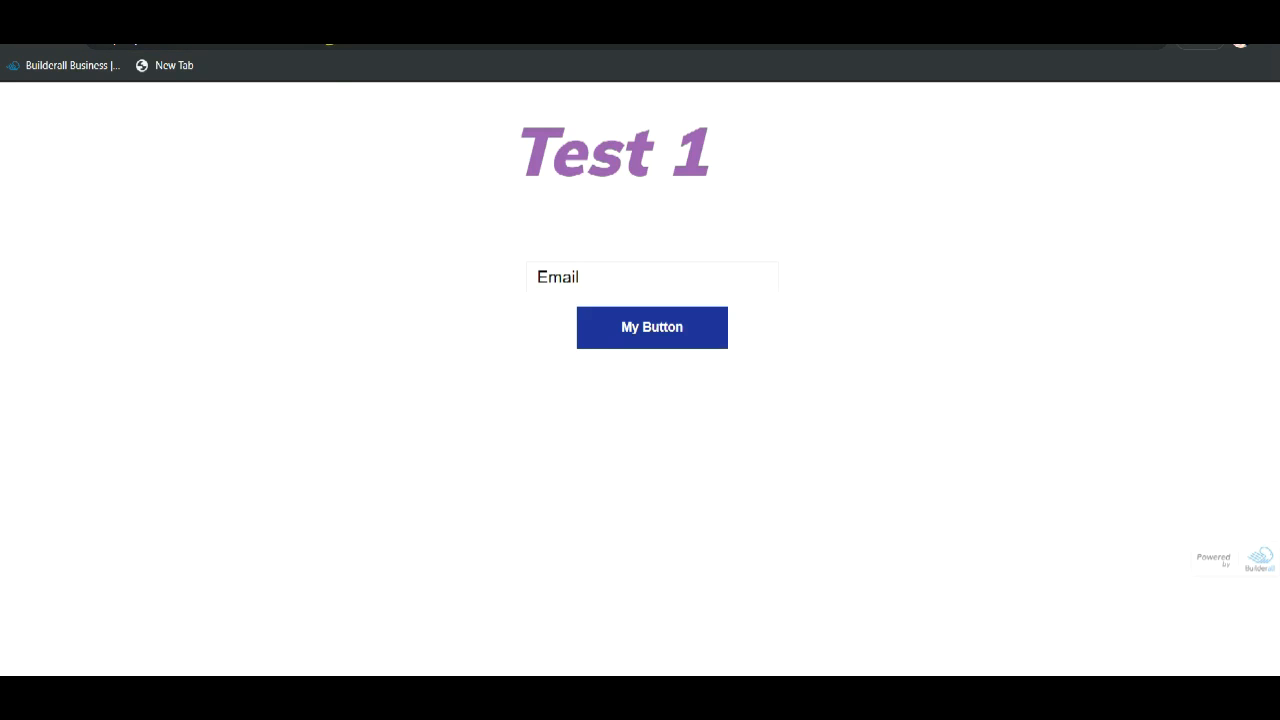
pyautogui.click(65, 65)
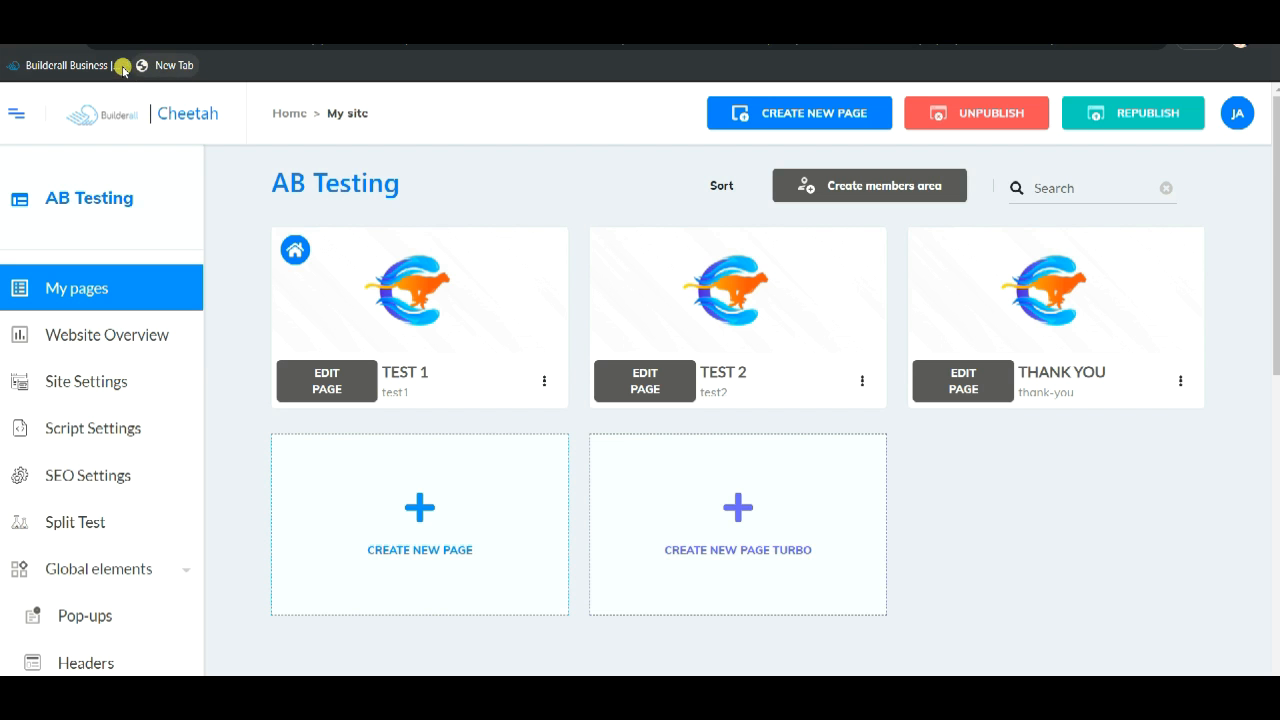
pyautogui.click(543, 381)
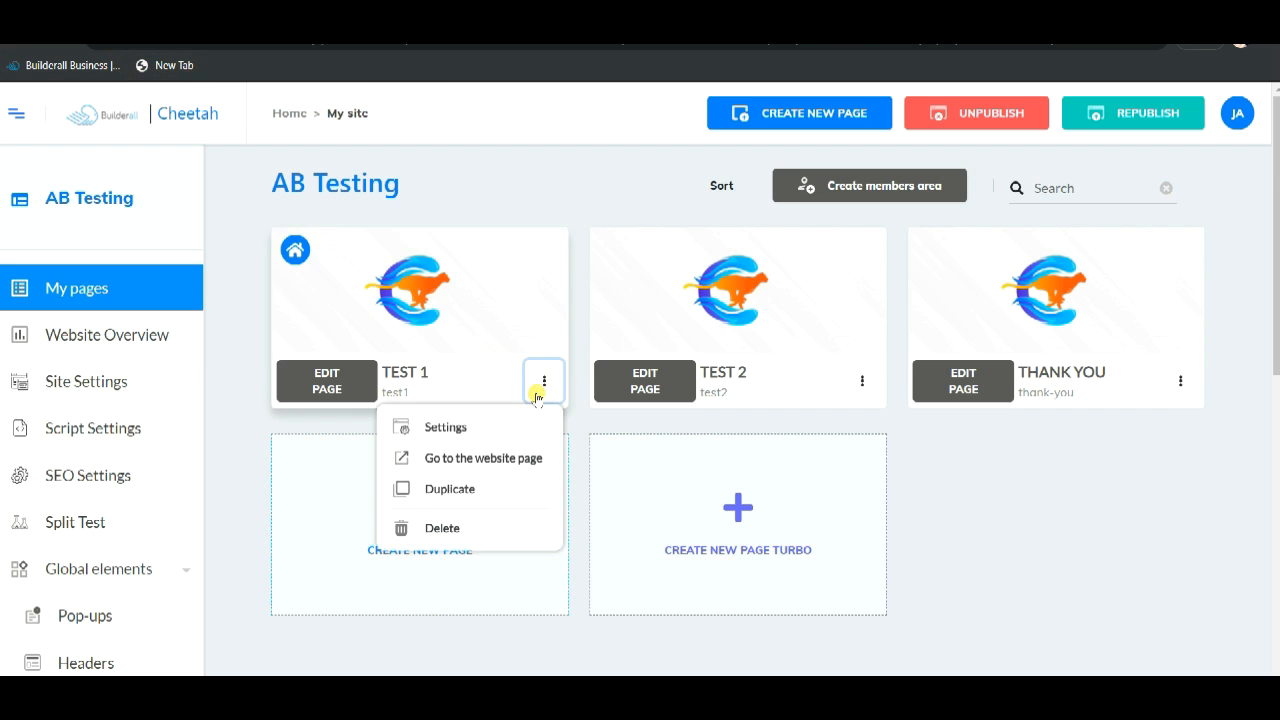
pyautogui.click(482, 458)
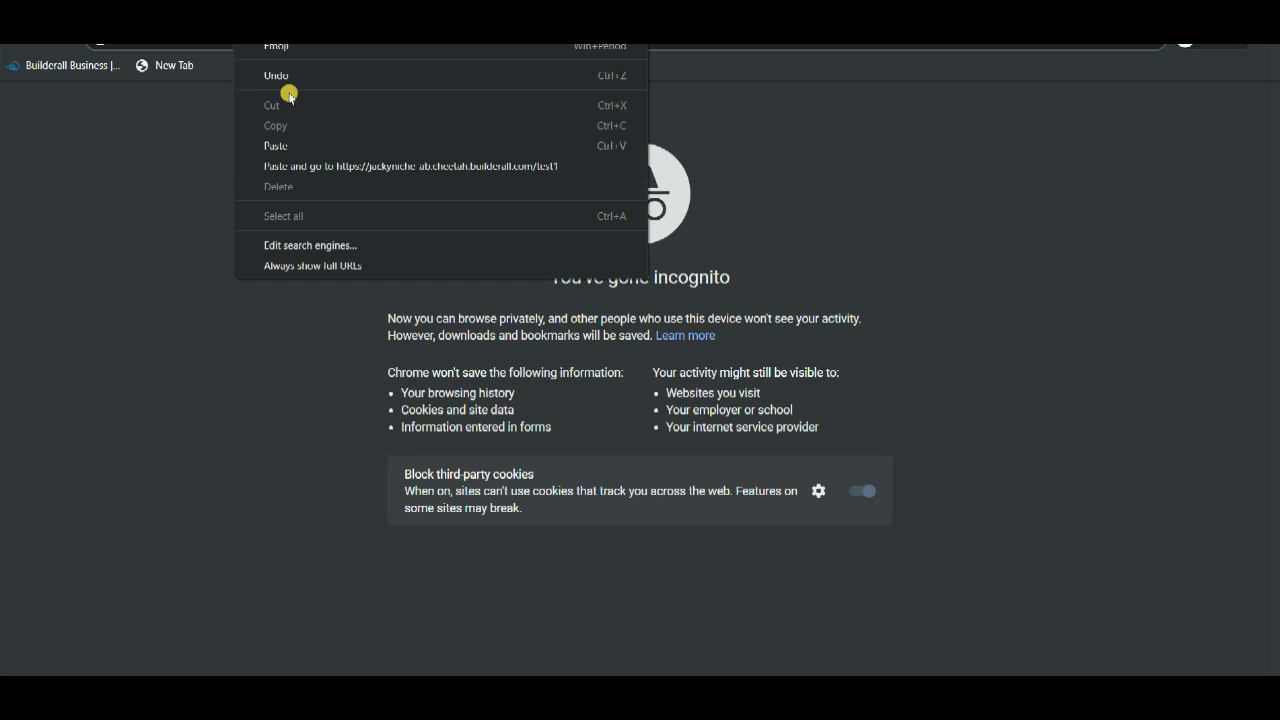
# - Submit a saved test email on the Test 2 variation, then on Test 1
pyautogui.click(412, 165)
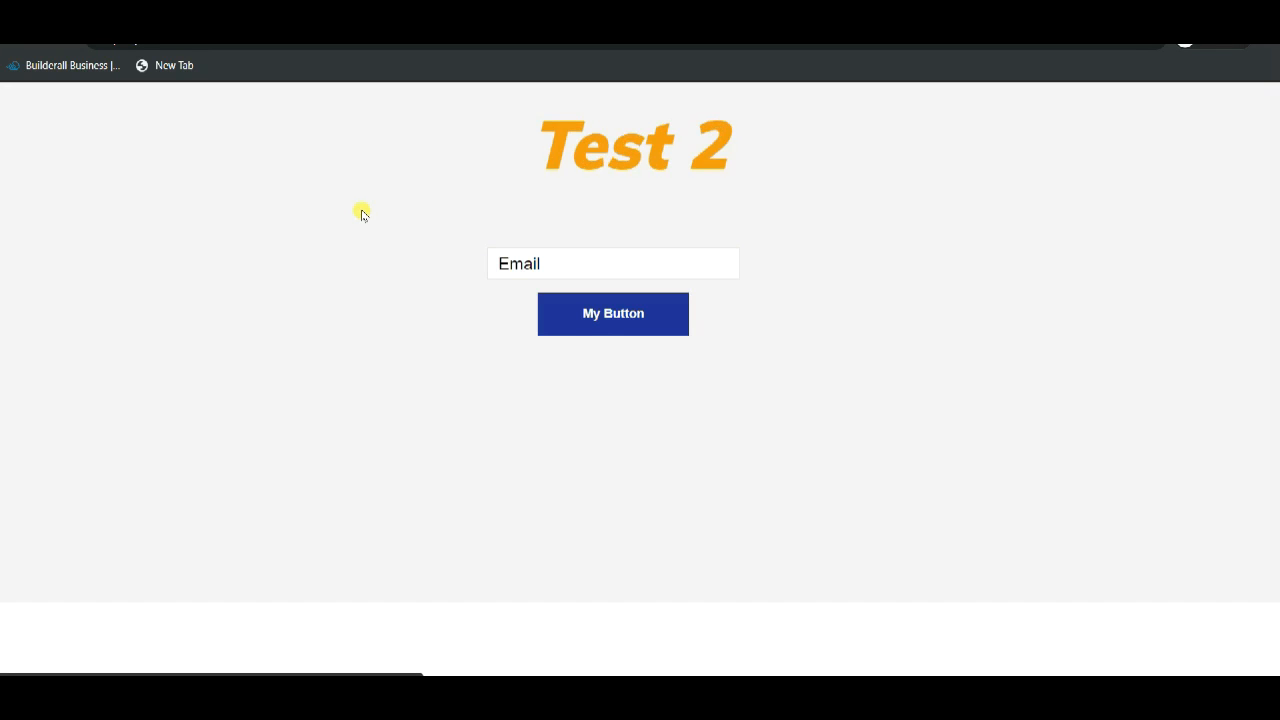
pyautogui.moveTo(729, 166)
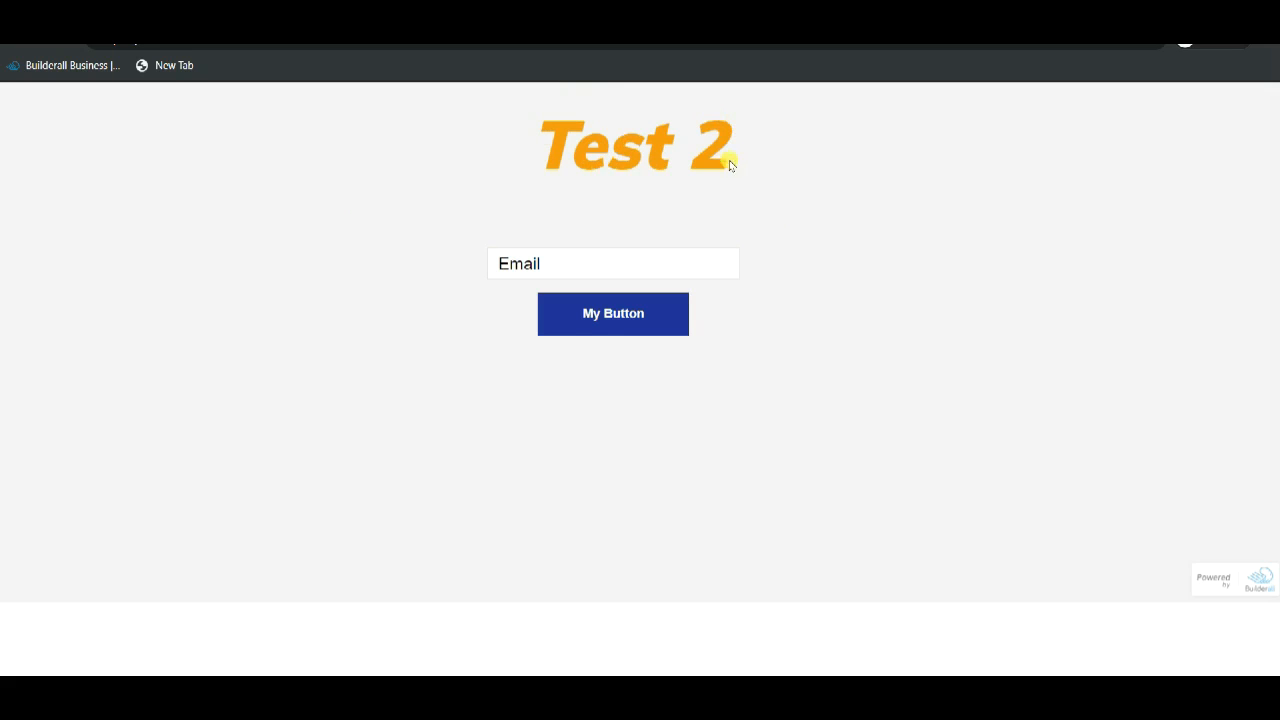
pyautogui.click(613, 263)
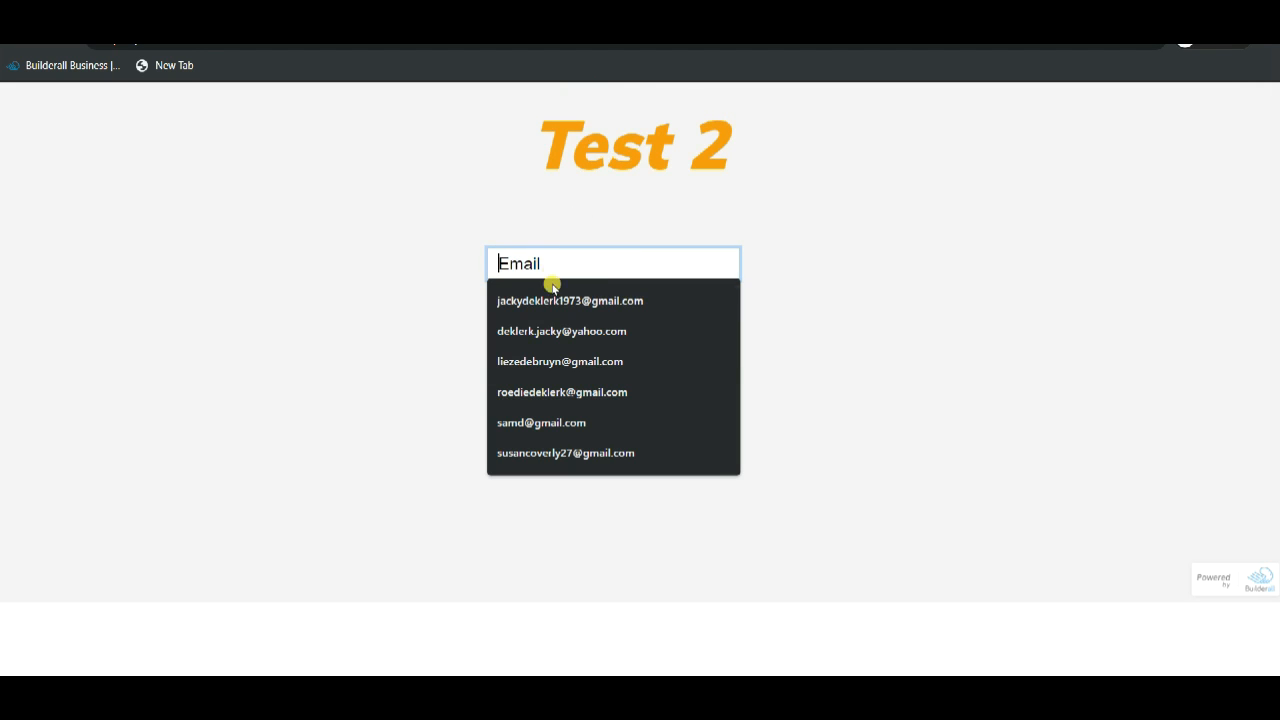
pyautogui.click(570, 300)
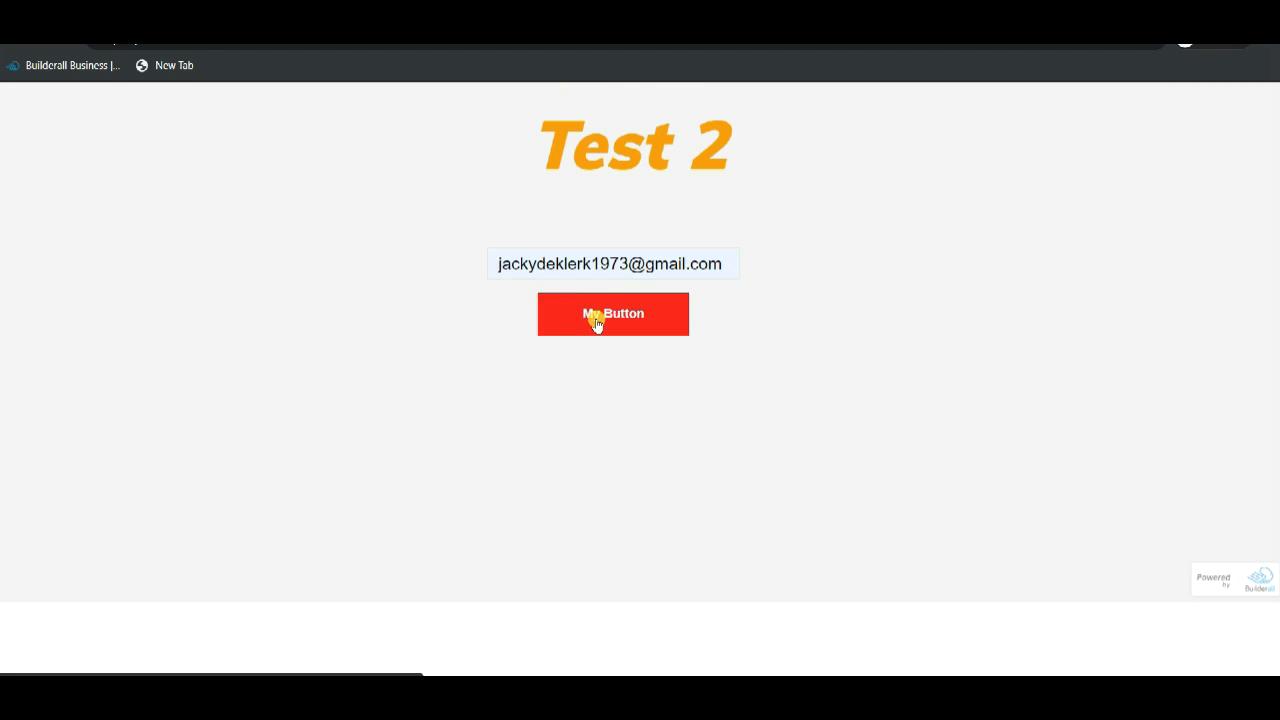
pyautogui.click(612, 314)
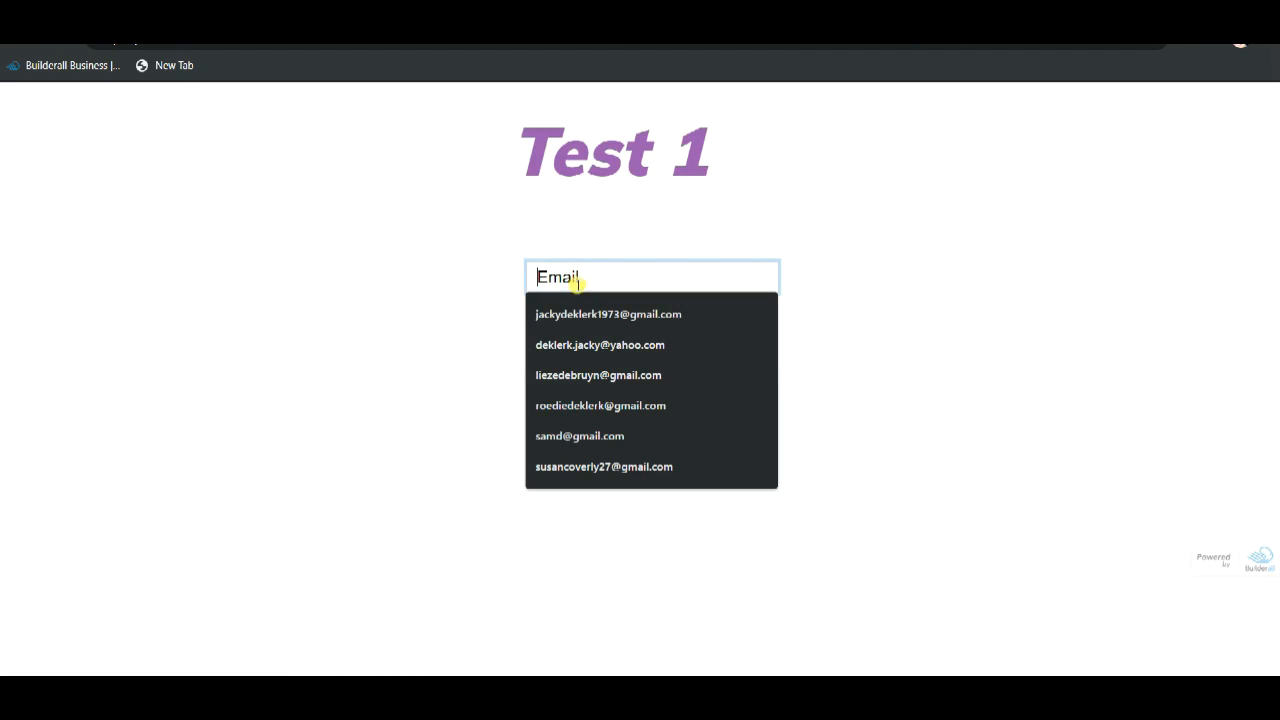
pyautogui.click(599, 345)
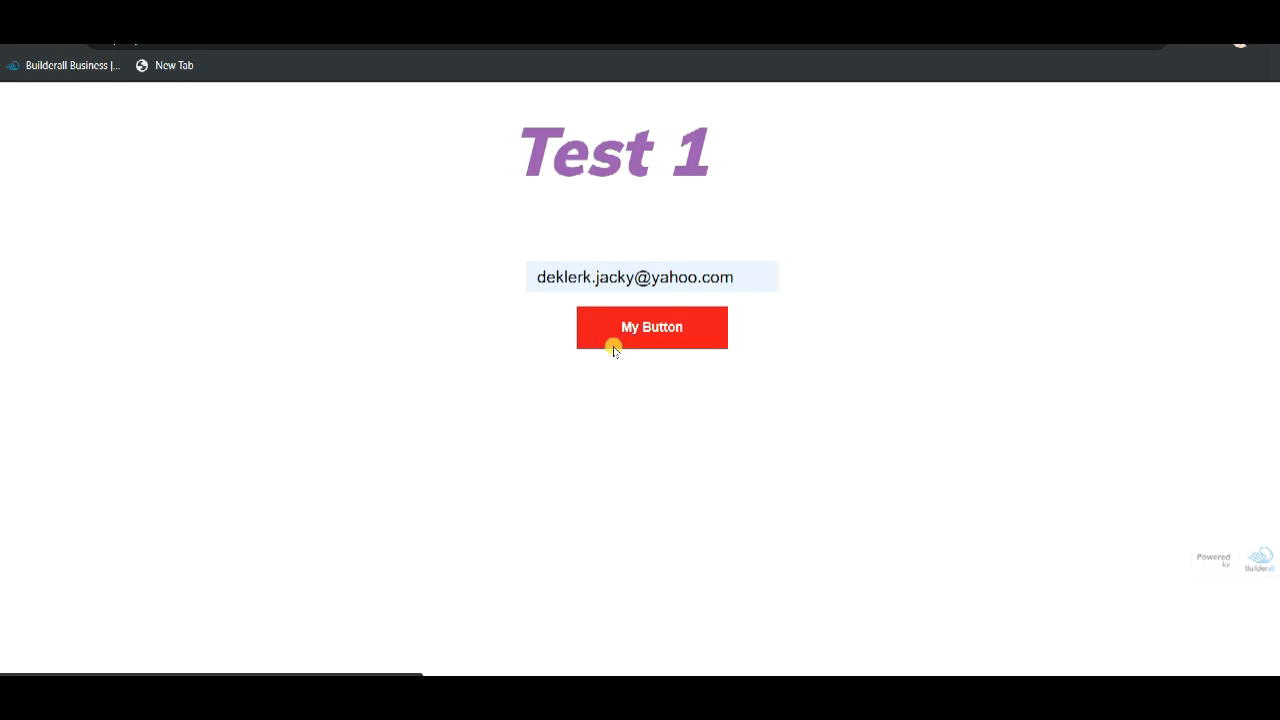
pyautogui.click(651, 327)
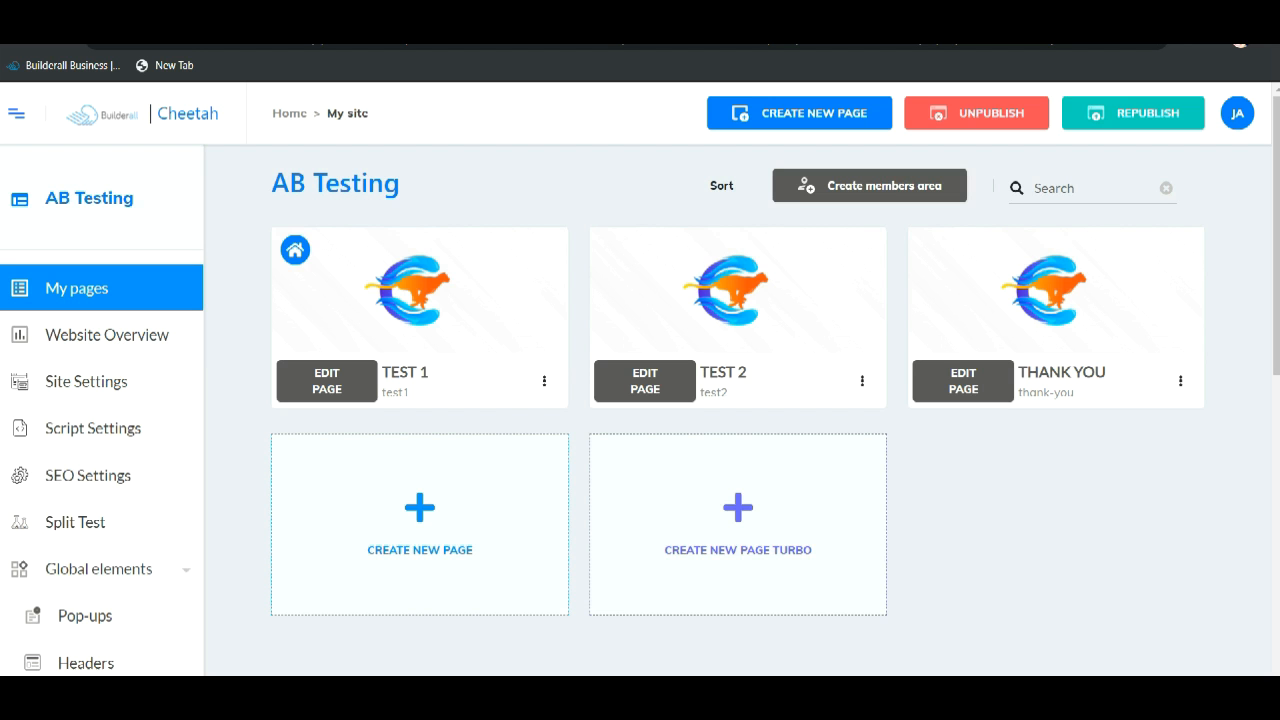
# - Revisit the live page and submit a different saved email on the Test 2 variation
pyautogui.click(544, 381)
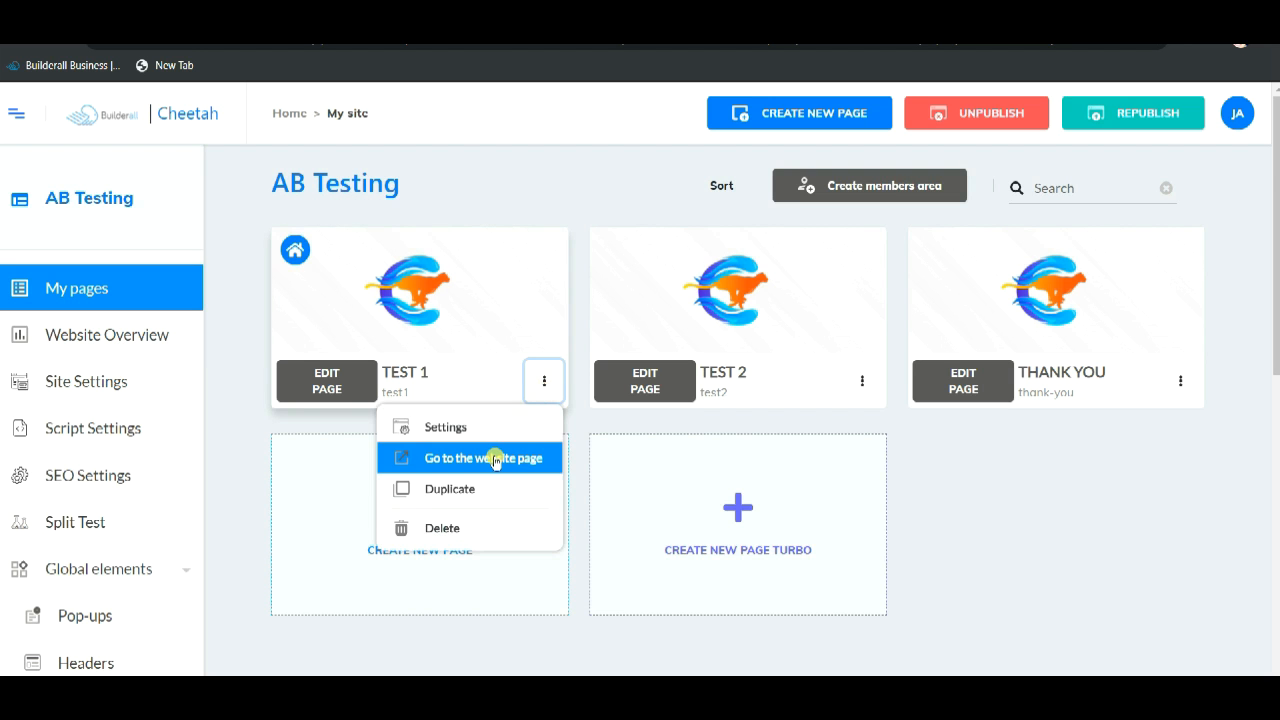
pyautogui.click(484, 458)
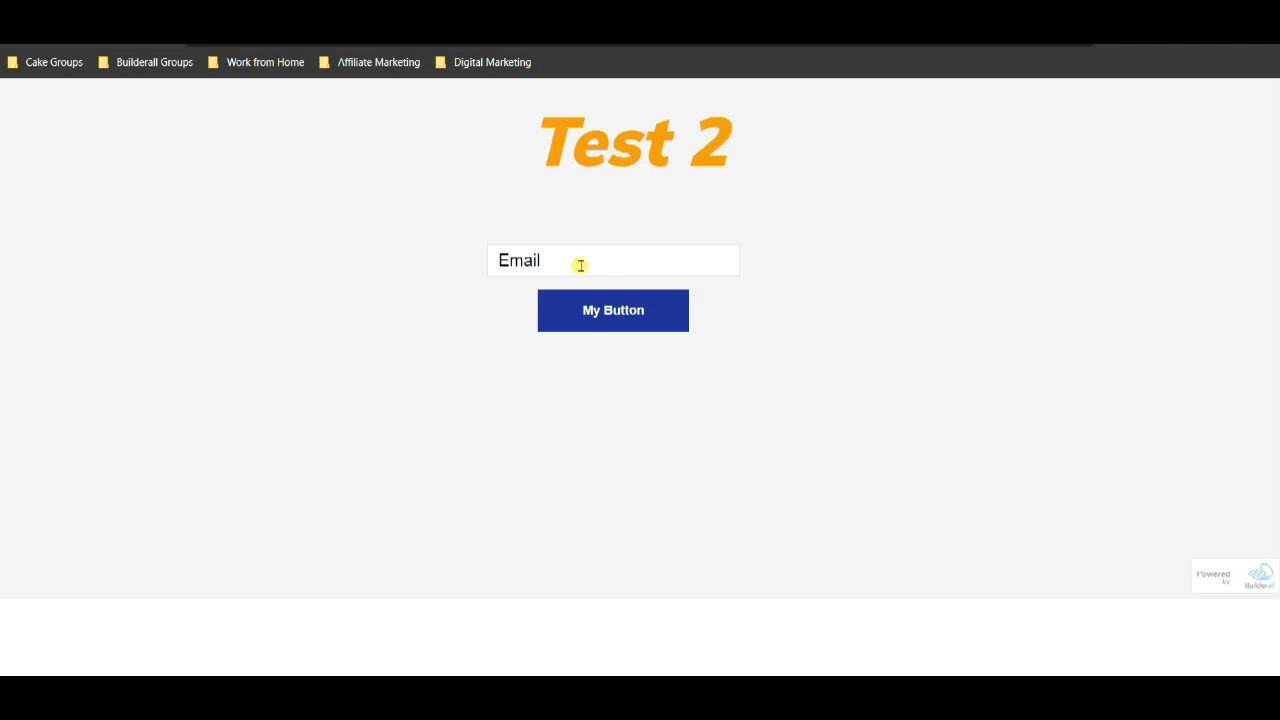
pyautogui.click(612, 260)
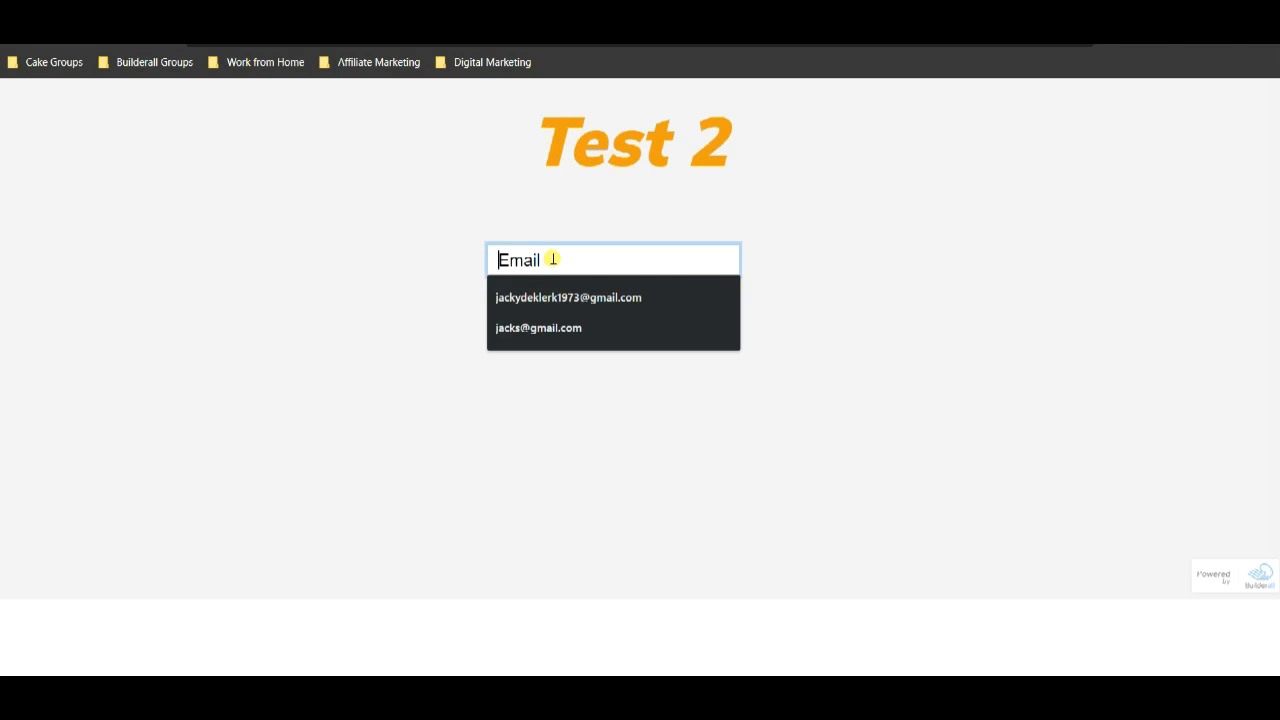
pyautogui.click(567, 297)
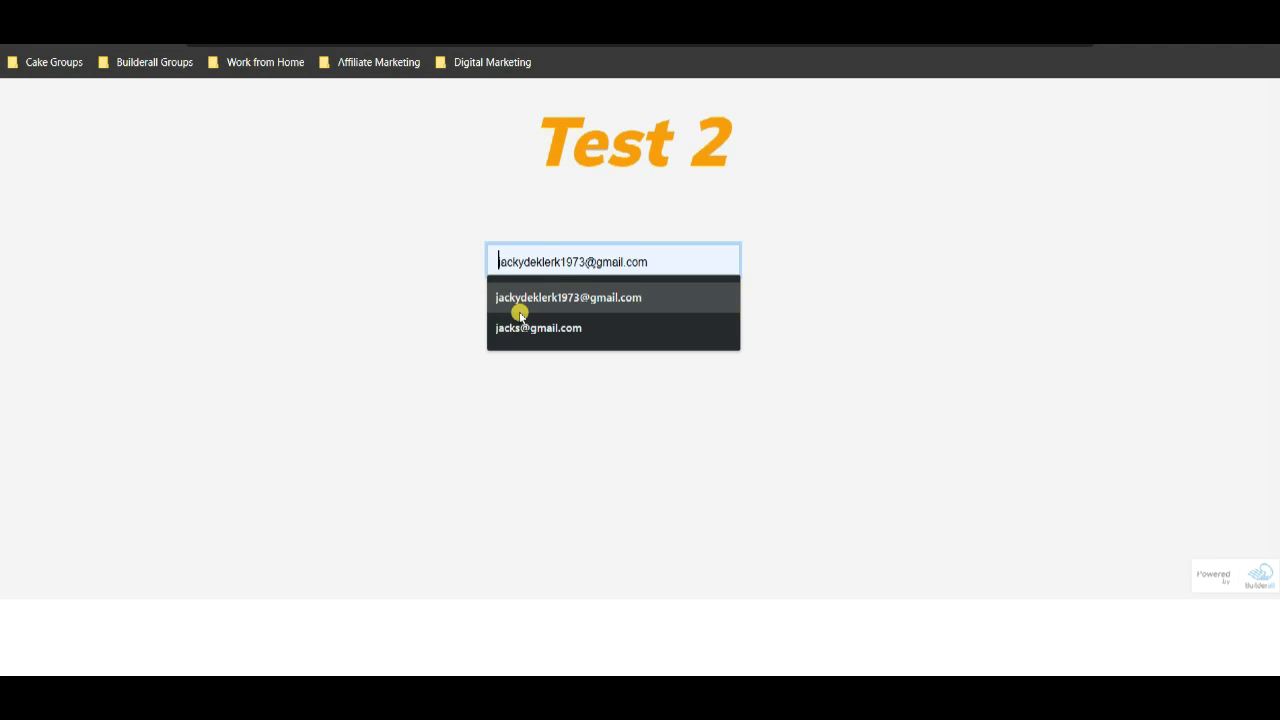
pyautogui.click(538, 328)
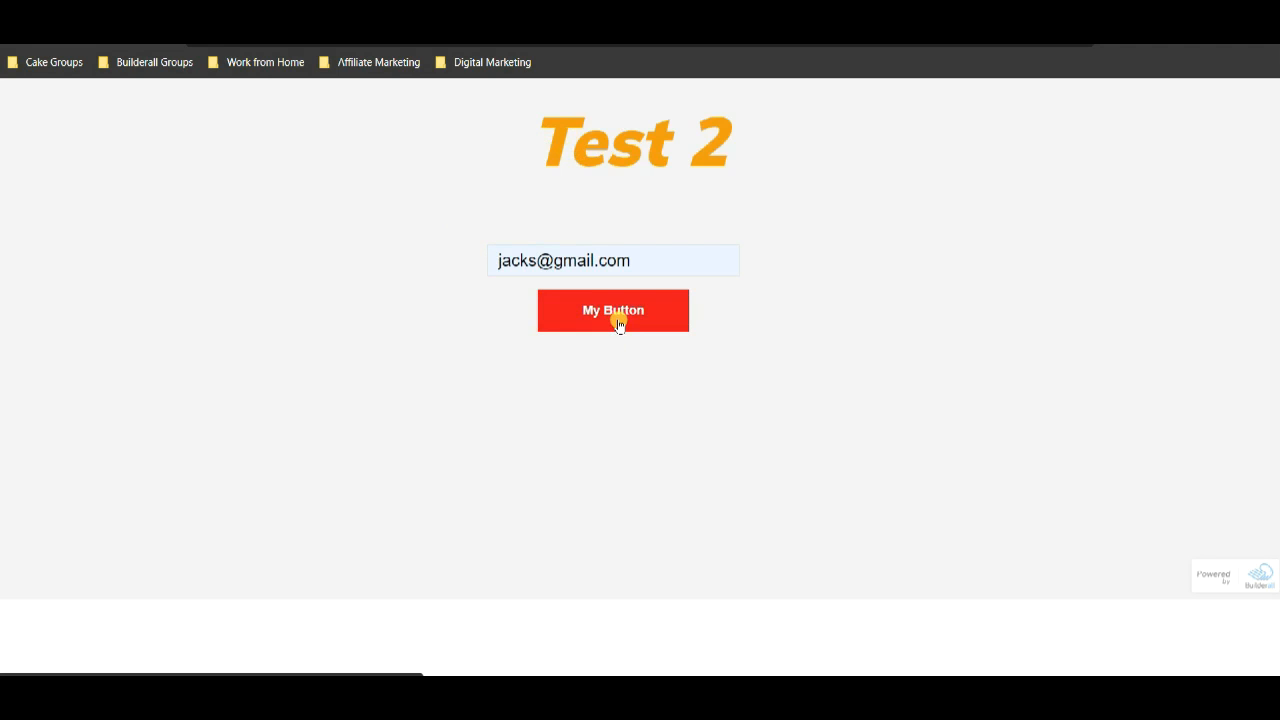
pyautogui.click(613, 310)
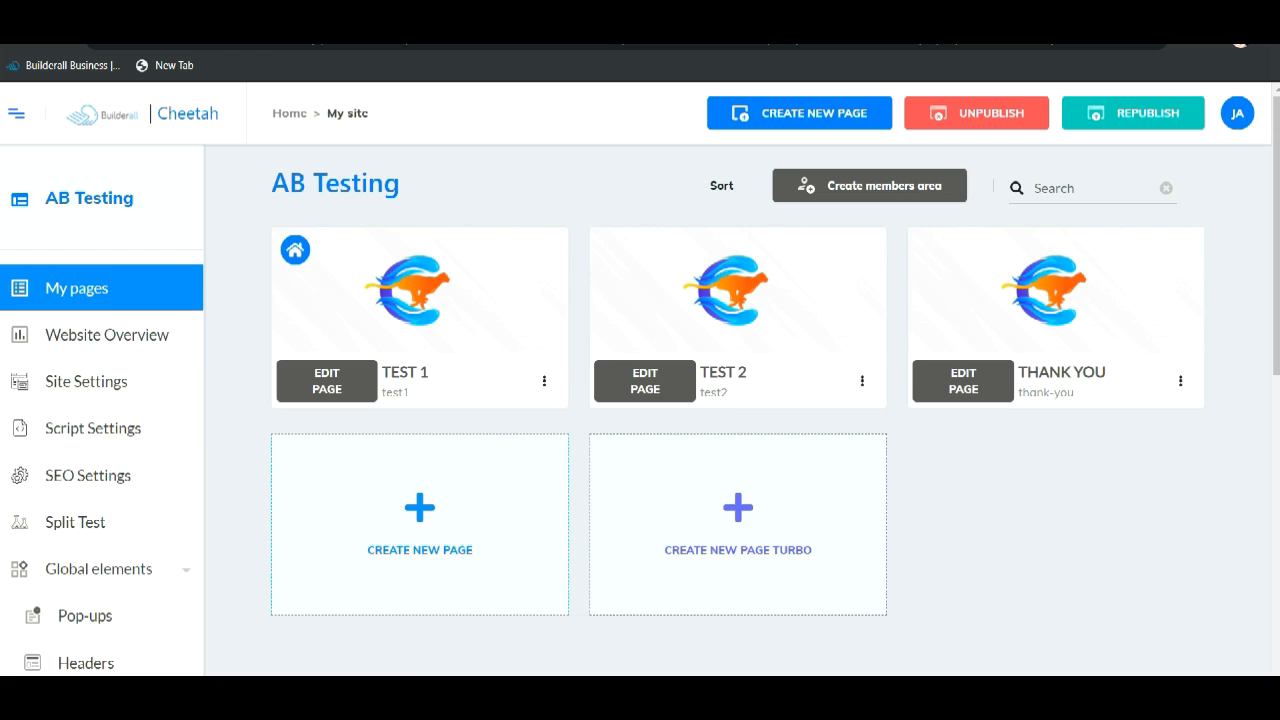
# - Open Split Test and view data showing TEST 2 accesses and forwards versus TEST 1
pyautogui.scroll(-3)
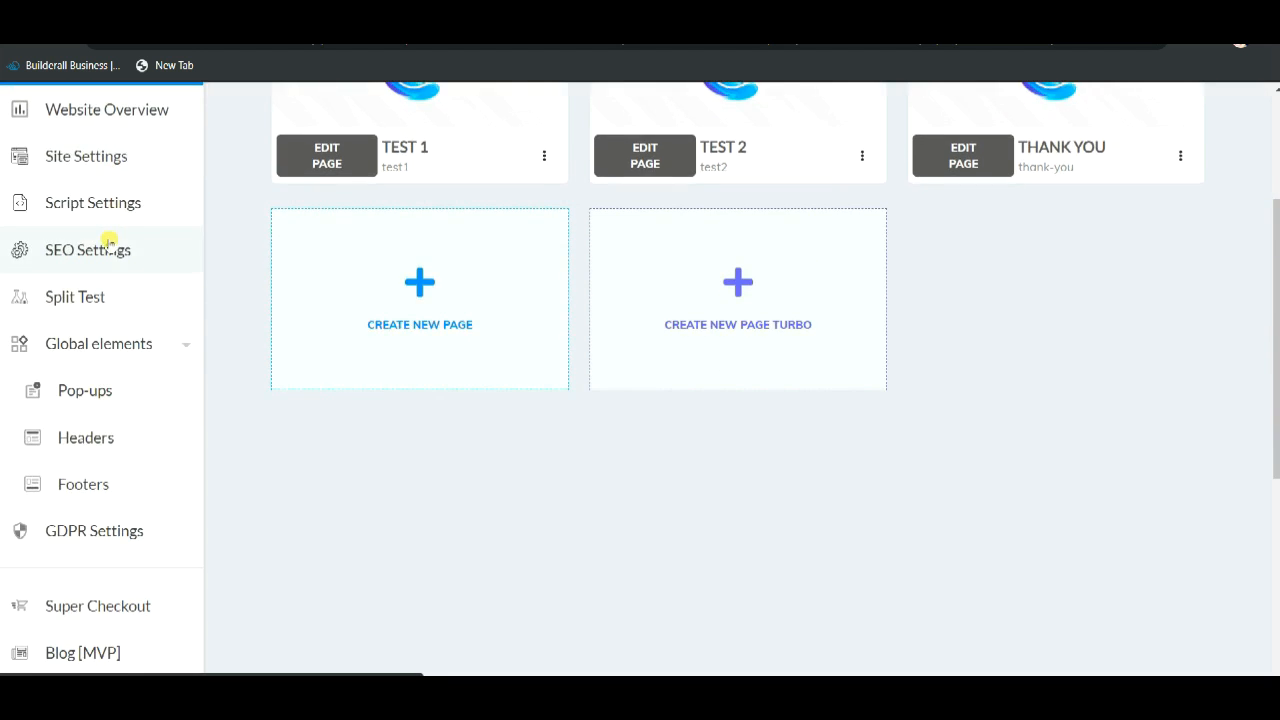
pyautogui.click(75, 296)
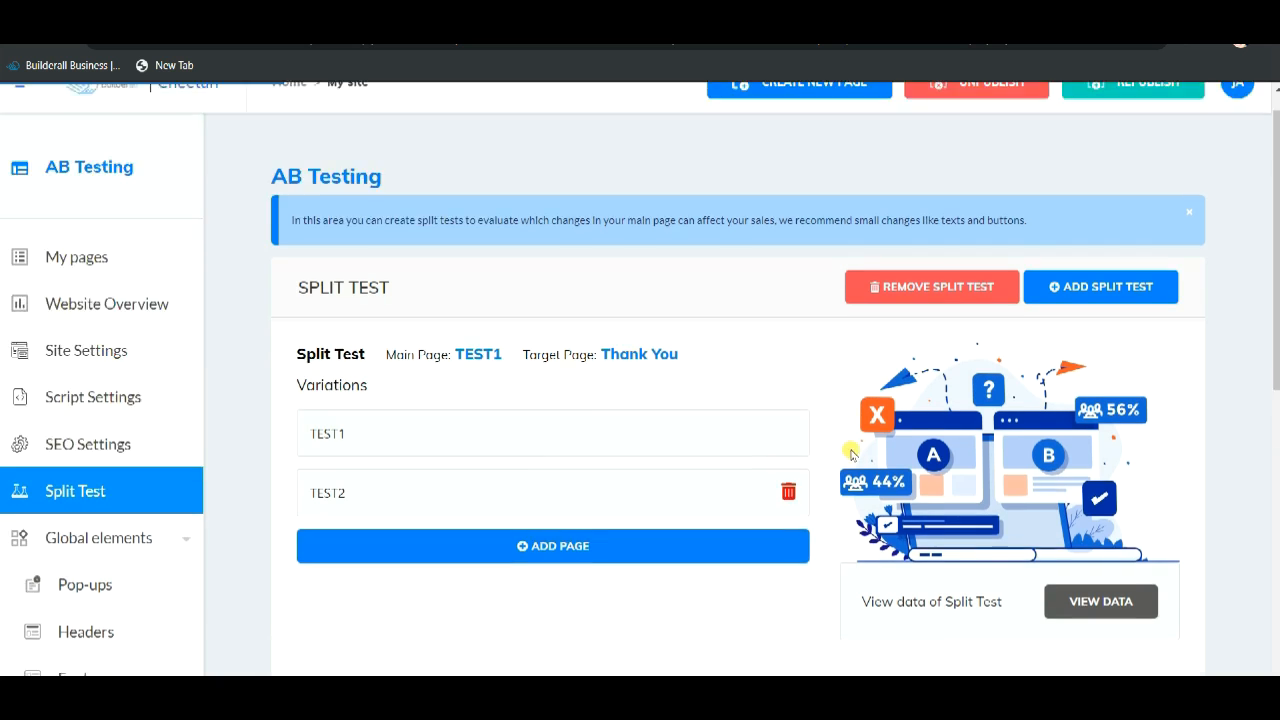
pyautogui.click(1100, 601)
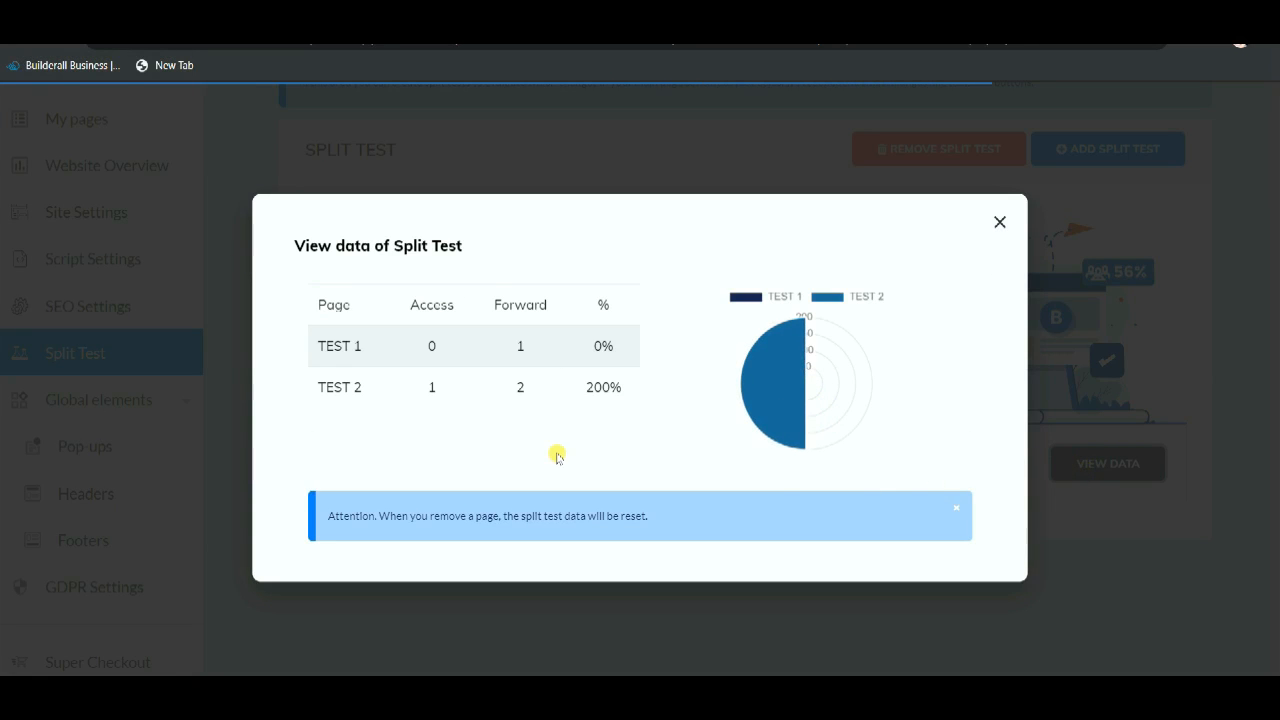
pyautogui.moveTo(490, 403)
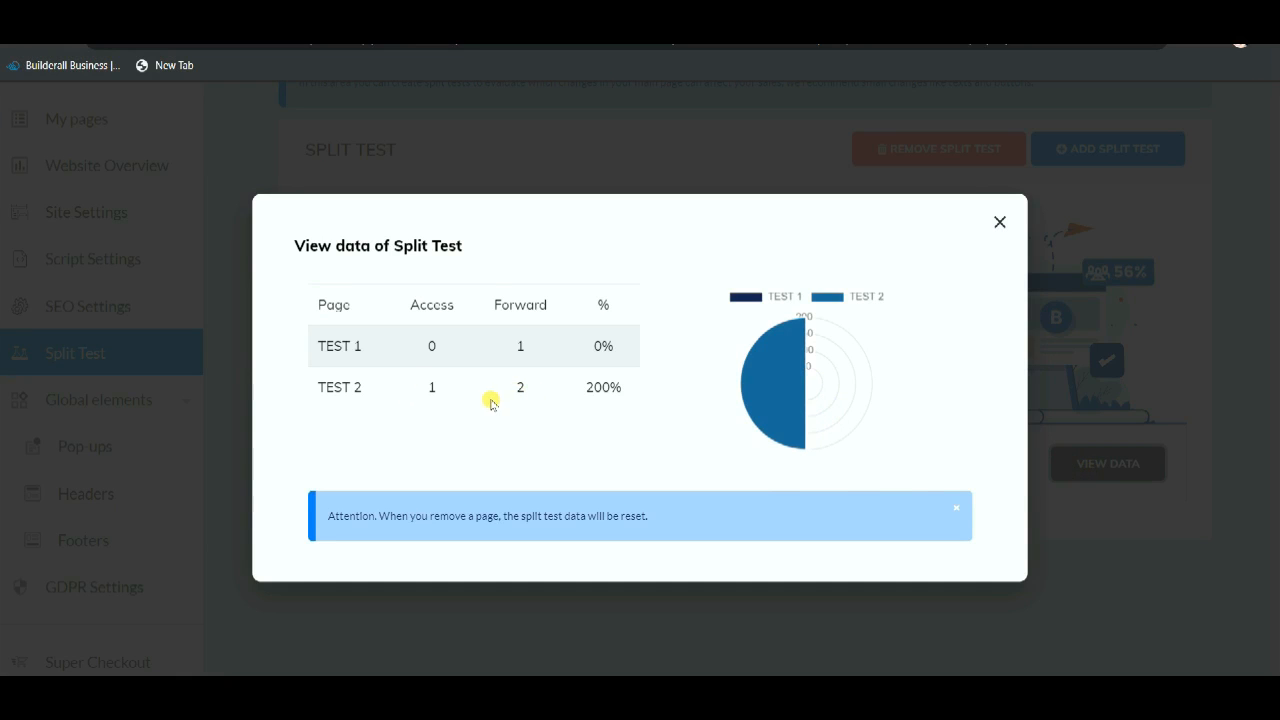
pyautogui.moveTo(502, 330)
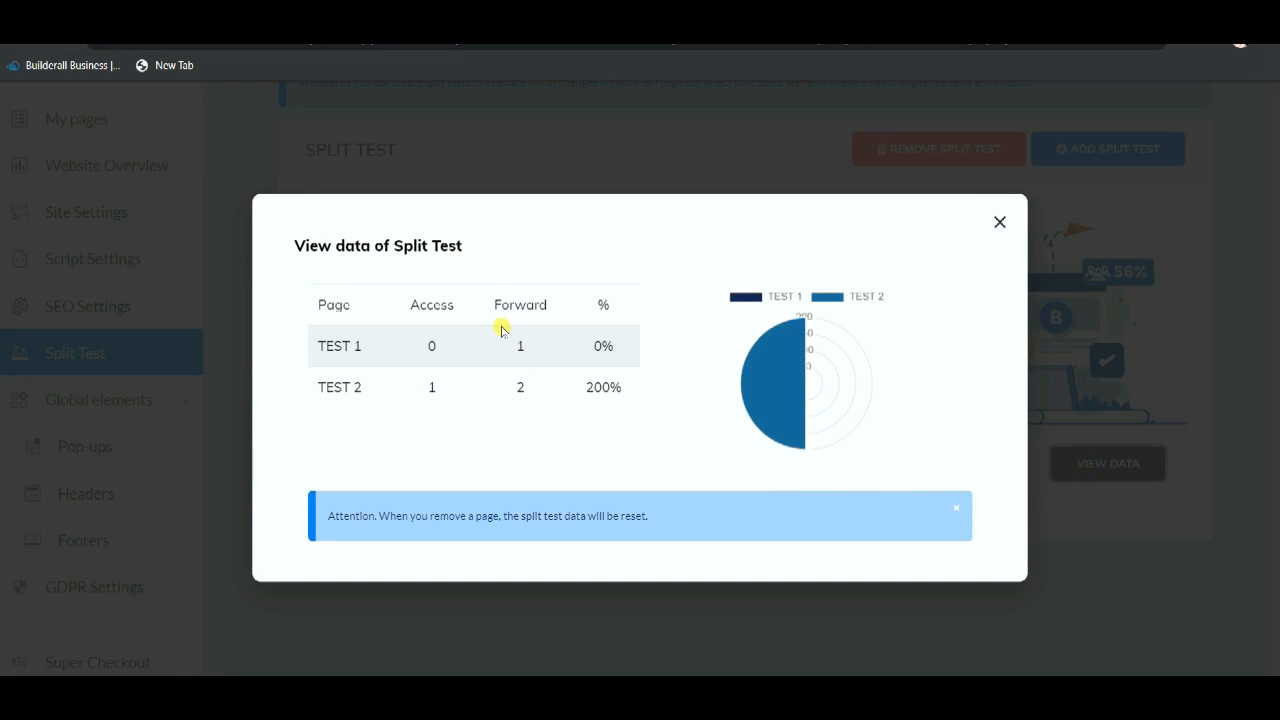
pyautogui.moveTo(545, 390)
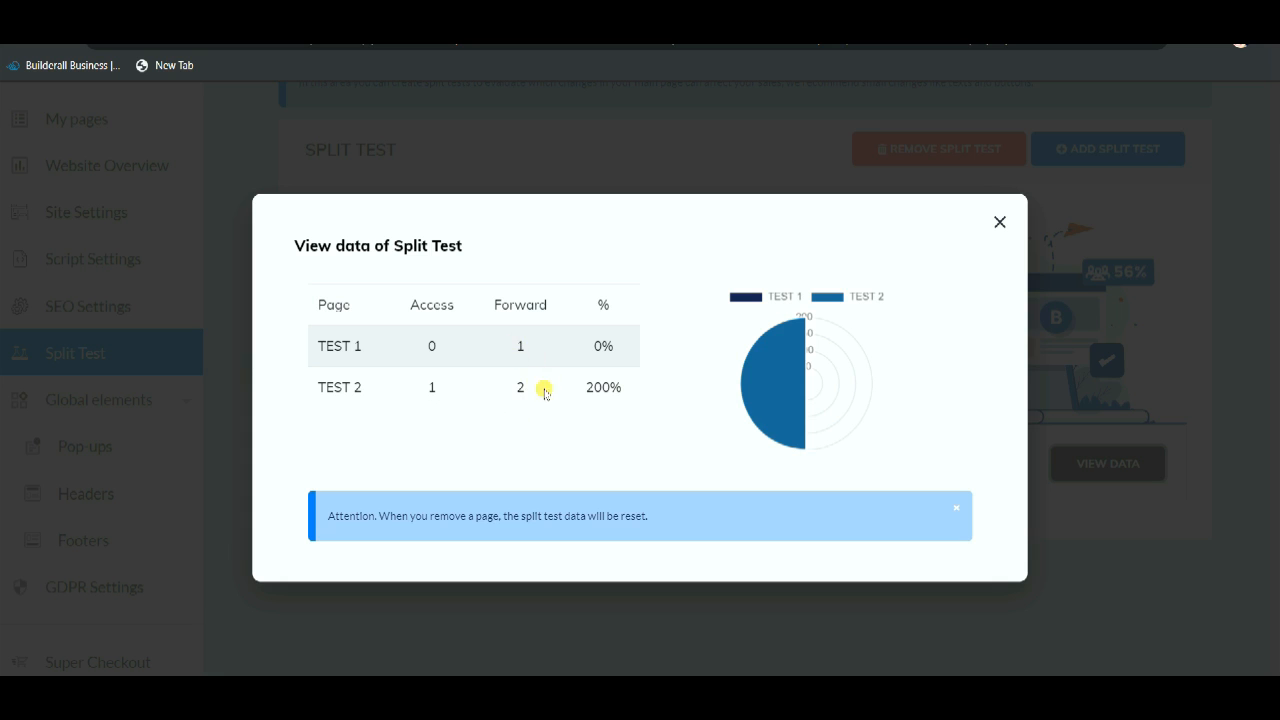